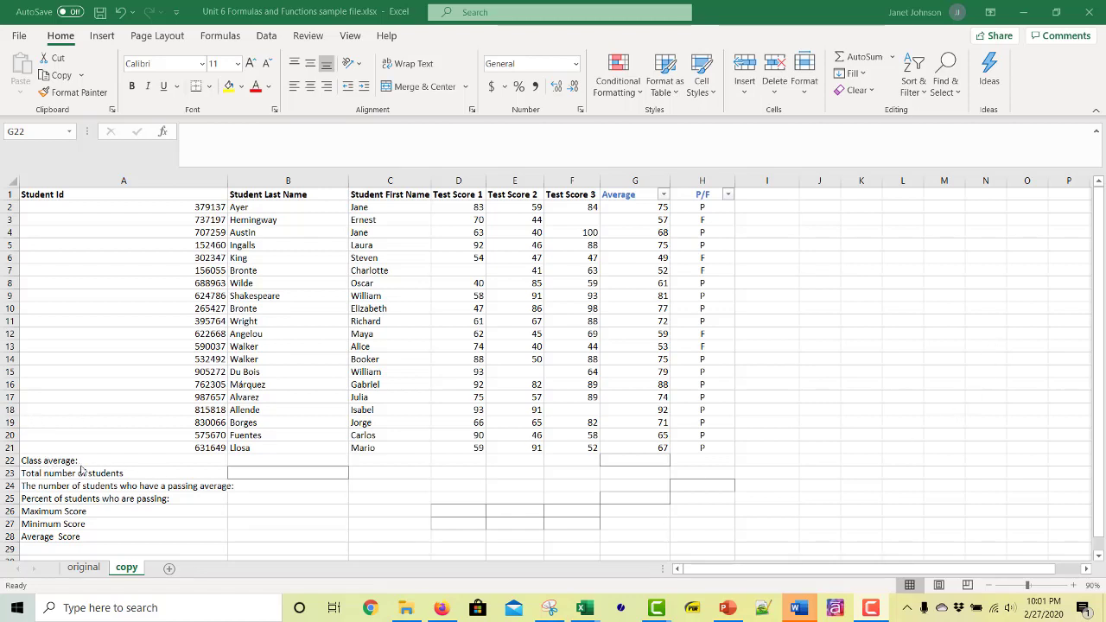
- Inspect the student Average formulas and the G2:G21 range, then return to G22
left_click(635, 459)
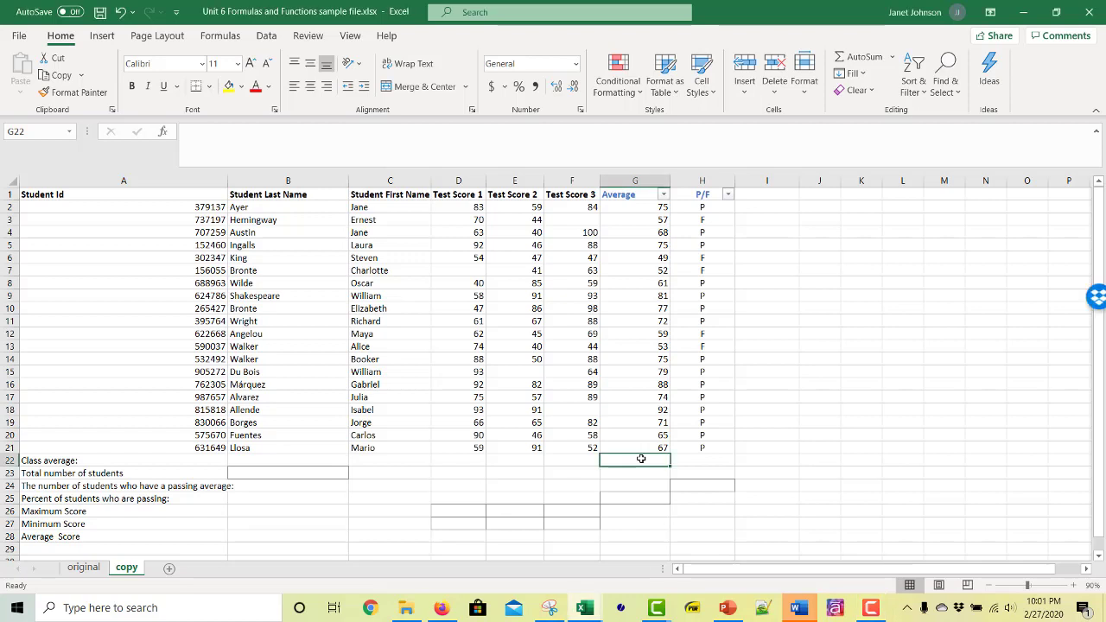
mouse_move(931, 450)
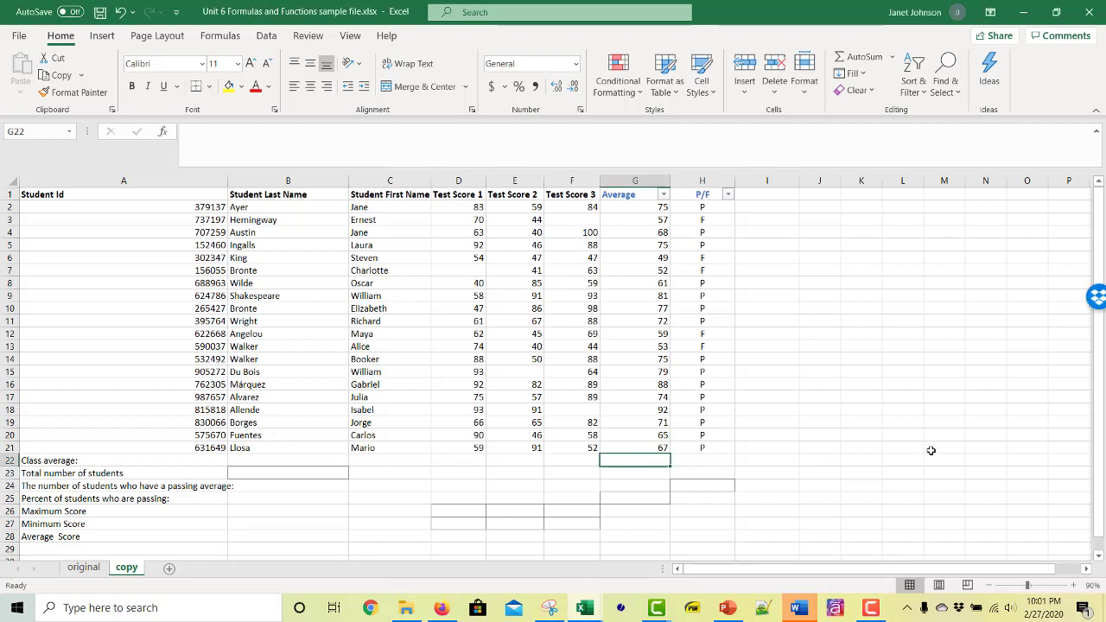
mouse_move(643, 206)
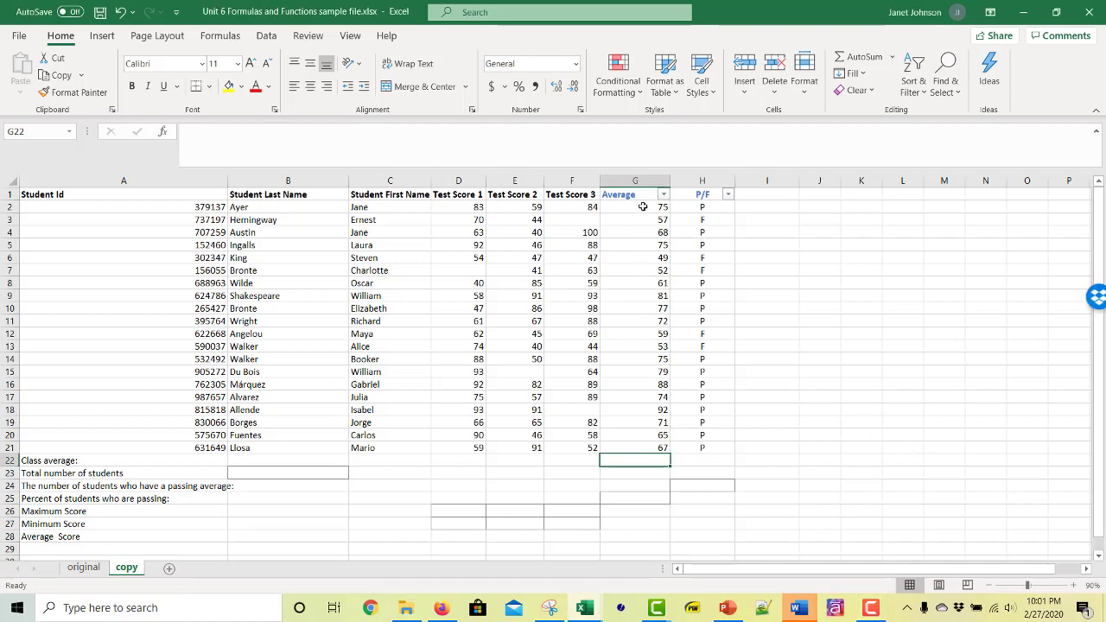
left_click(635, 207)
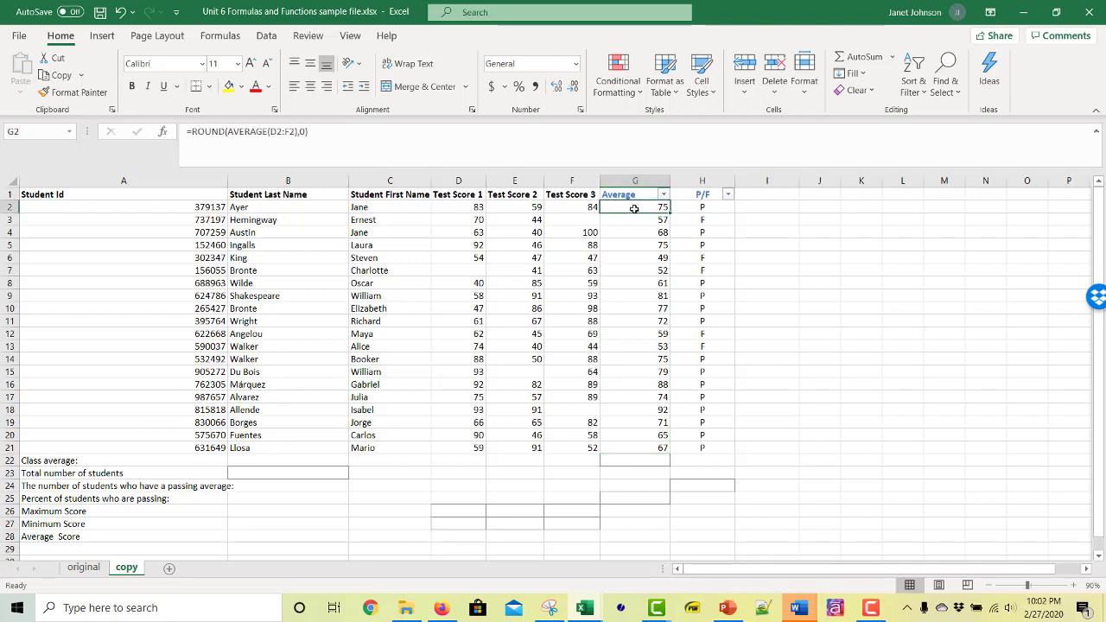
left_click_drag(634, 207, 634, 448)
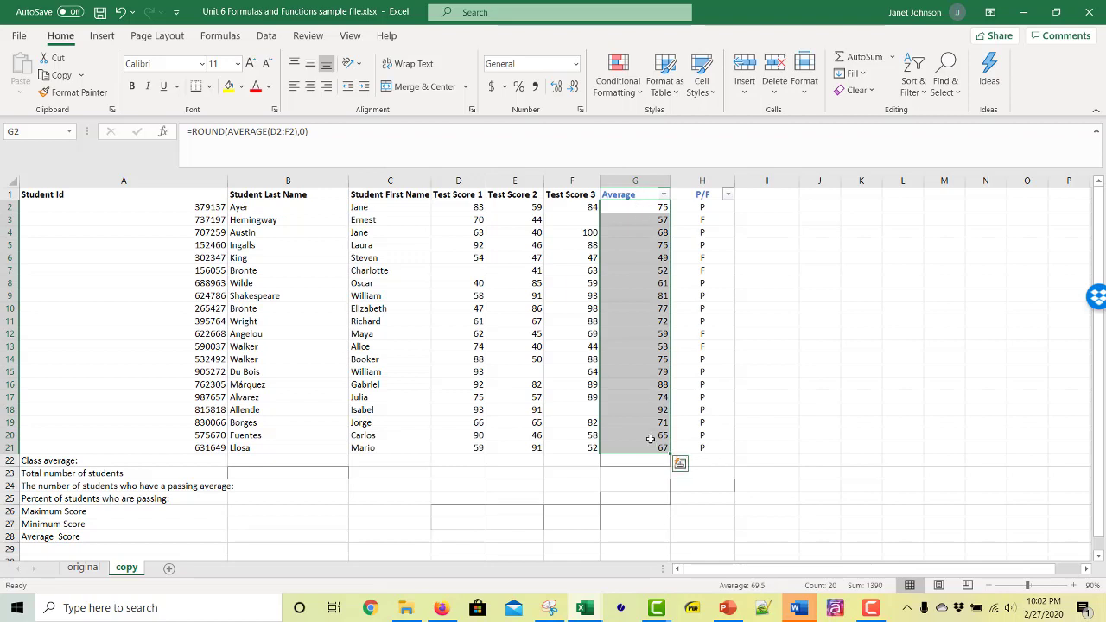
left_click(944, 423)
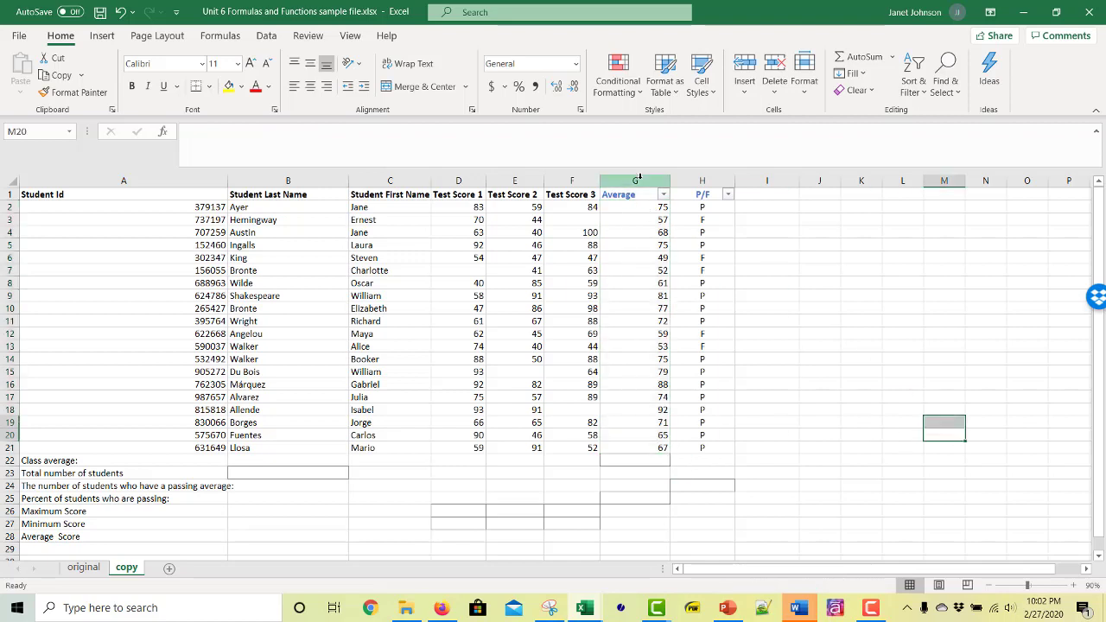
left_click(1026, 334)
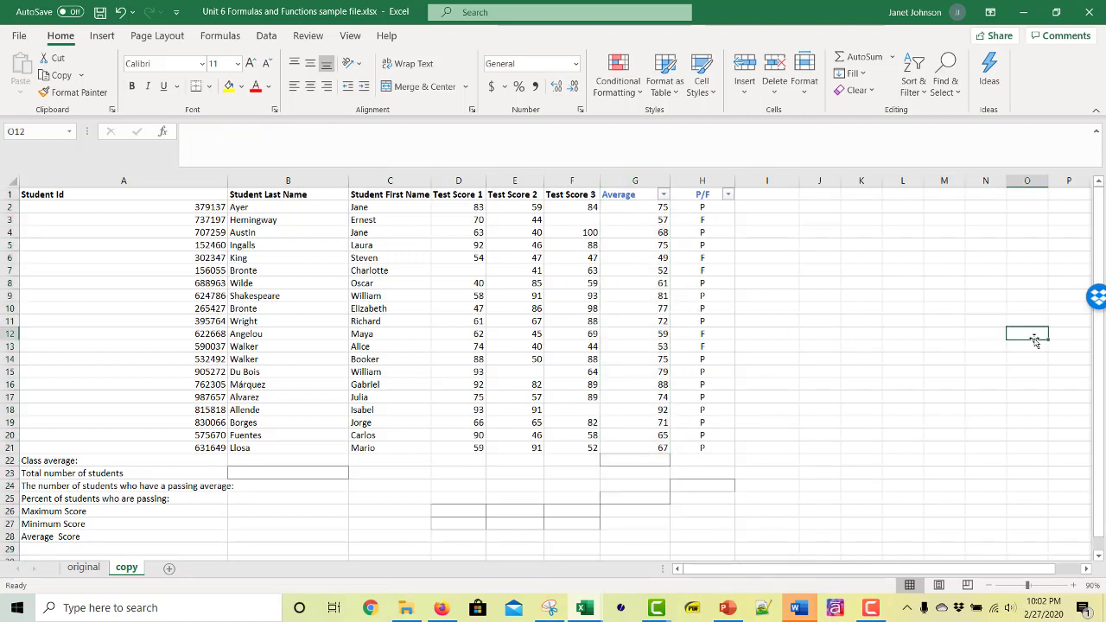
left_click(636, 180)
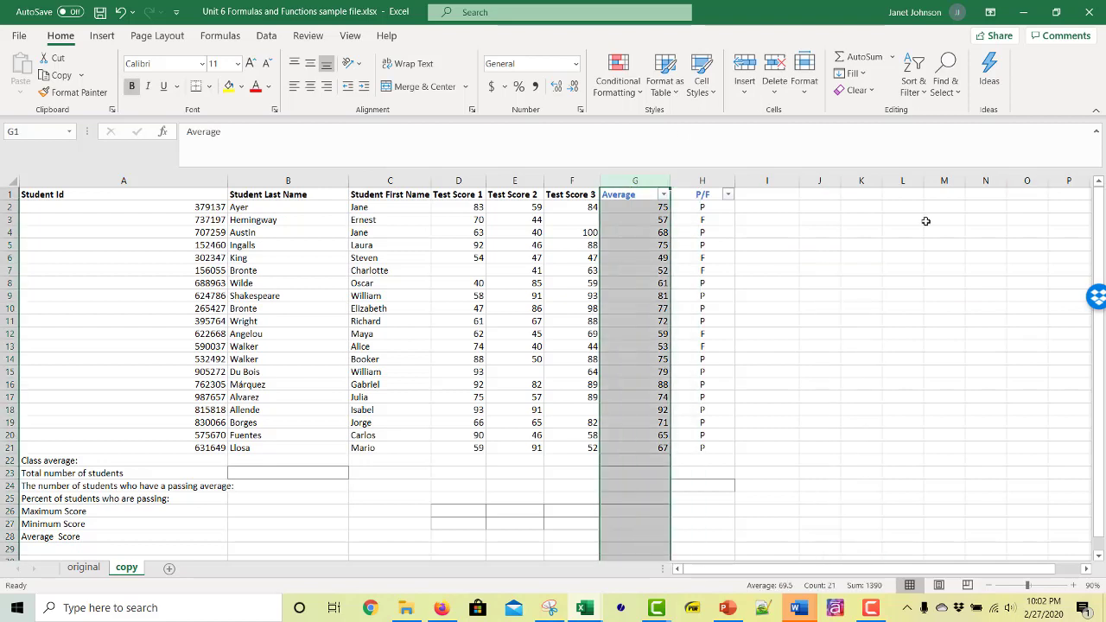
mouse_move(992, 257)
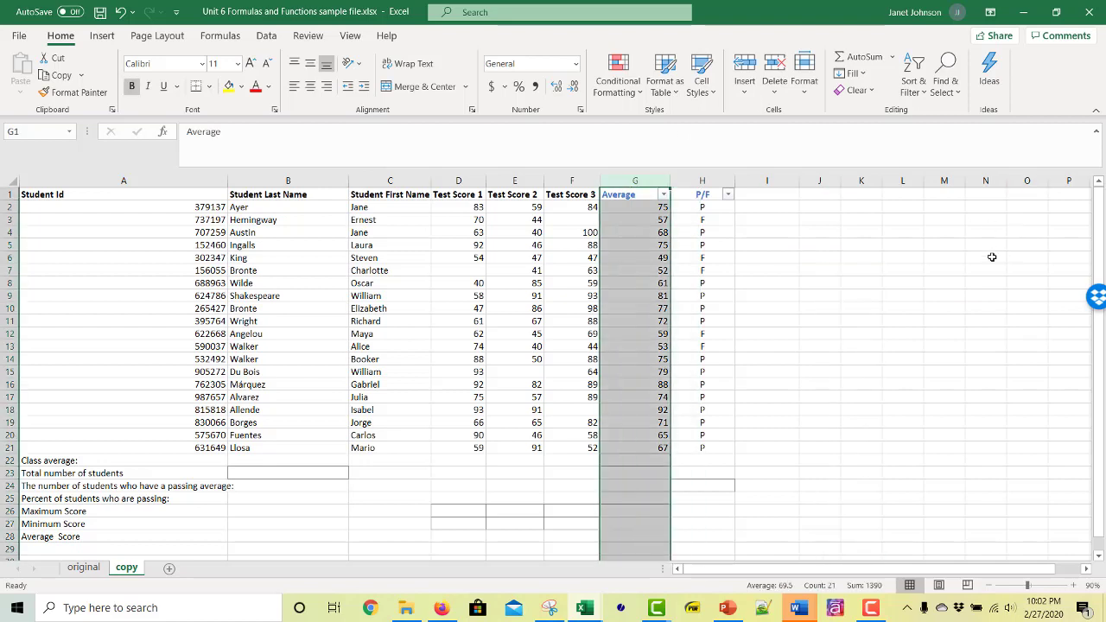
left_click(635, 459)
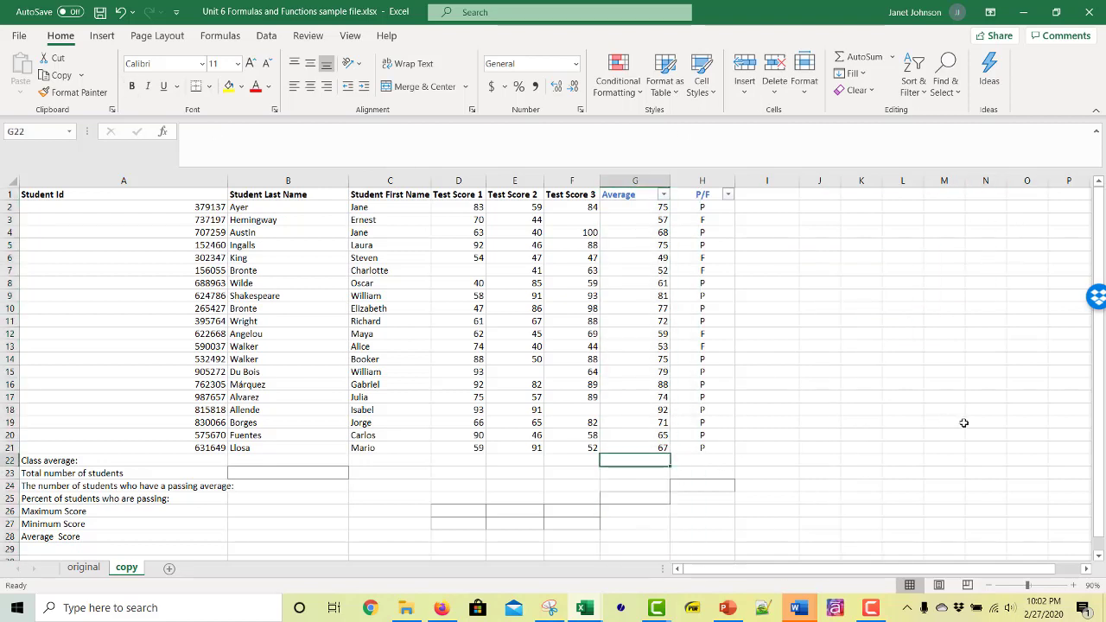
mouse_move(1081, 410)
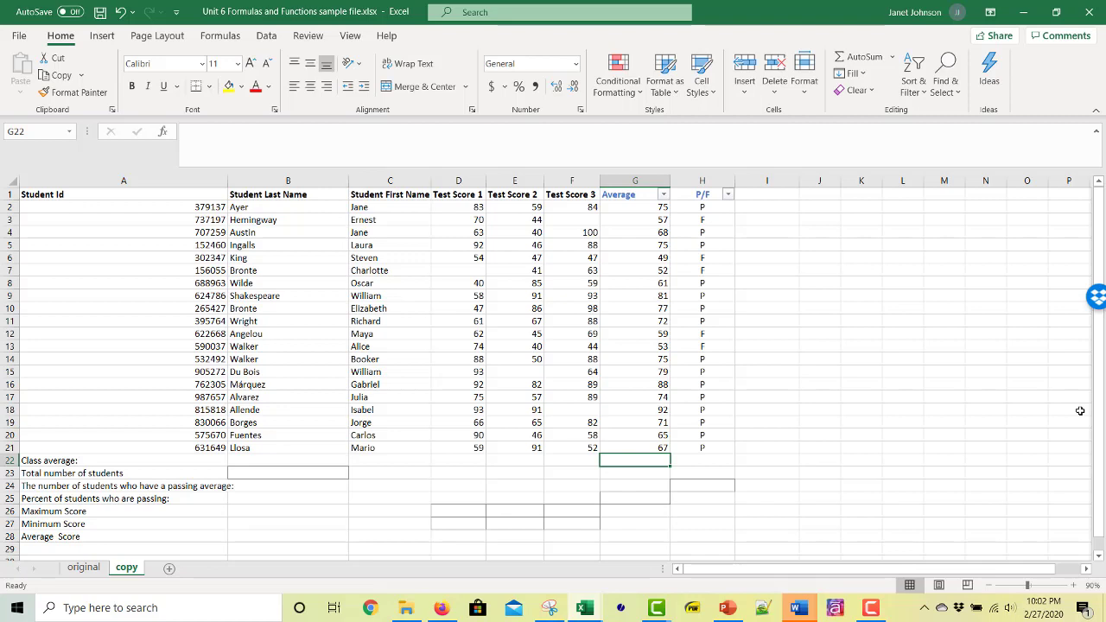
- Enter =AVERAGE(G2:G21) in G22 to get a class average of 69.5
type("=AVERAGE(")
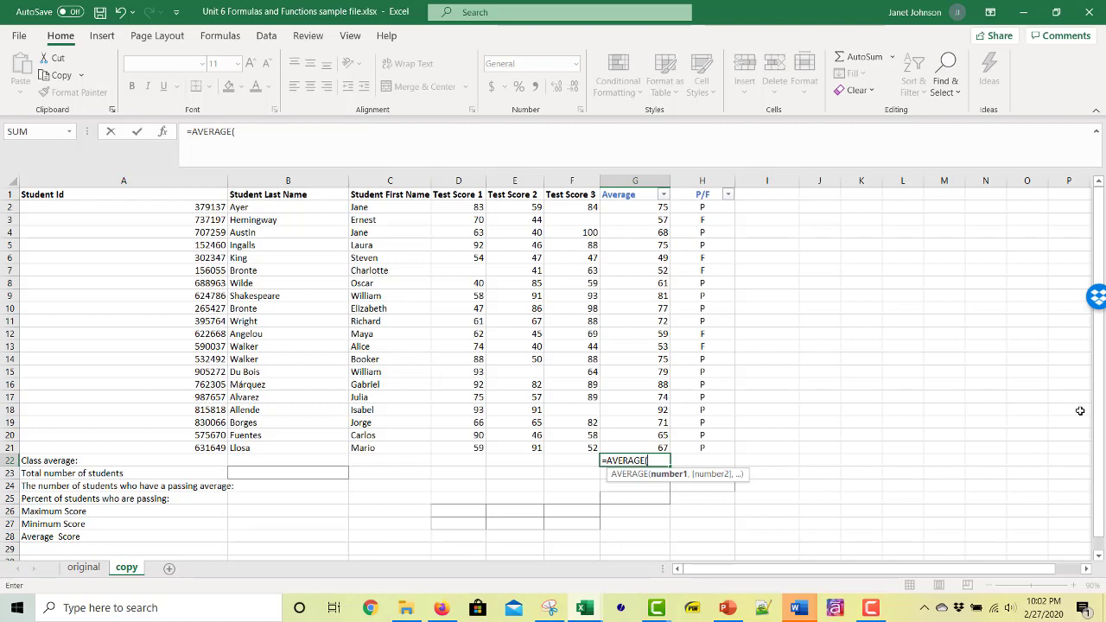
left_click_drag(635, 207, 635, 270)
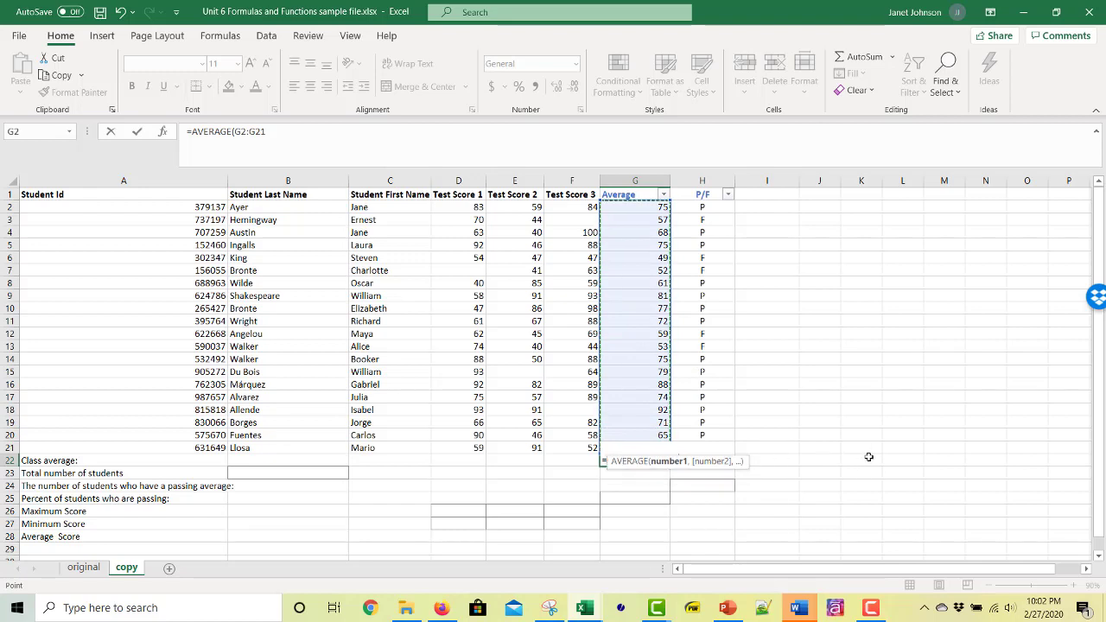
mouse_move(609, 476)
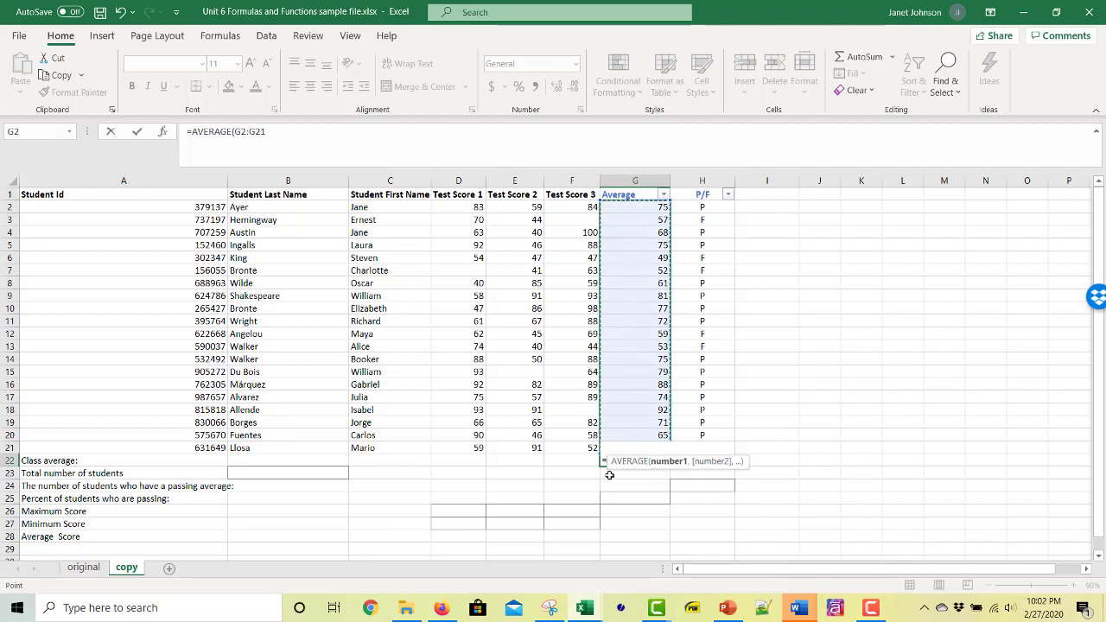
mouse_move(785, 451)
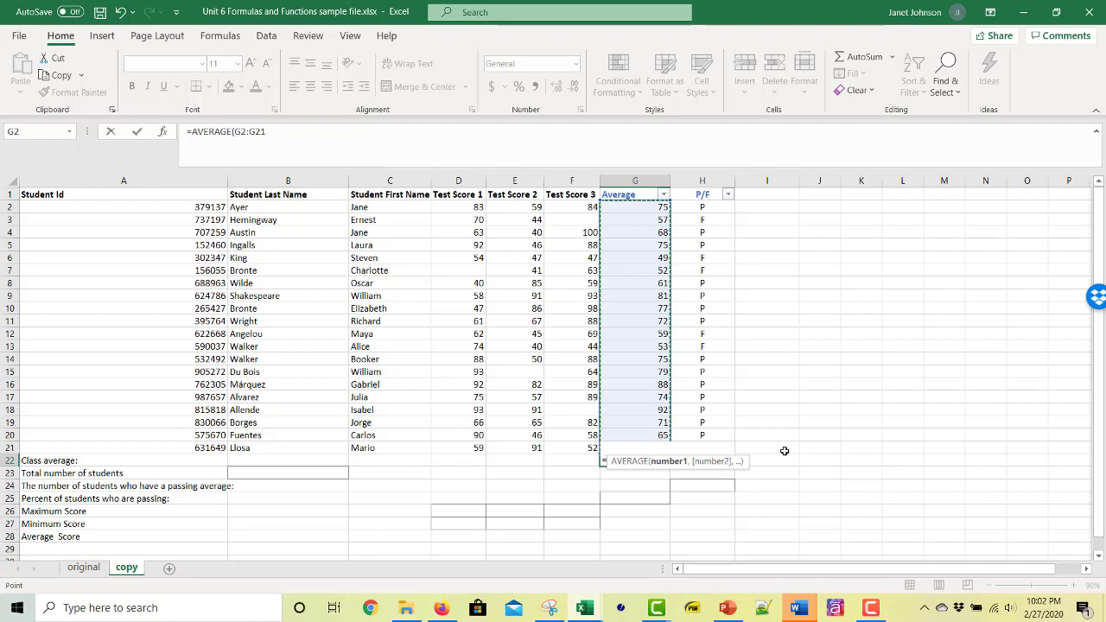
mouse_move(245, 447)
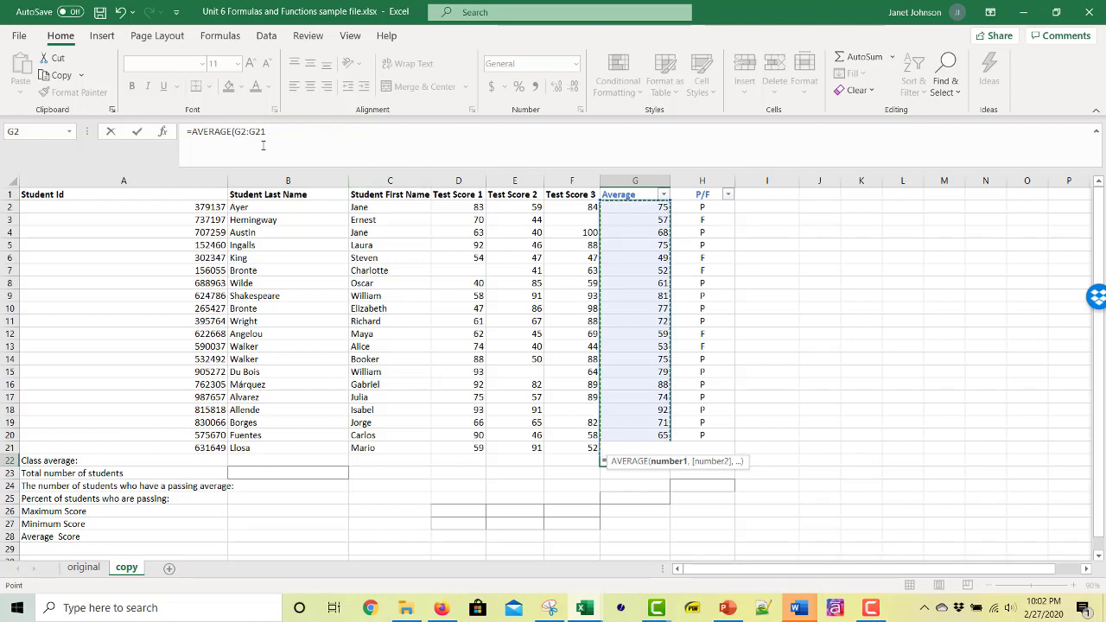
left_click(636, 460)
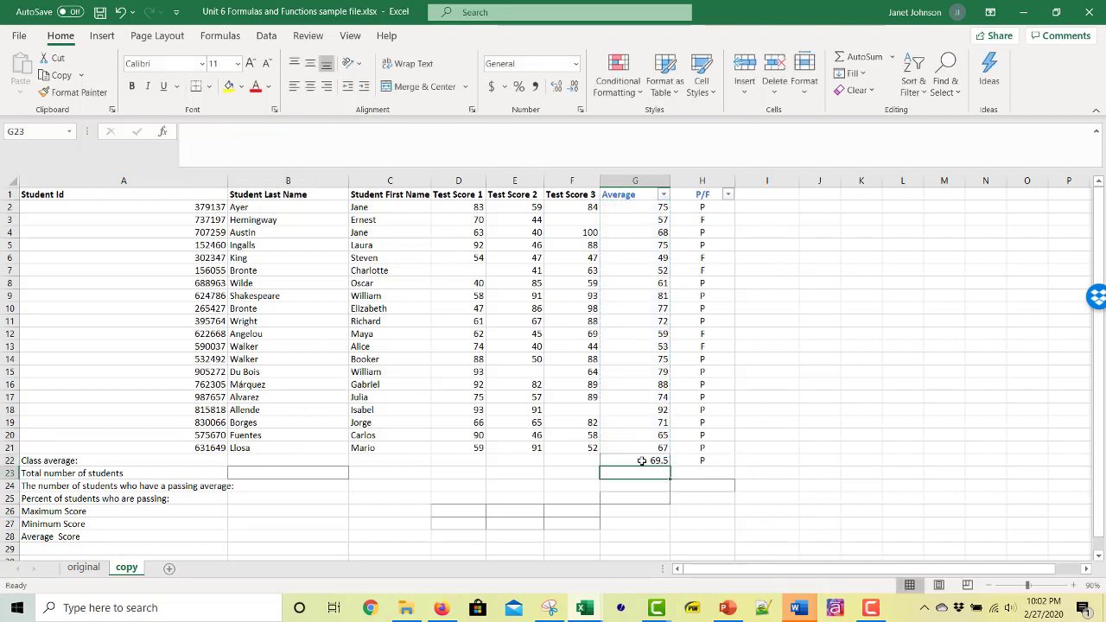
left_click(635, 460)
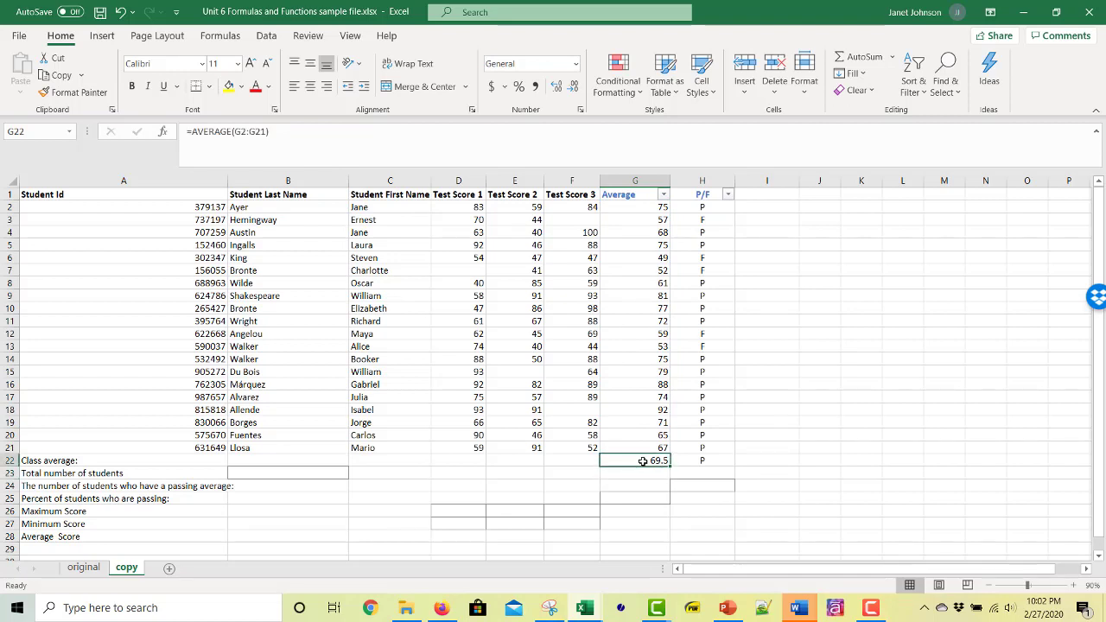
left_click(701, 460)
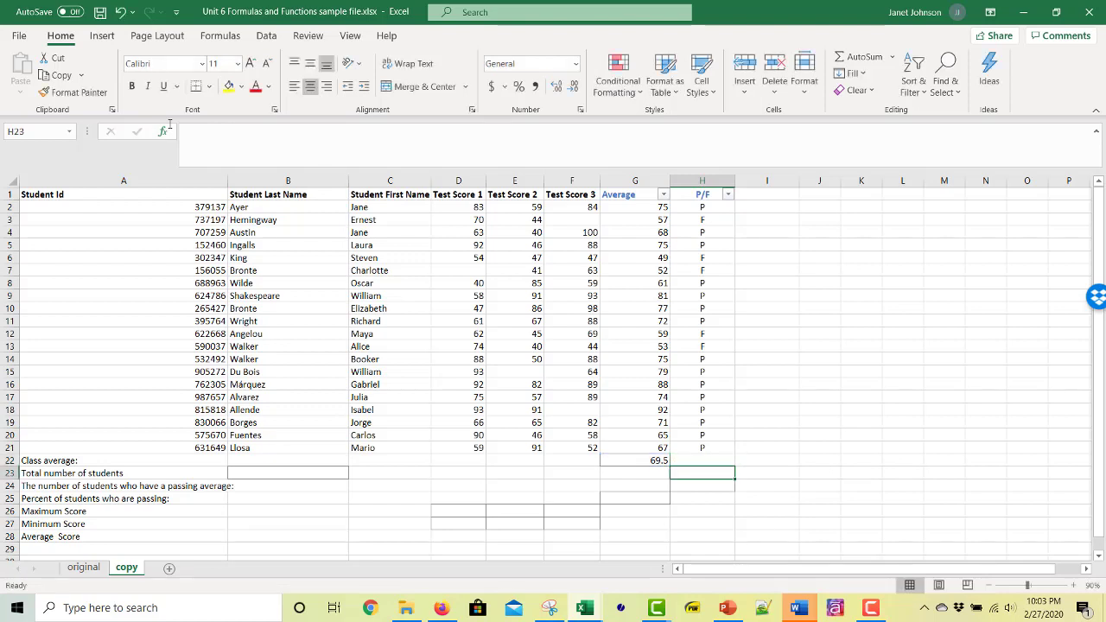
- Add an outline border around the 69.5 class average cell G22
left_click(636, 459)
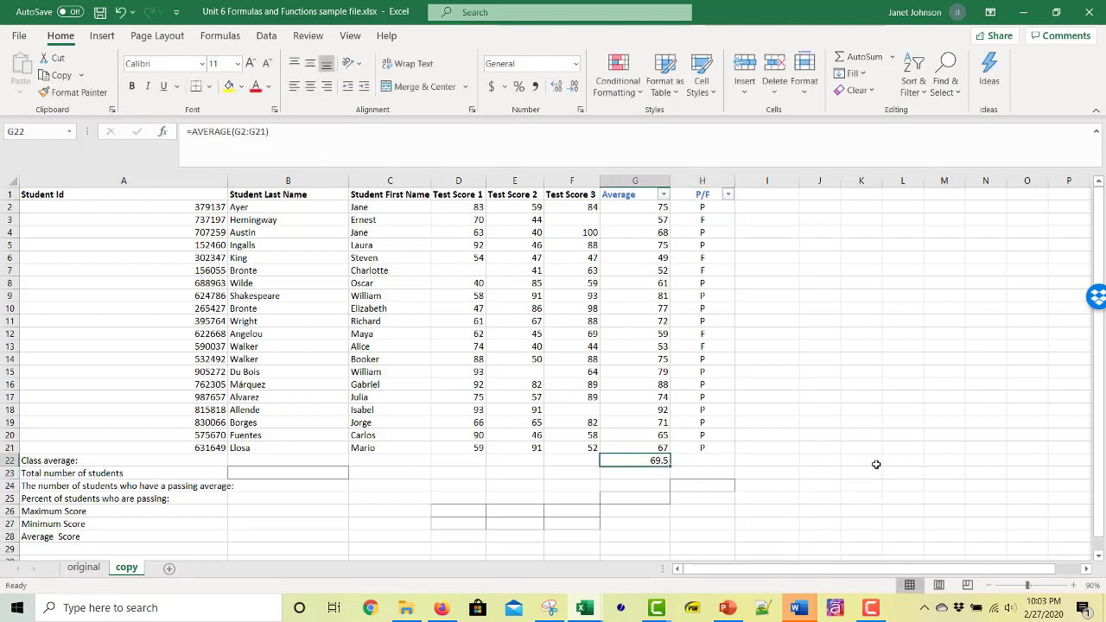
left_click(861, 459)
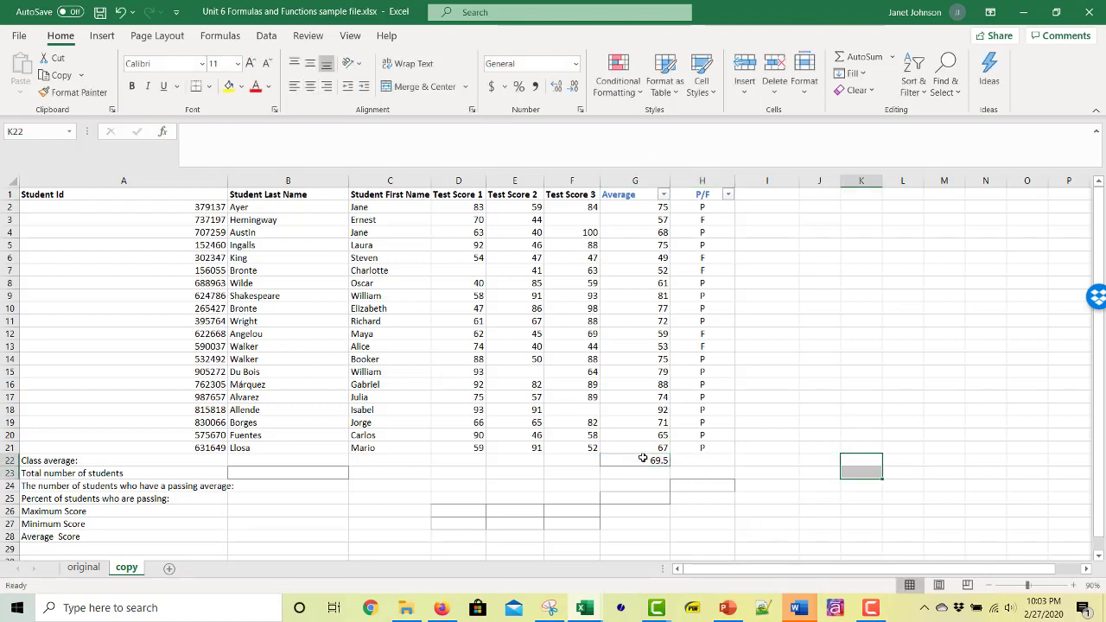
left_click(208, 86)
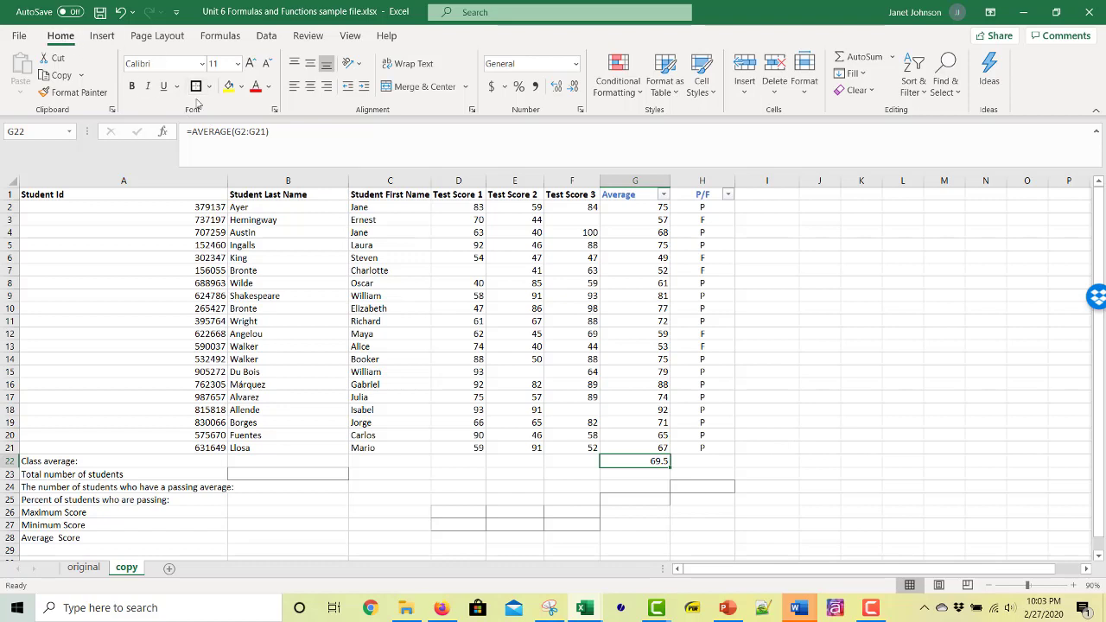
left_click(212, 86)
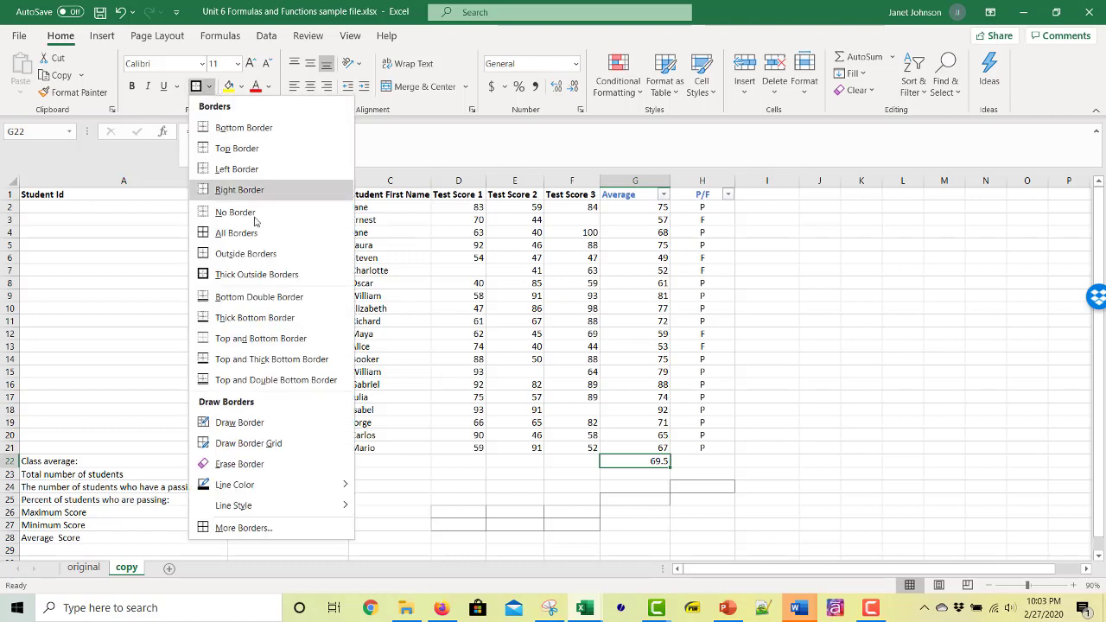
left_click(598, 368)
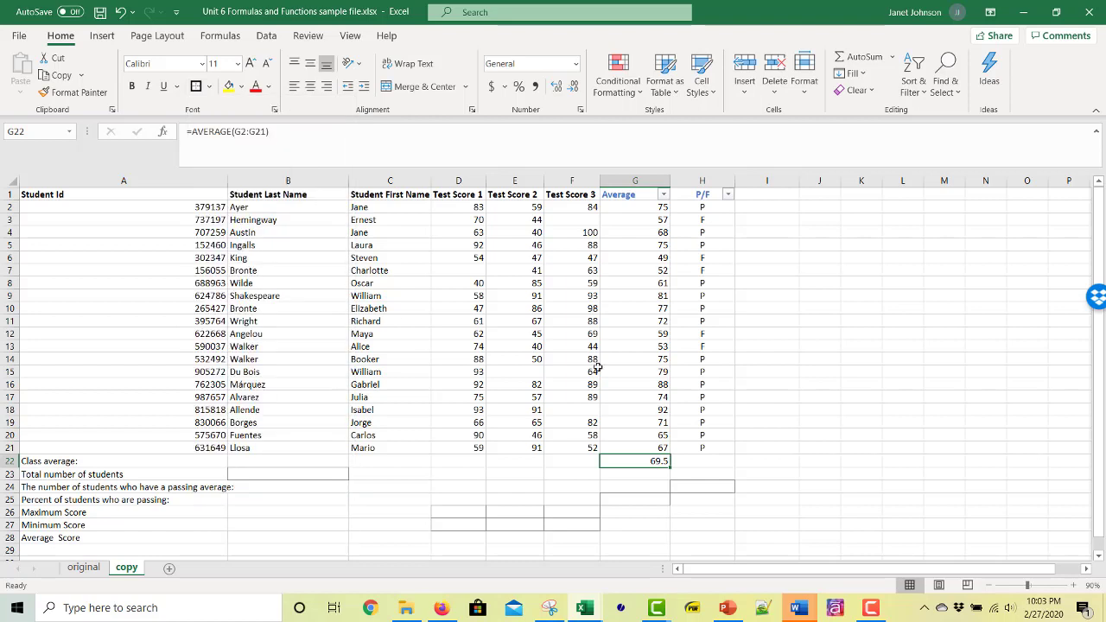
left_click(902, 499)
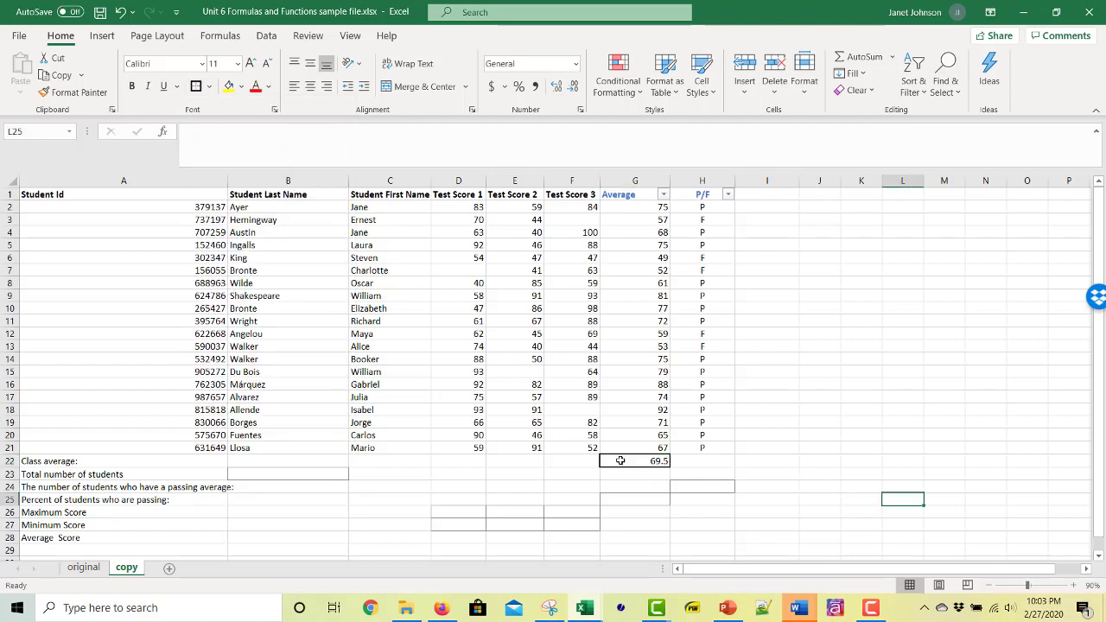
left_click(861, 461)
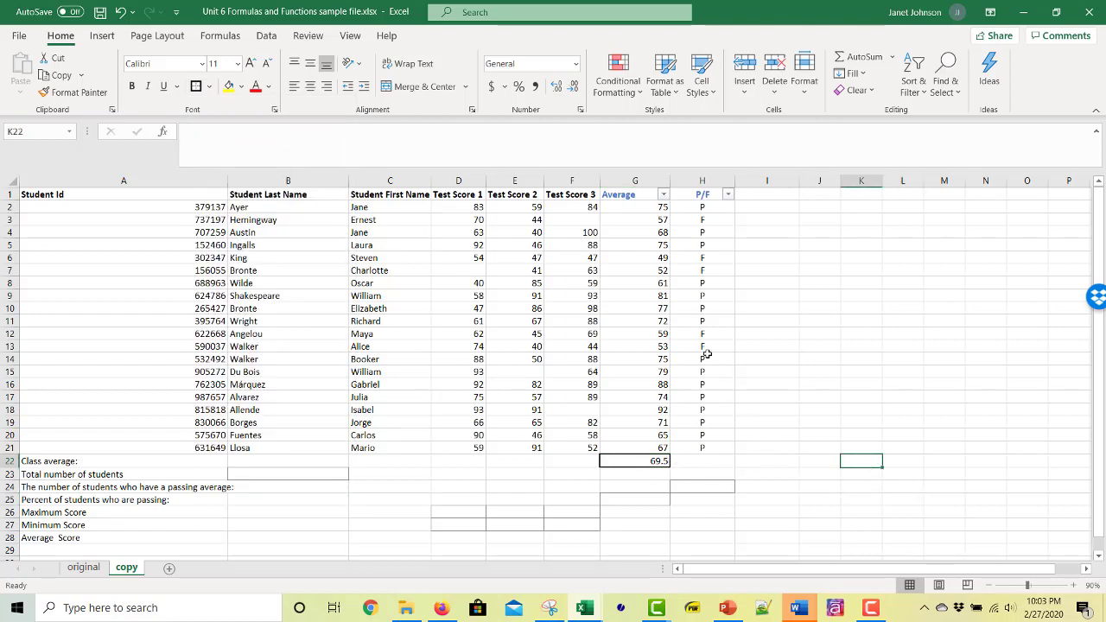
left_click(515, 371)
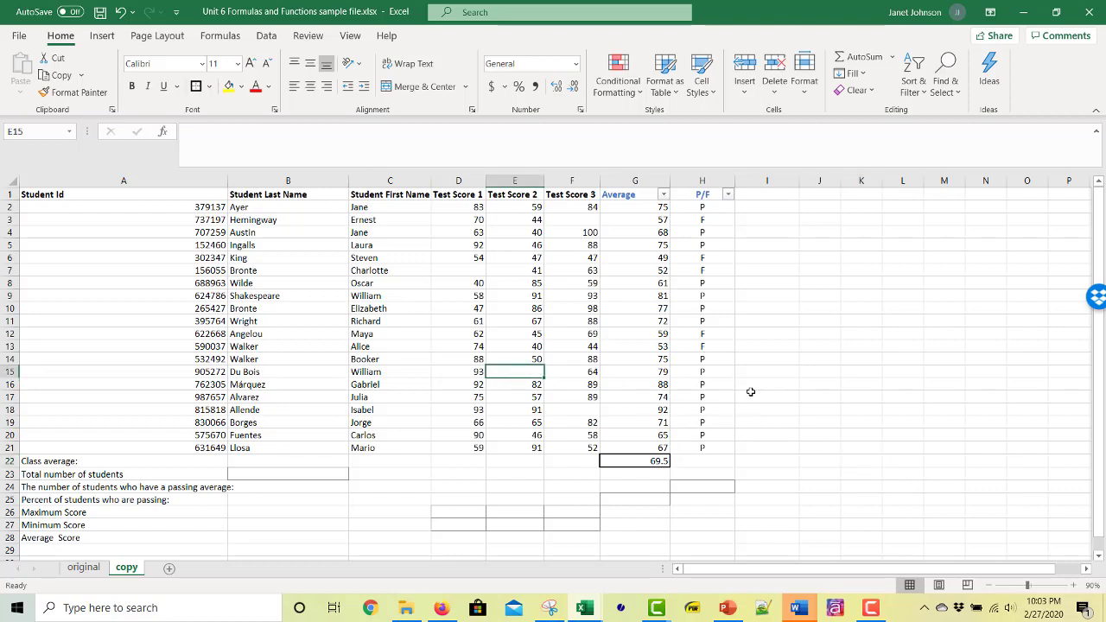
mouse_move(590, 265)
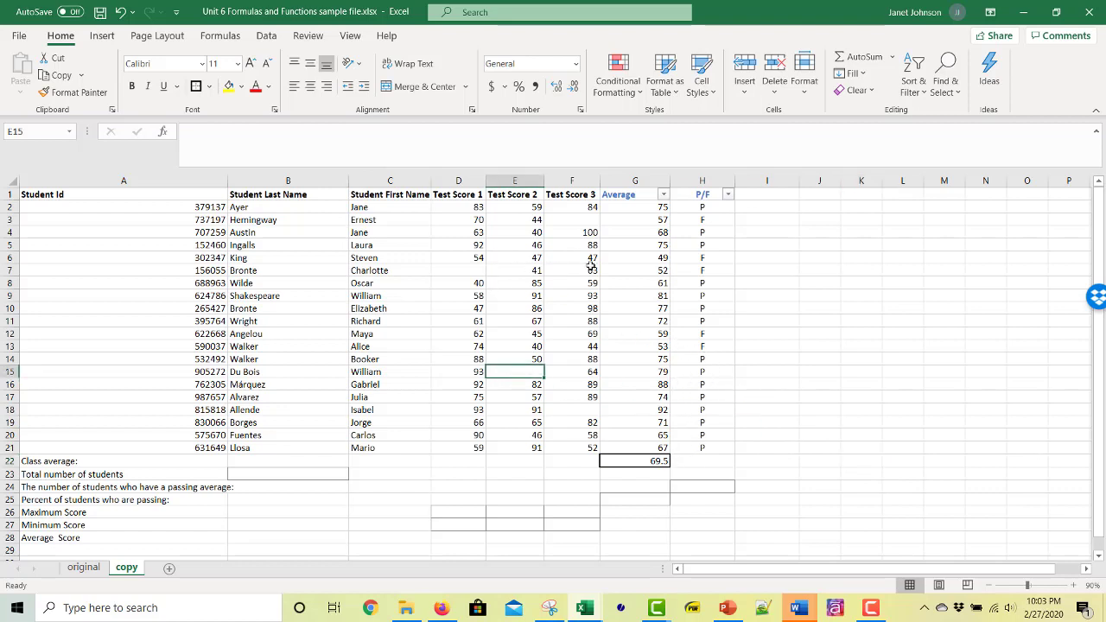
- Enter a Test Score 1 of 100 in the empty cell D7
left_click(701, 271)
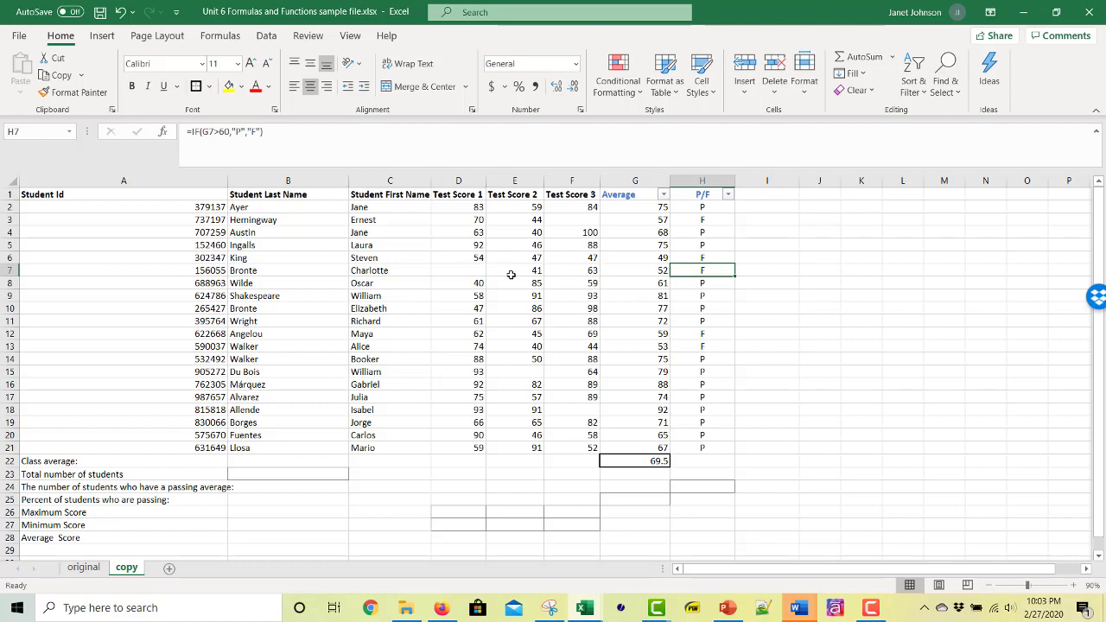
left_click(458, 270)
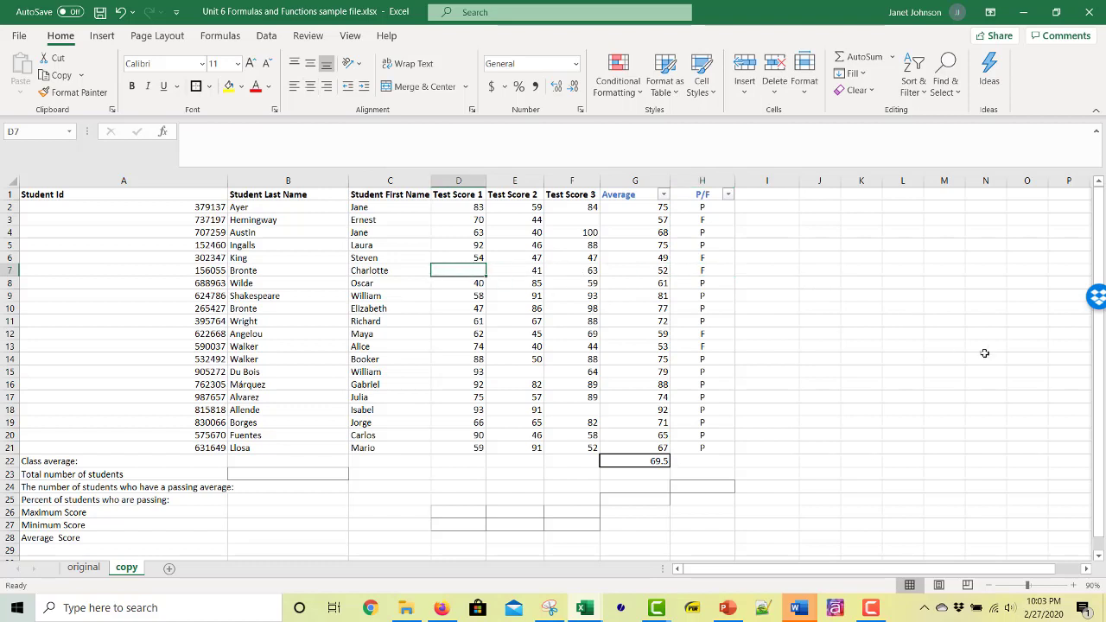
mouse_move(1030, 363)
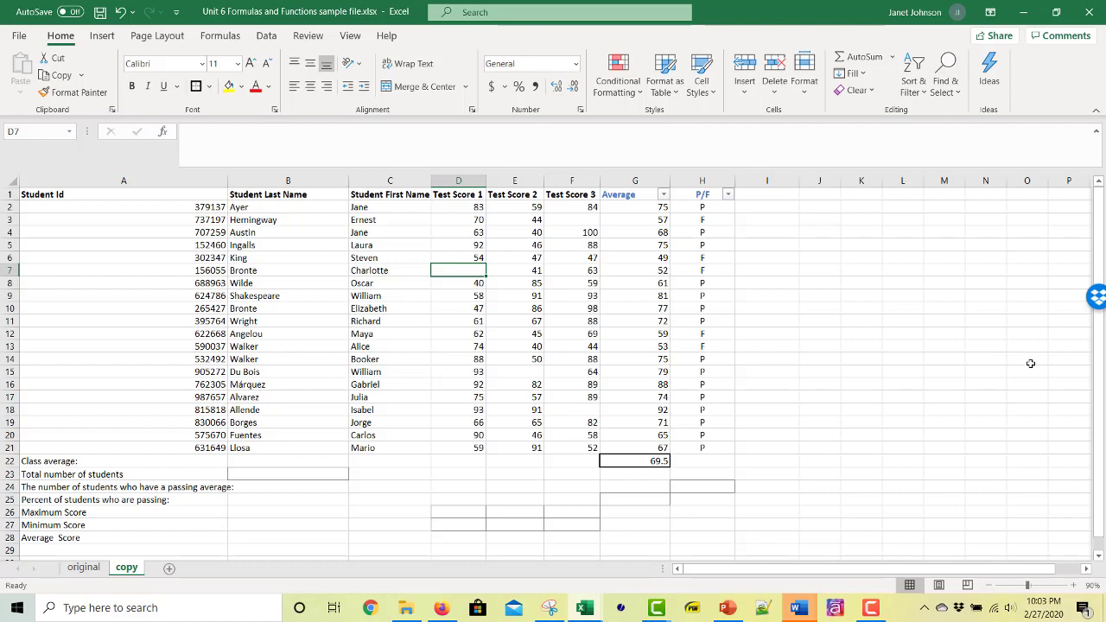
type("1")
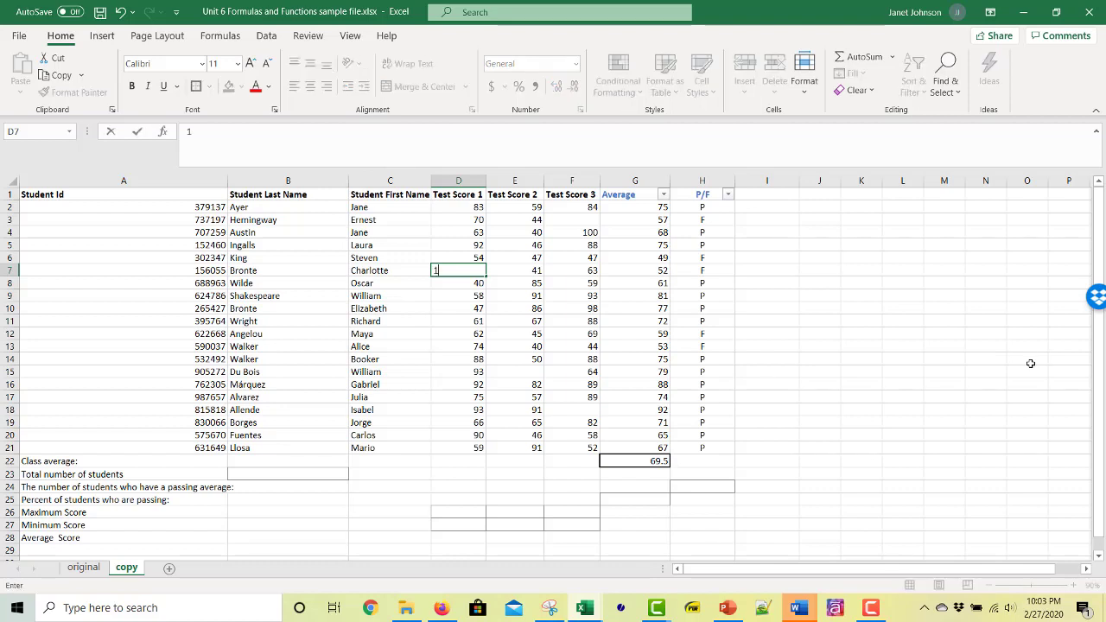
type("00")
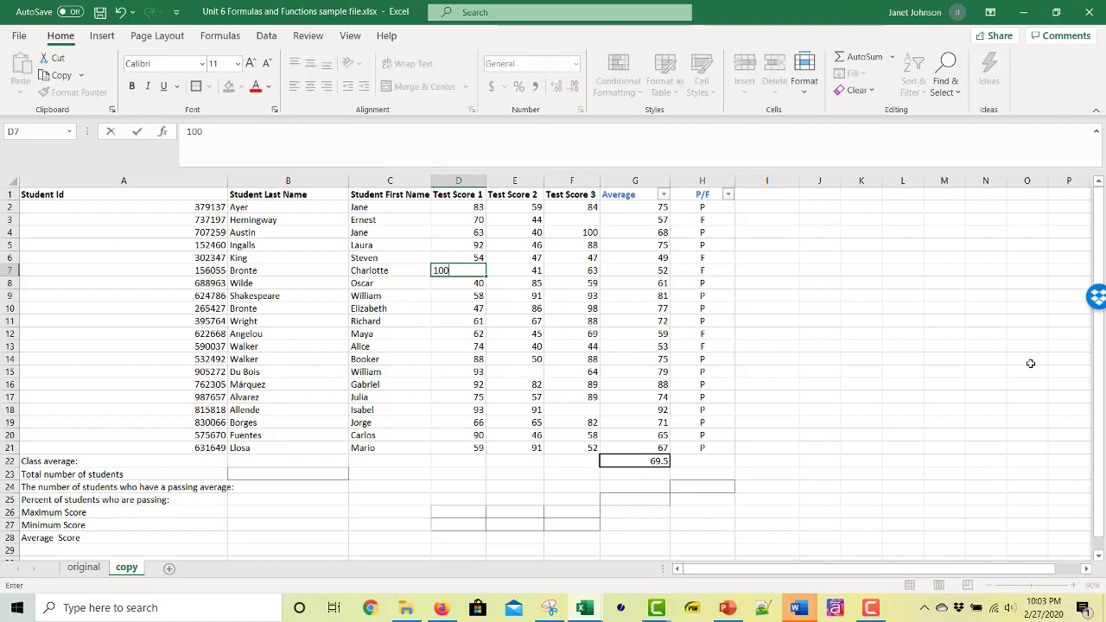
key("Return")
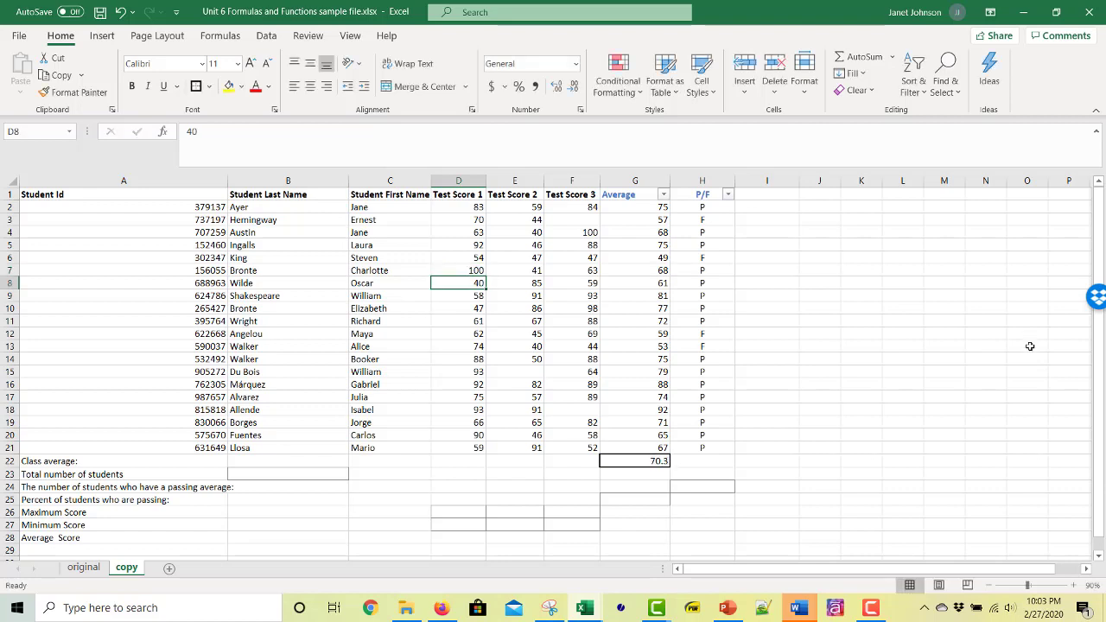
left_click(458, 271)
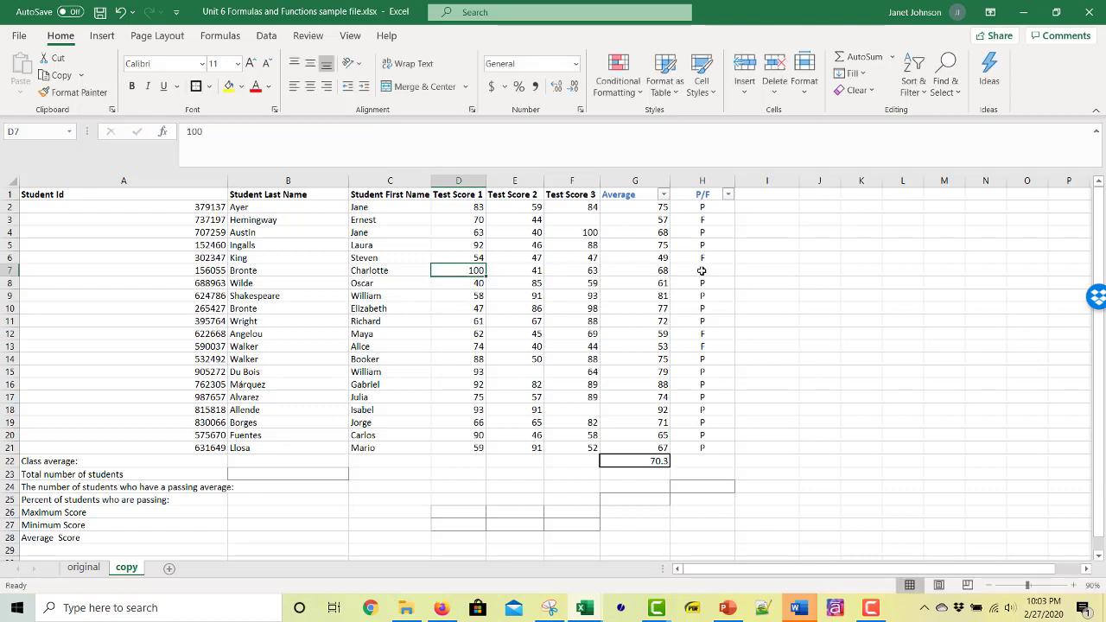
left_click(943, 308)
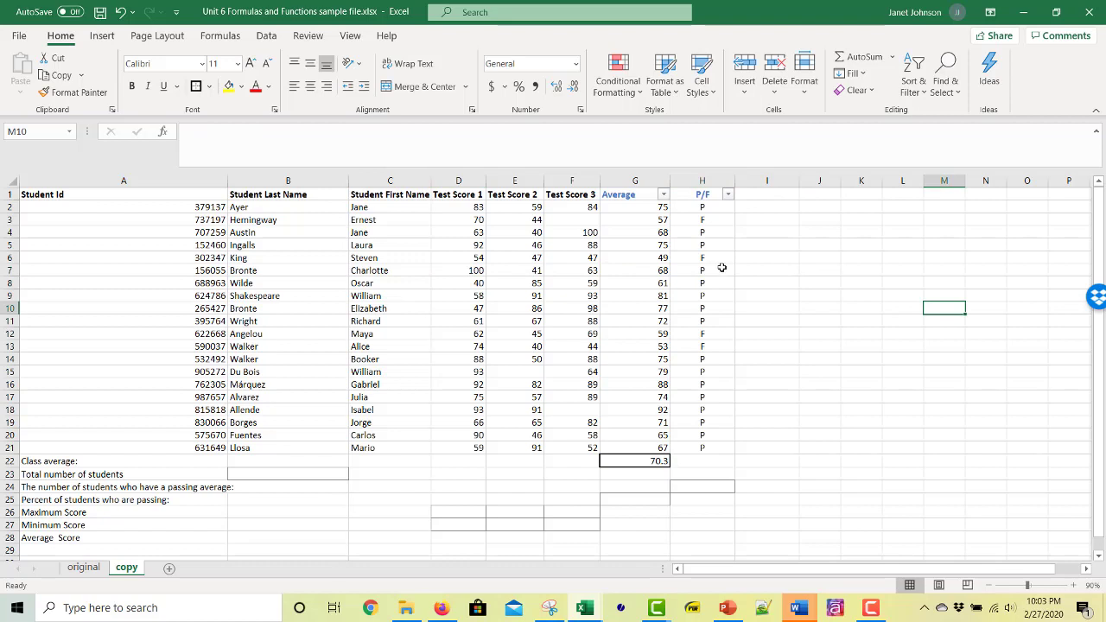
left_click(765, 283)
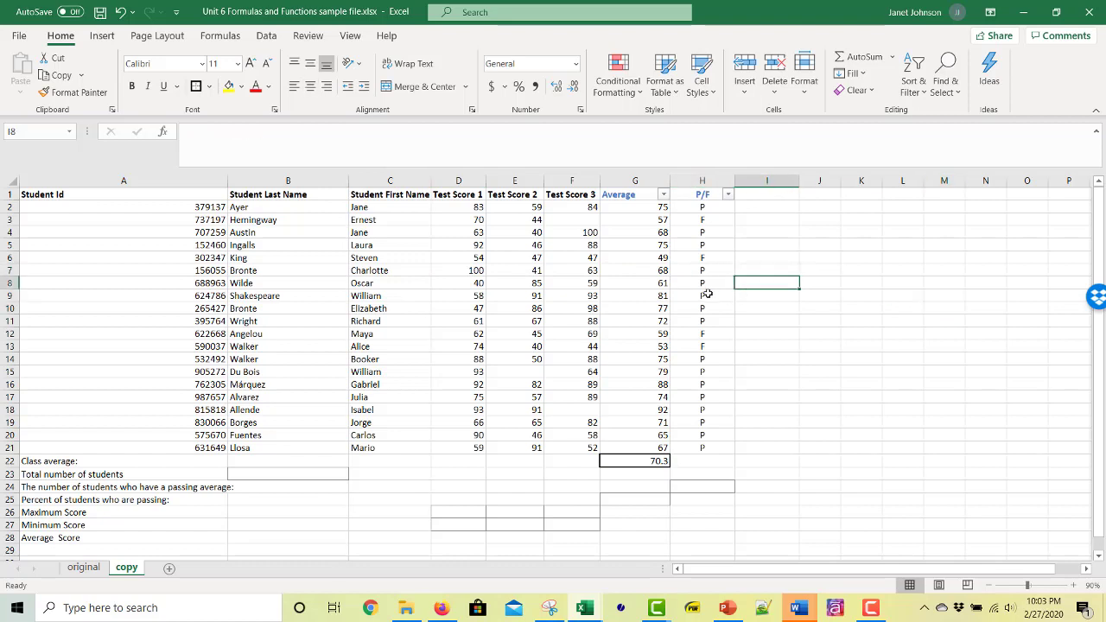
mouse_move(728, 272)
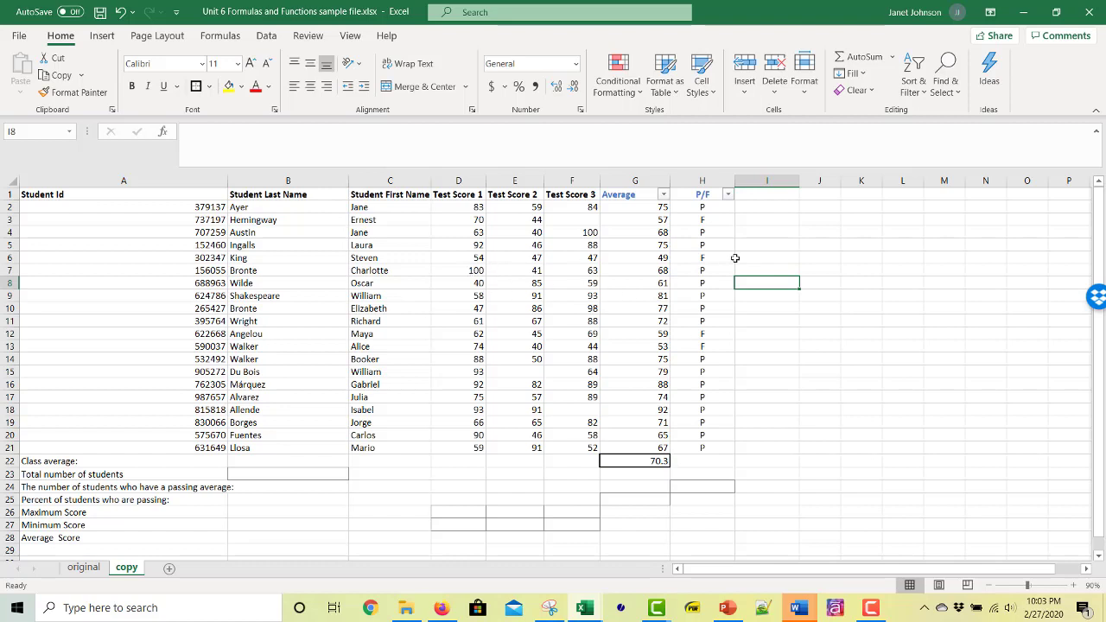
mouse_move(480, 274)
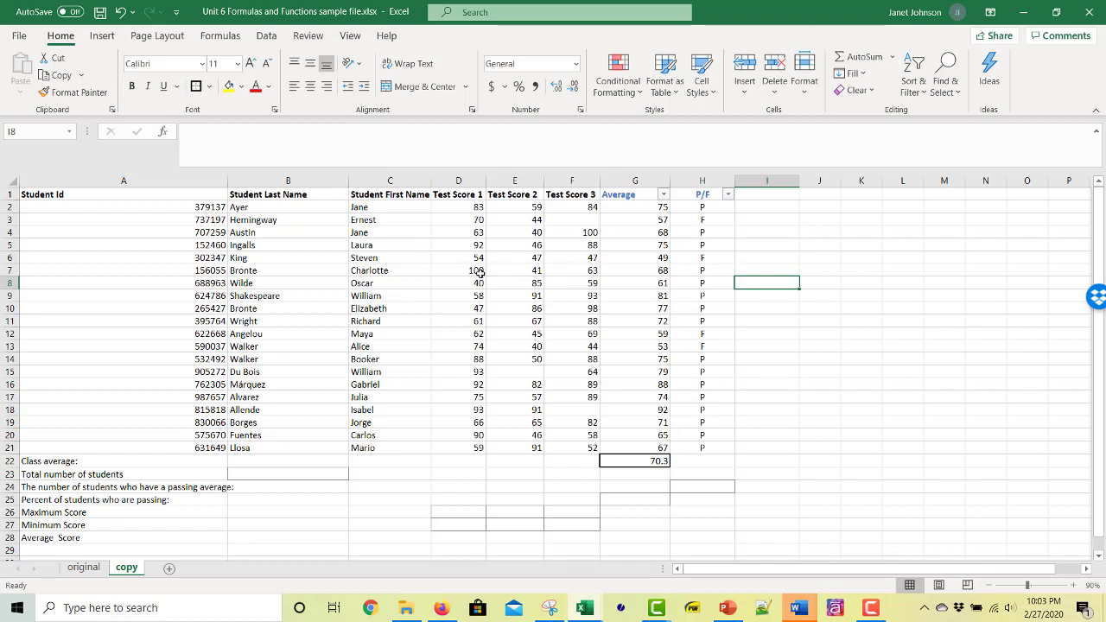
- Enter 11 in E15 and confirm the H15 result changes to F
left_click(514, 372)
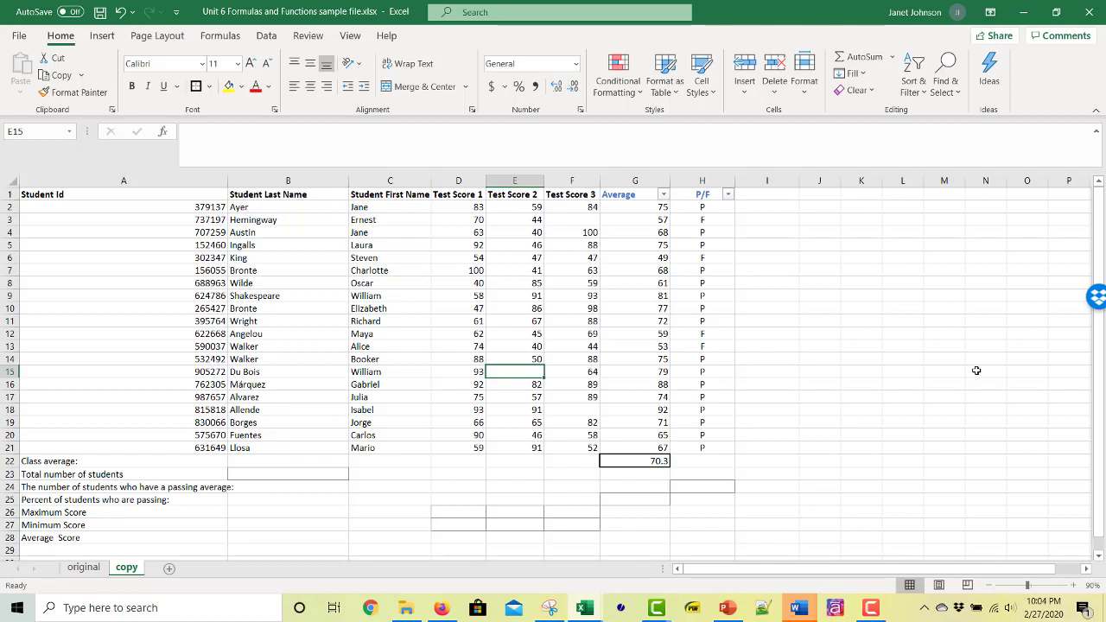
type("11")
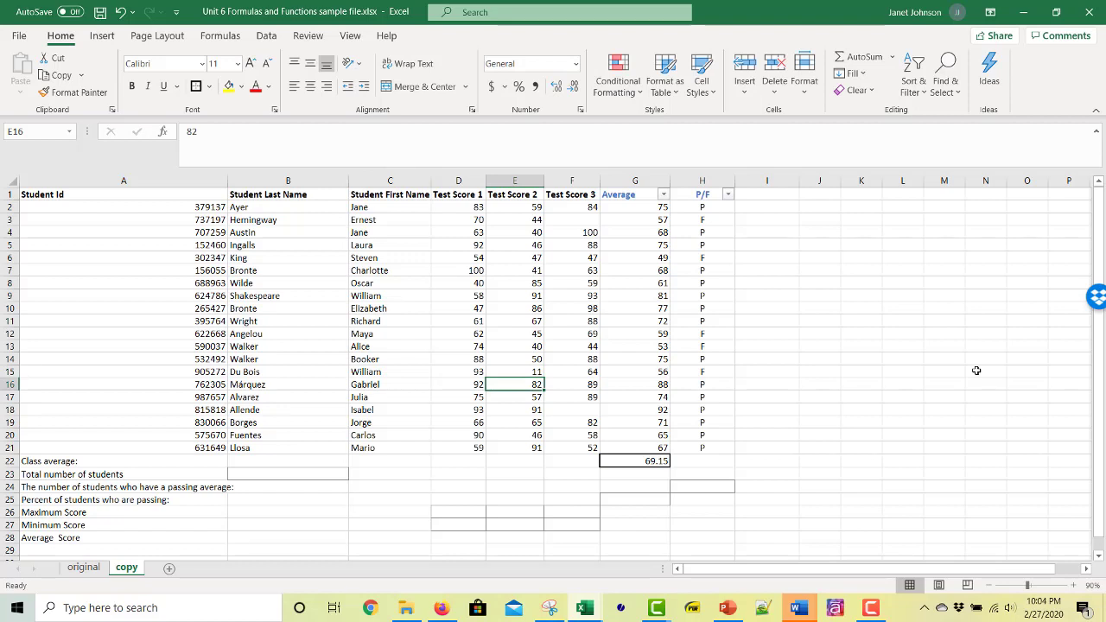
left_click(701, 372)
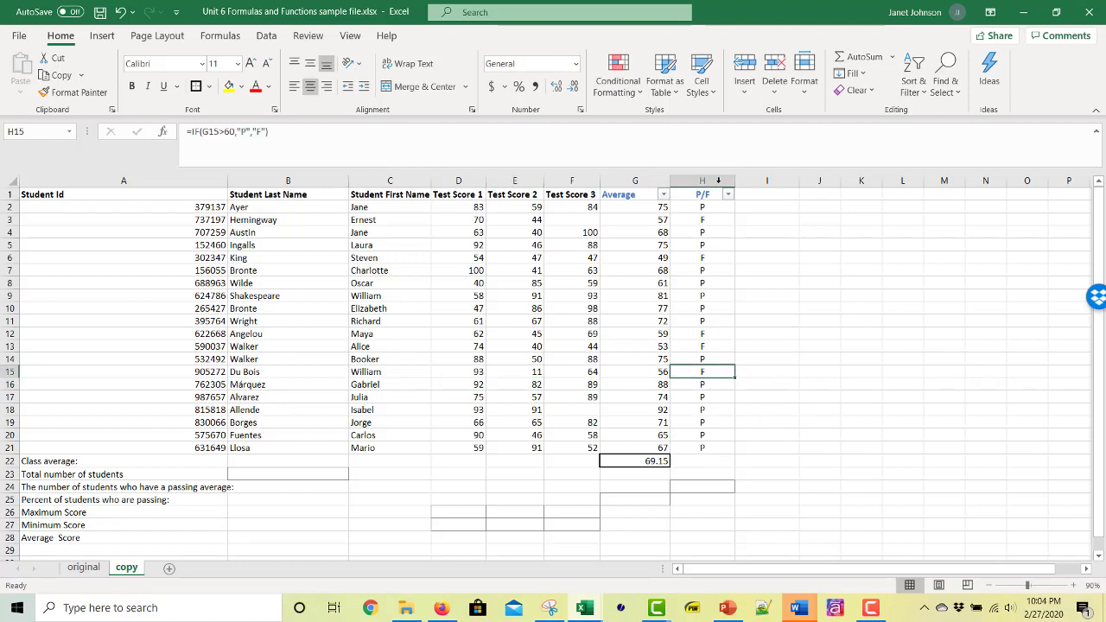
left_click(861, 473)
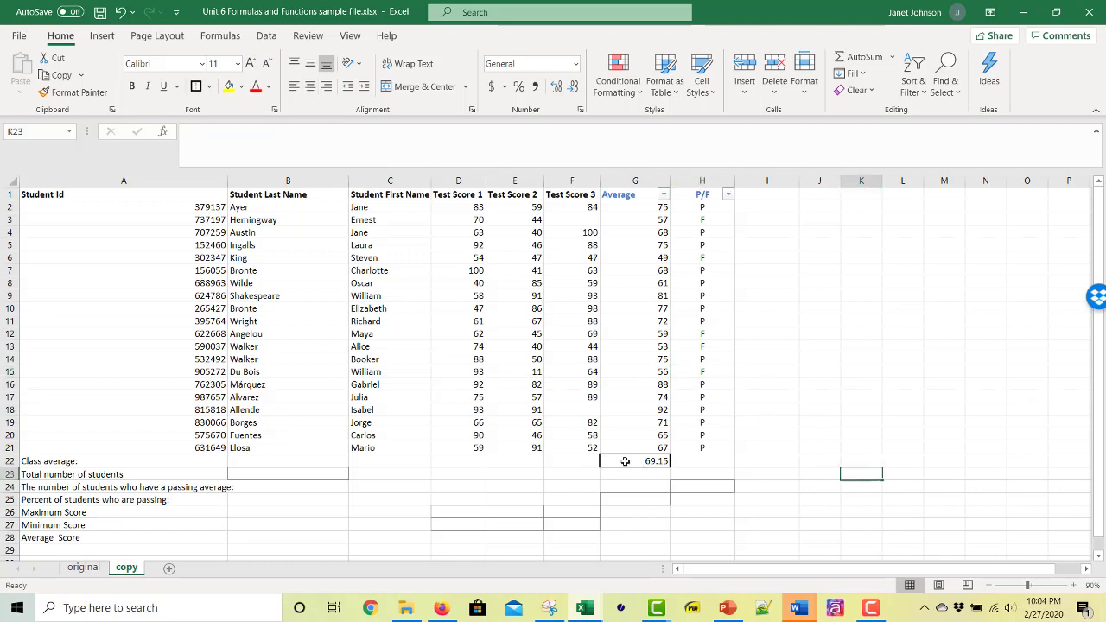
left_click(636, 461)
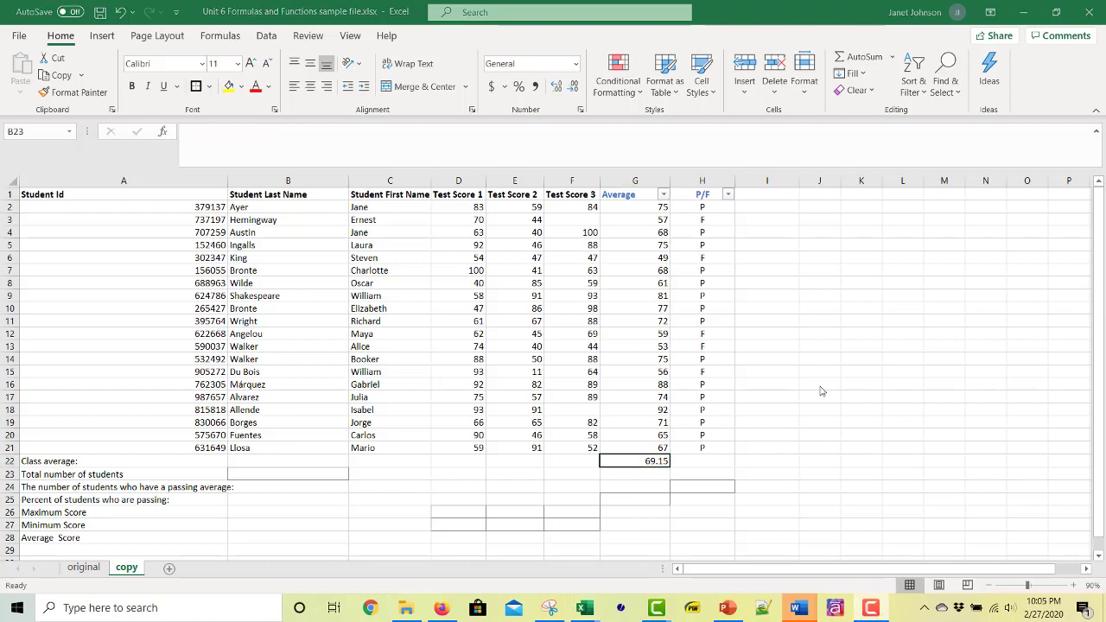
mouse_move(278, 419)
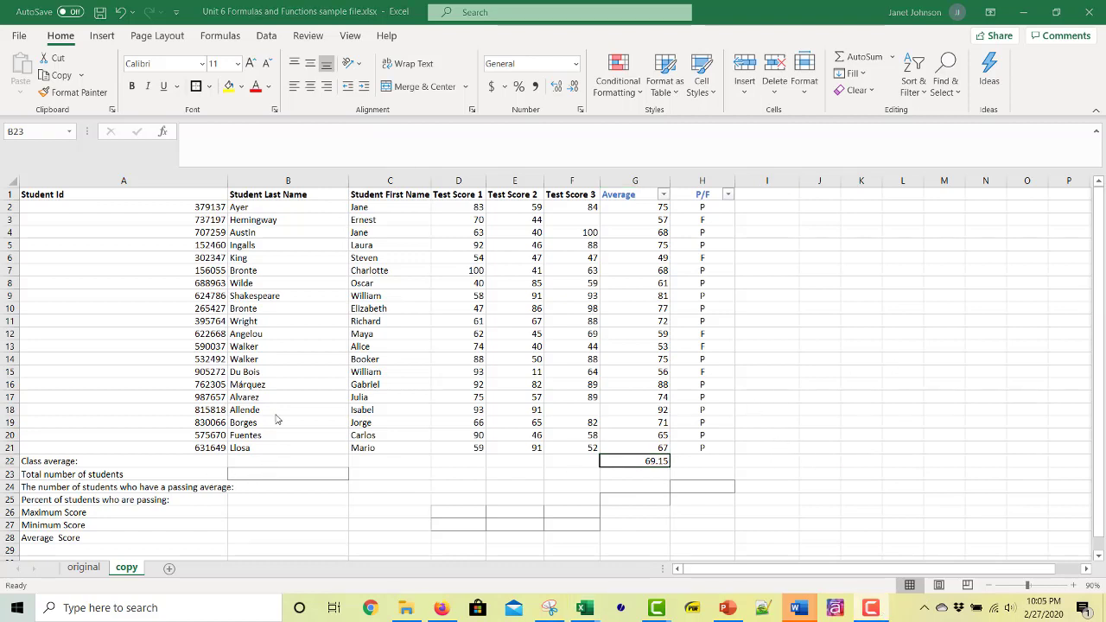
mouse_move(295, 485)
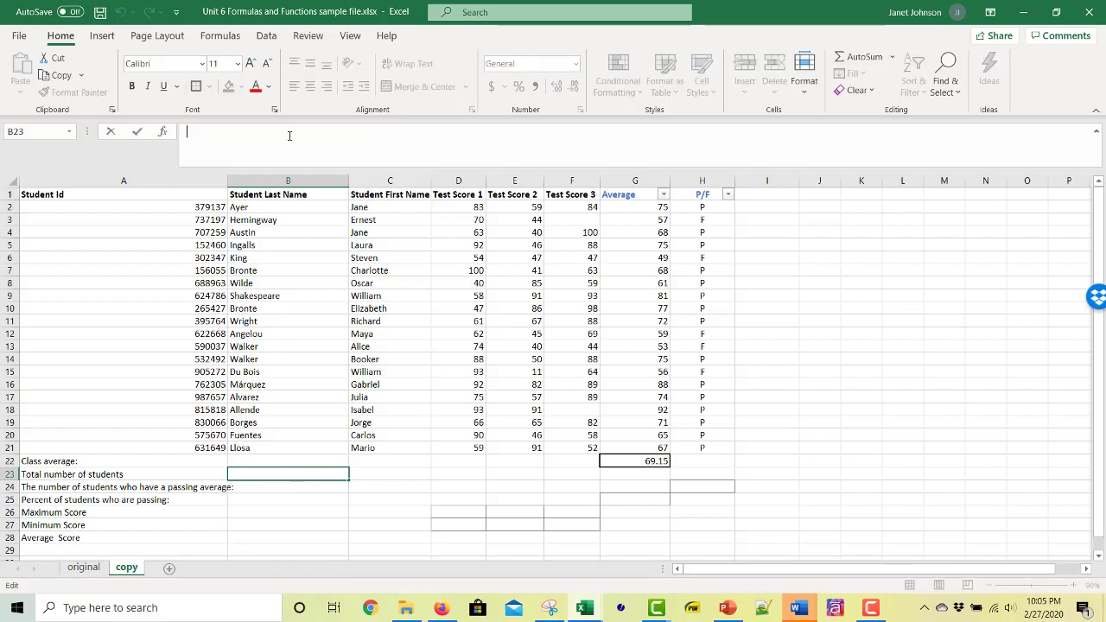
mouse_move(828, 150)
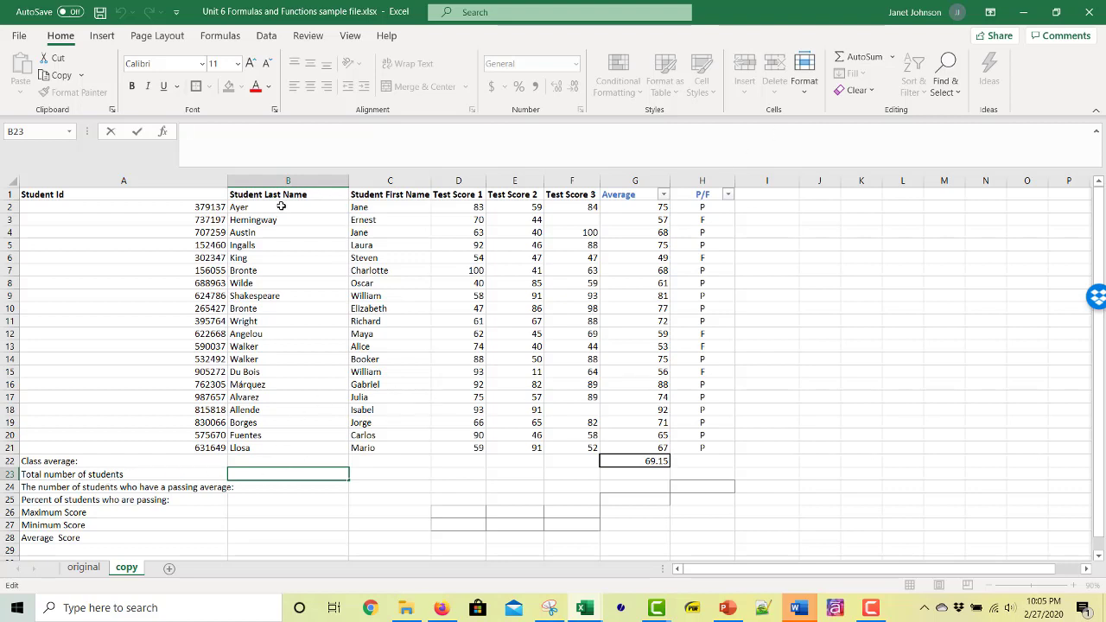
mouse_move(288, 304)
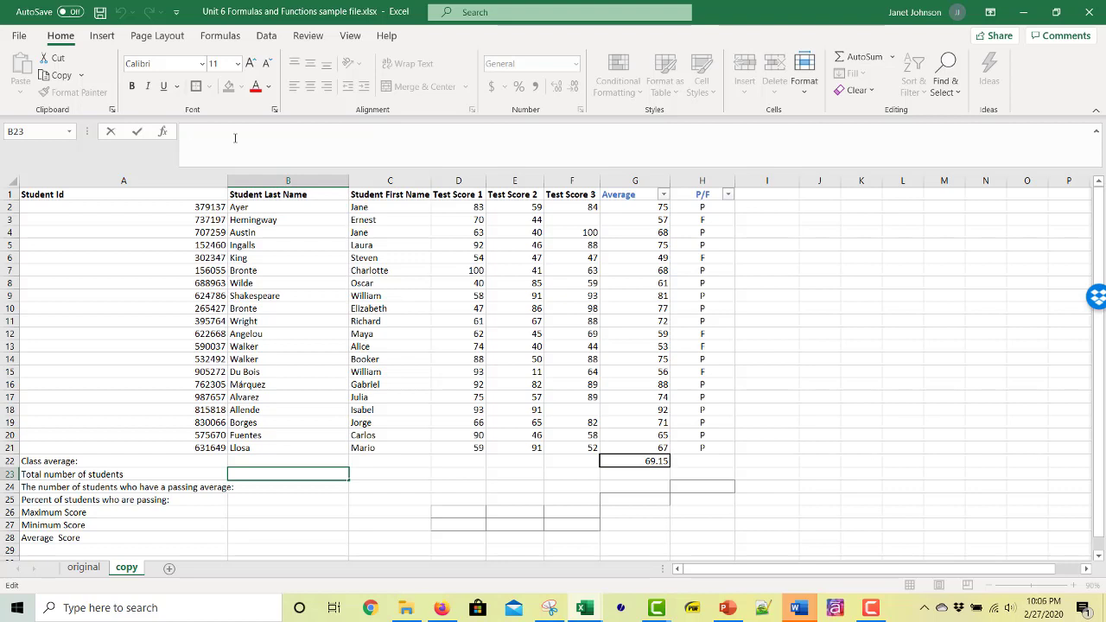
- Enter =COUNTA(B2:B21) in B23 to count the students' last names
type("=")
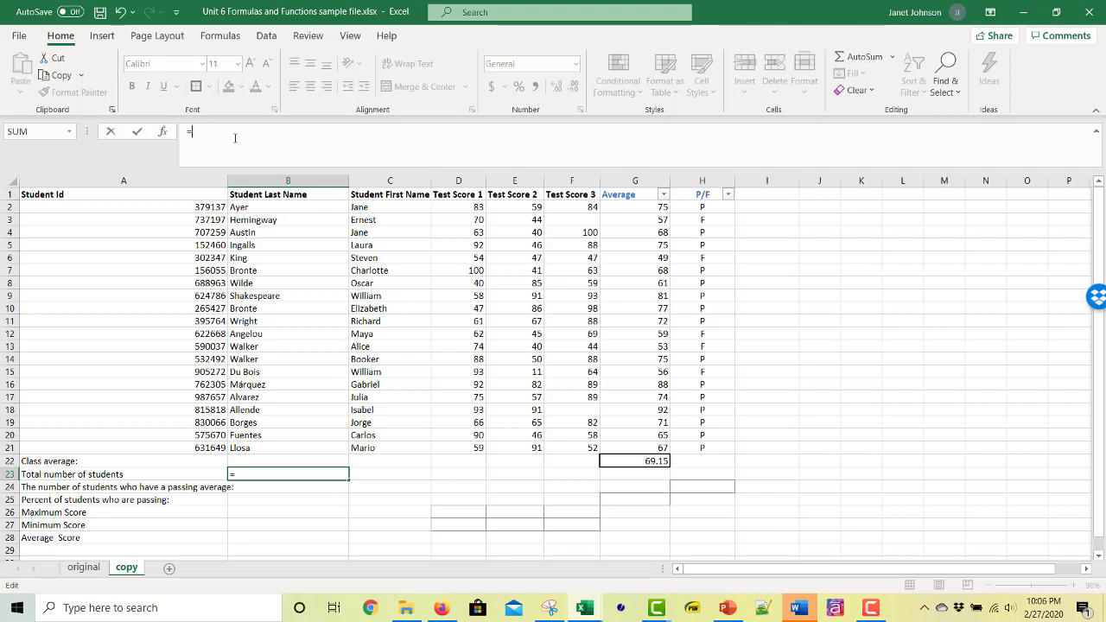
type("COUNTA")
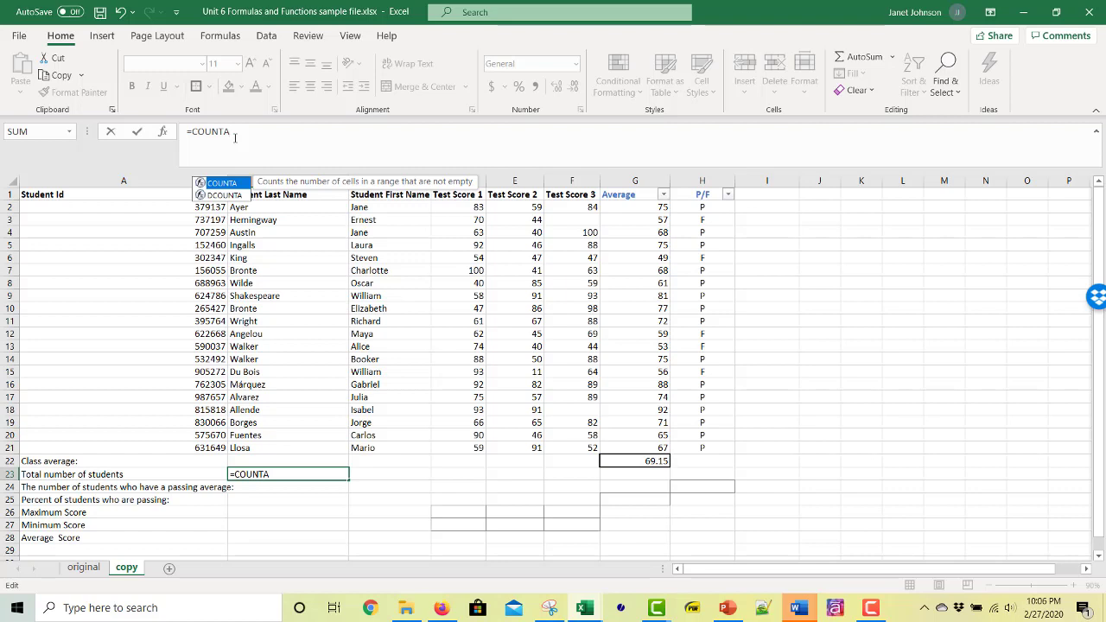
type("(")
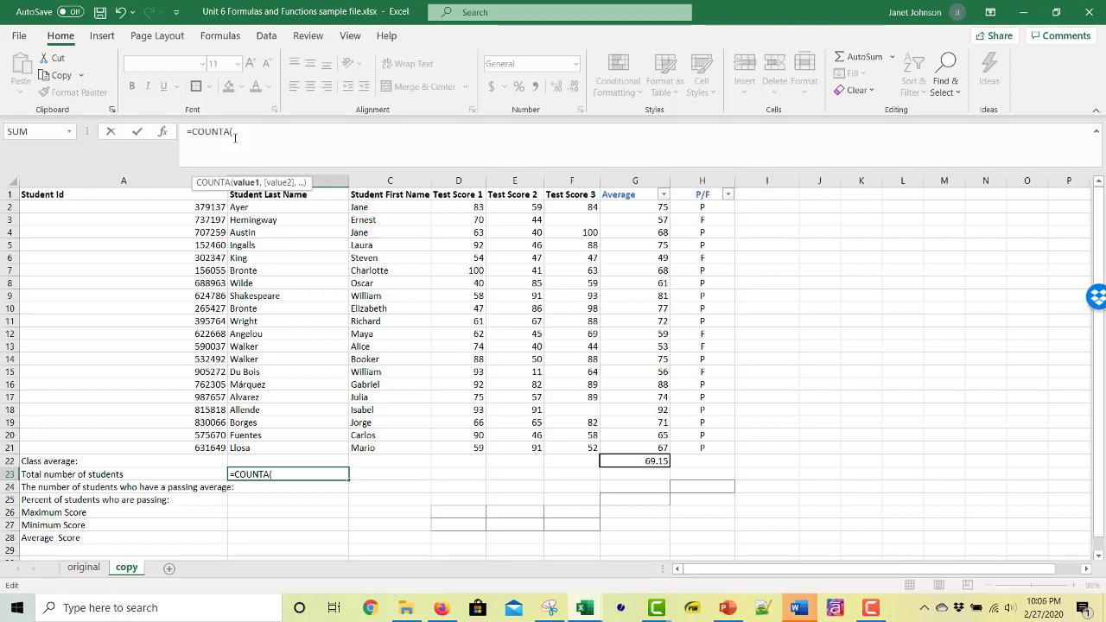
left_click(250, 207)
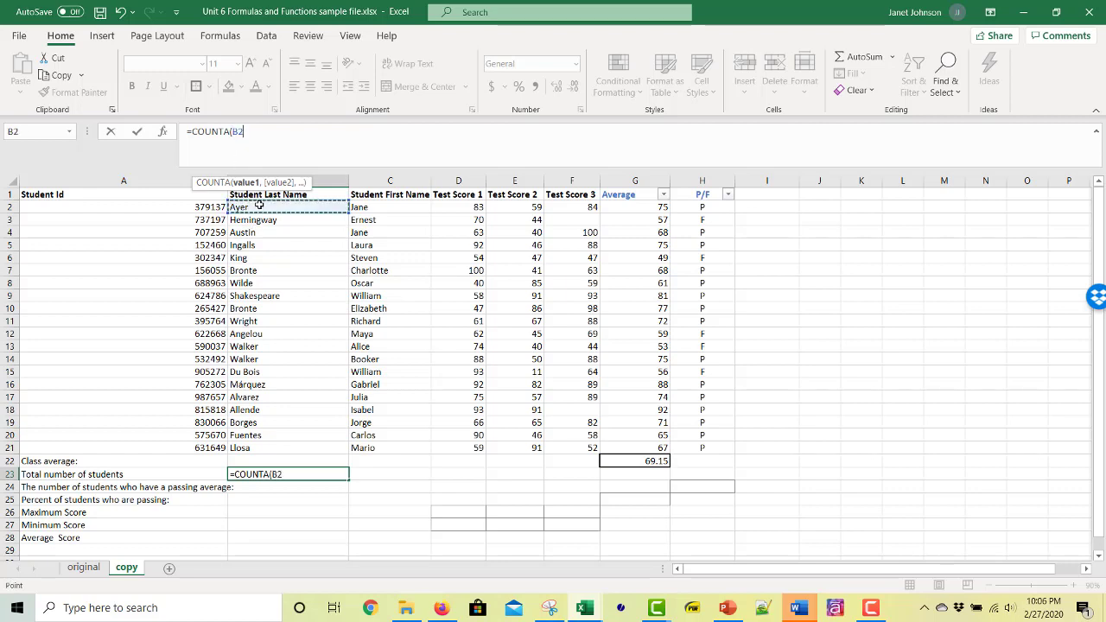
left_click_drag(285, 207, 285, 448)
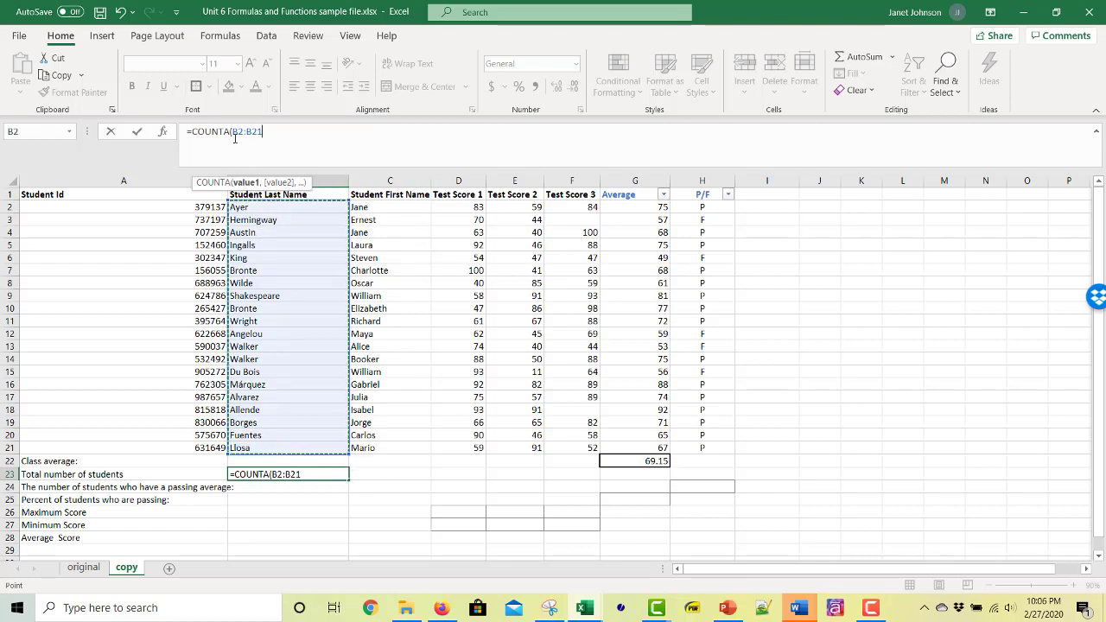
mouse_move(292, 140)
type(")")
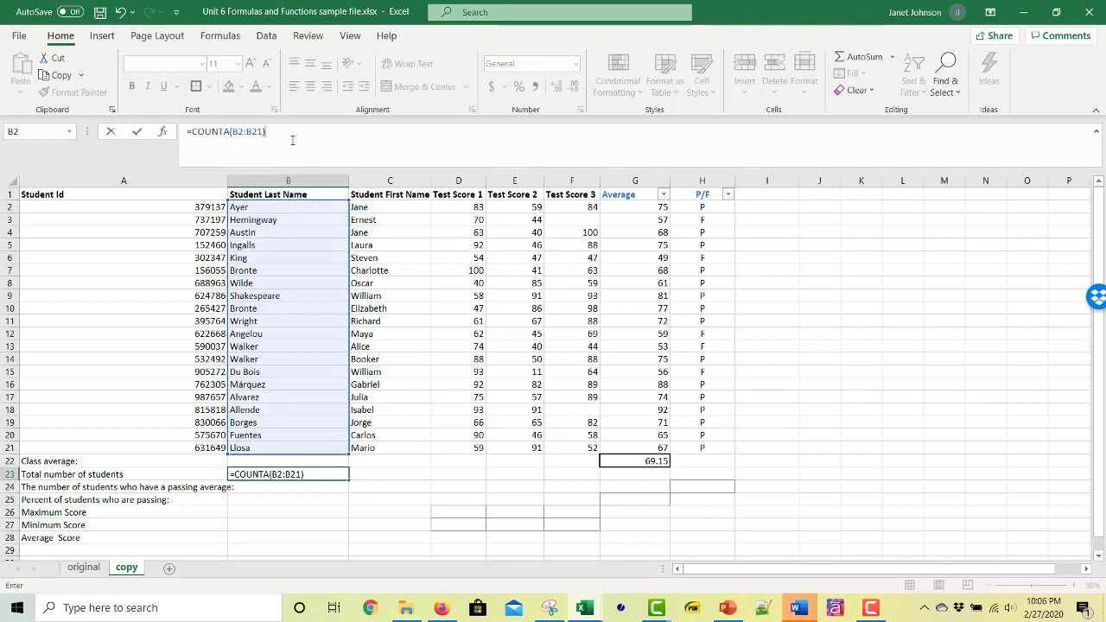
key("Return")
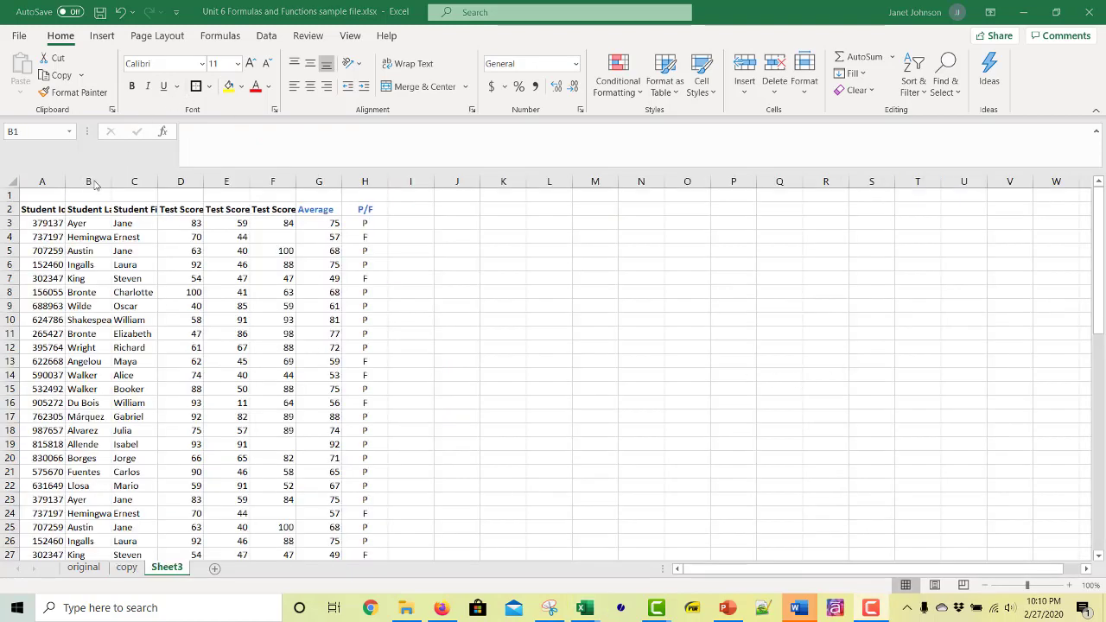
mouse_move(576, 279)
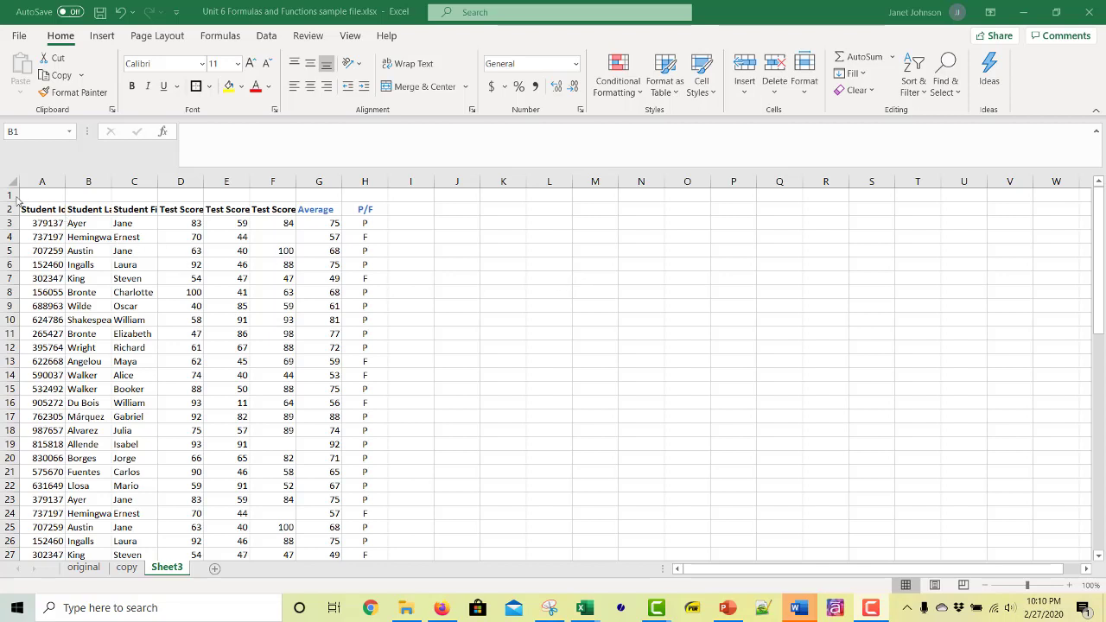
mouse_move(13, 197)
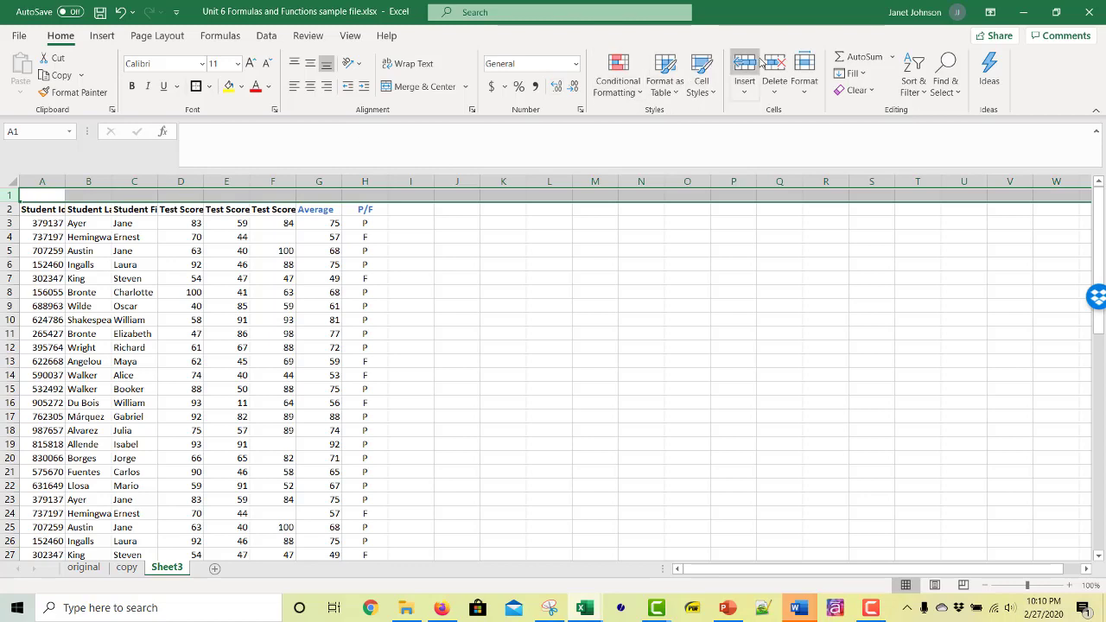
- Insert blank rows above Sheet3's header row and select cell B2
left_click(744, 73)
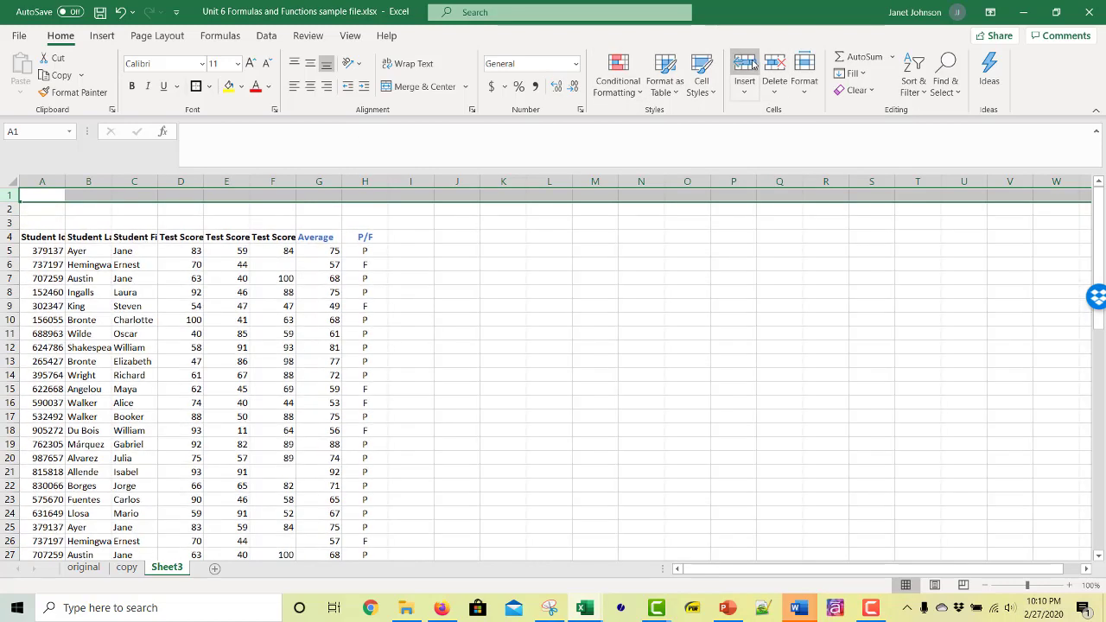
left_click(134, 194)
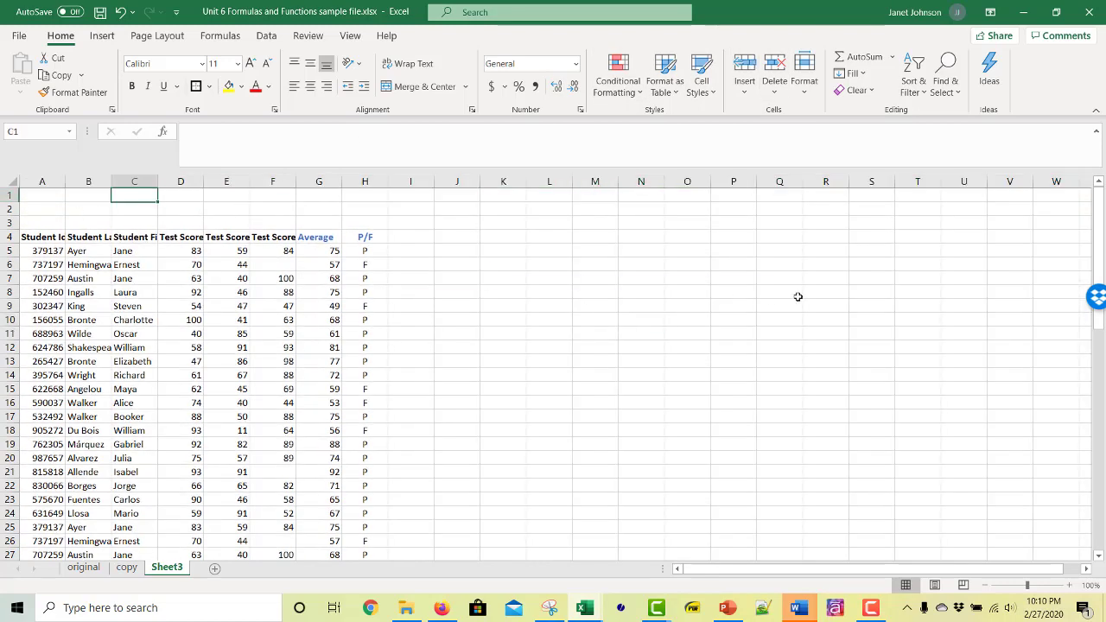
mouse_move(229, 259)
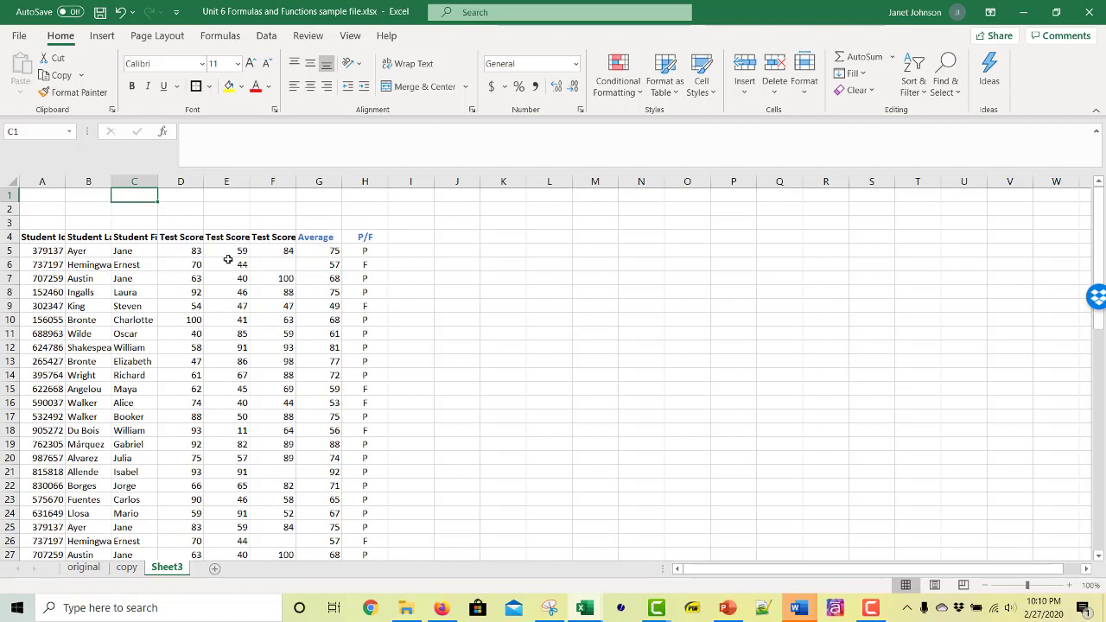
left_click(87, 208)
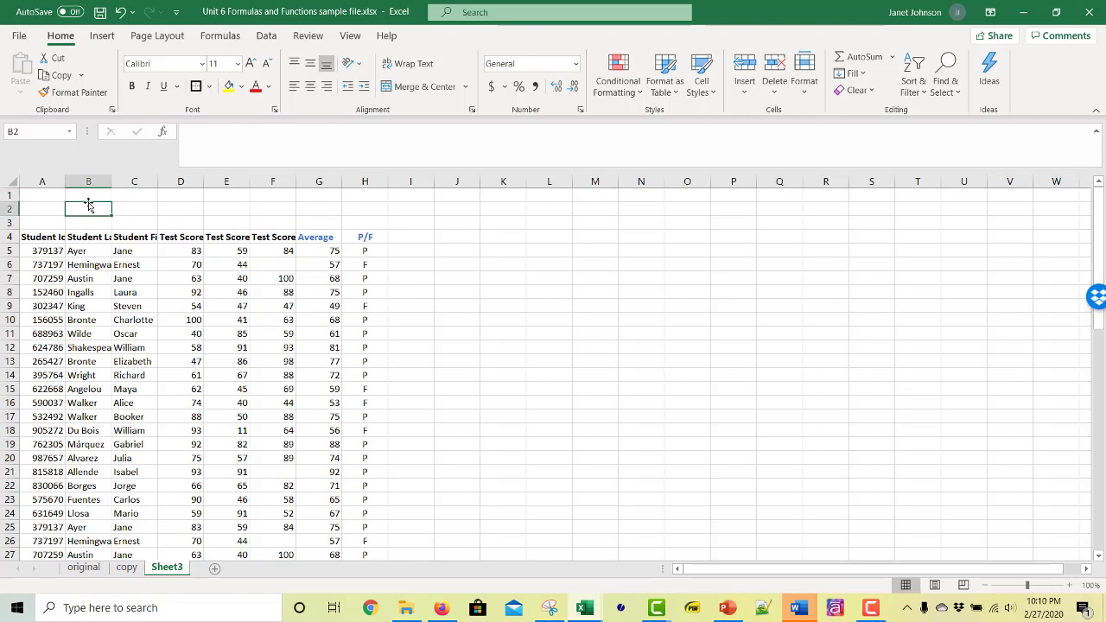
mouse_move(1038, 318)
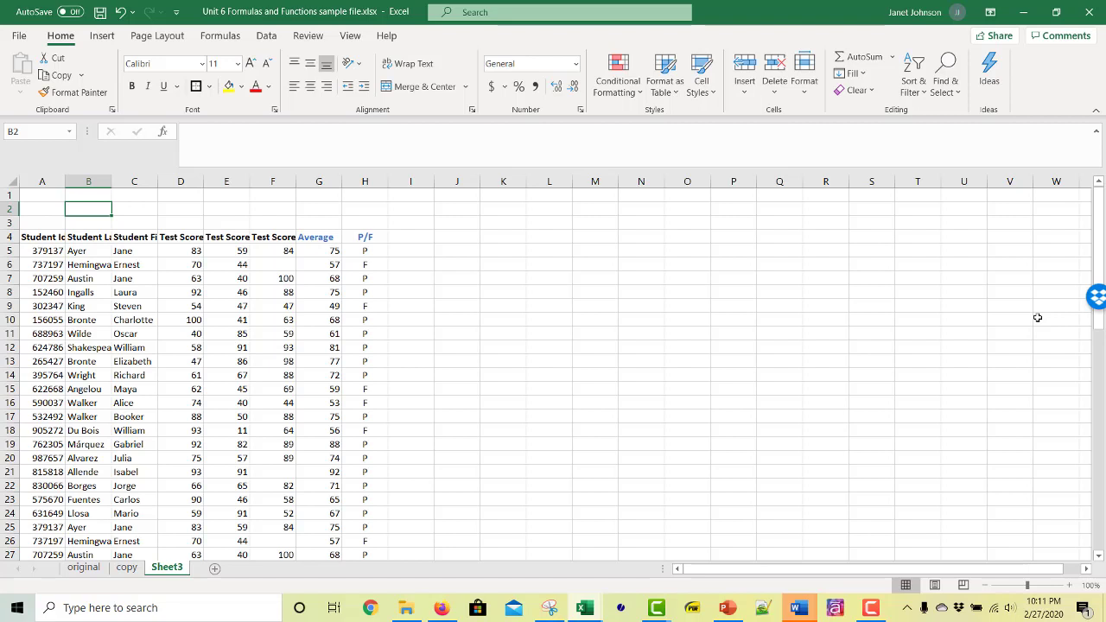
- Enter =COUNTA(B5:B9000) in B2, giving a count of 60 students
type("=COUNTA(")
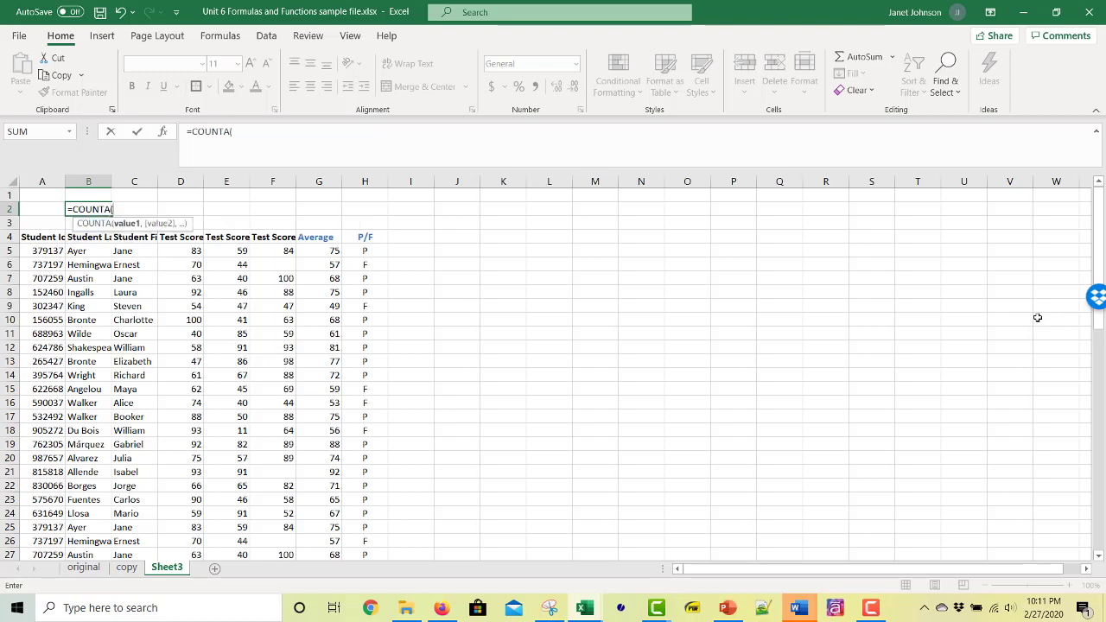
mouse_move(77, 277)
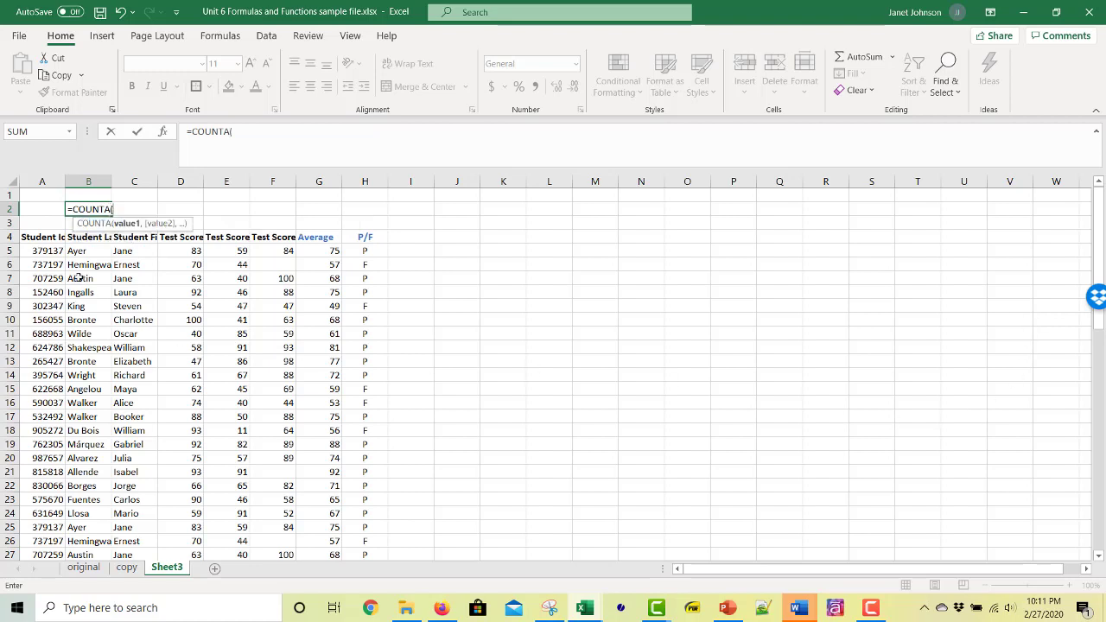
left_click_drag(87, 251, 87, 292)
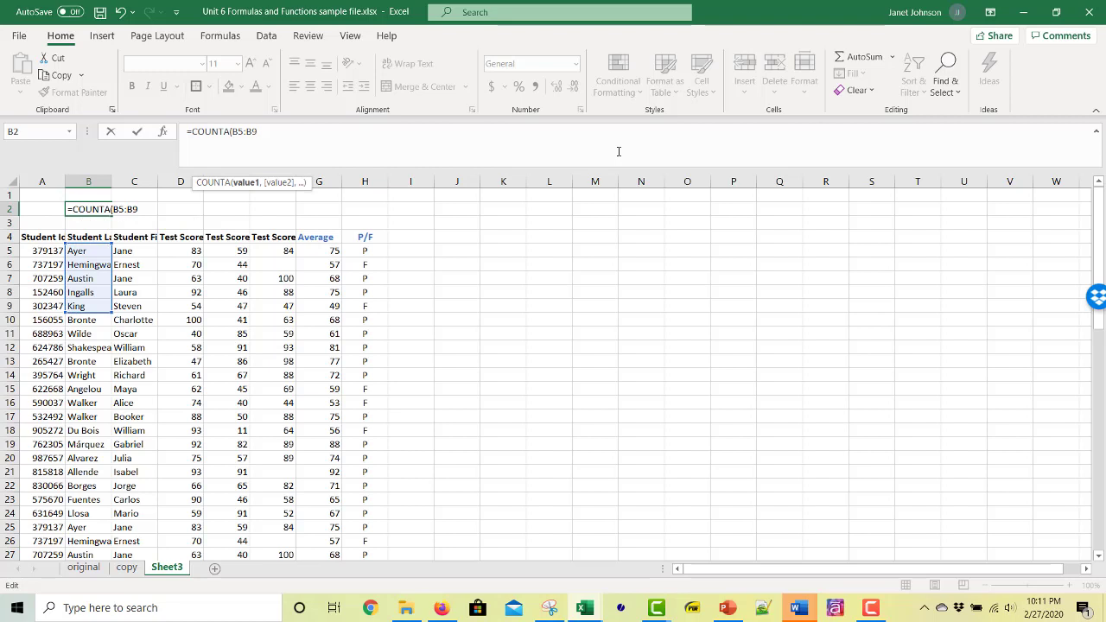
type("00")
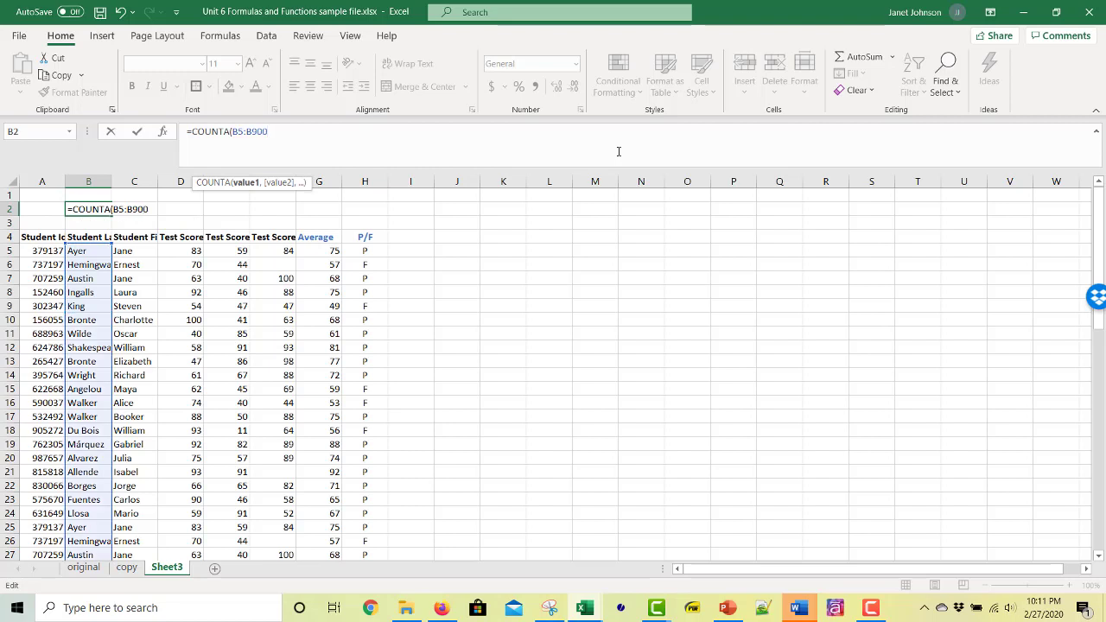
type("0")
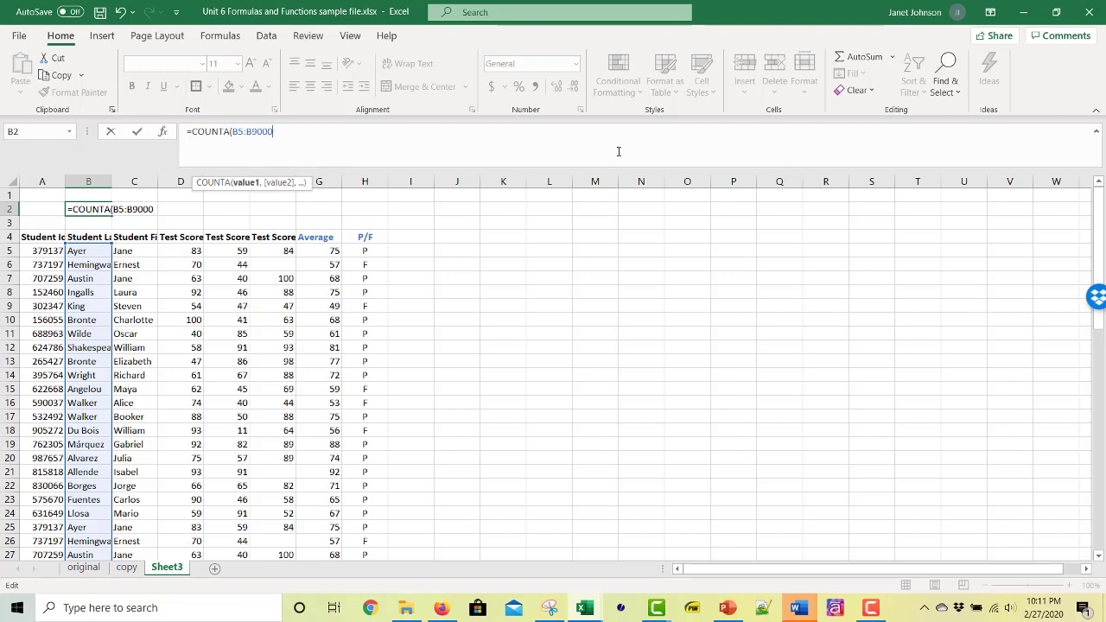
key("Return")
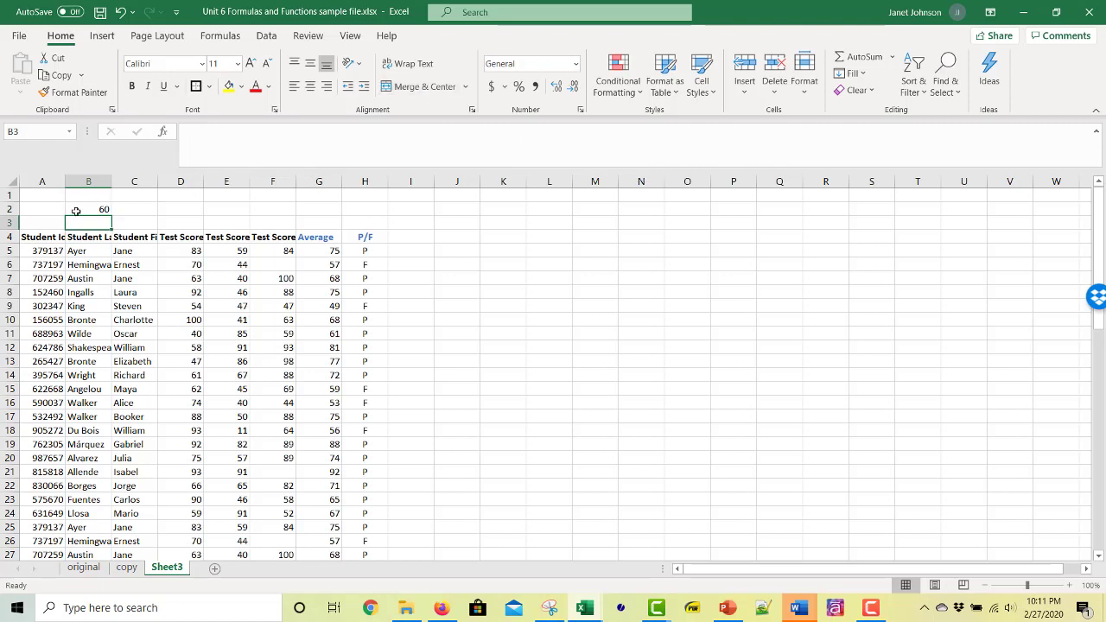
left_click(88, 209)
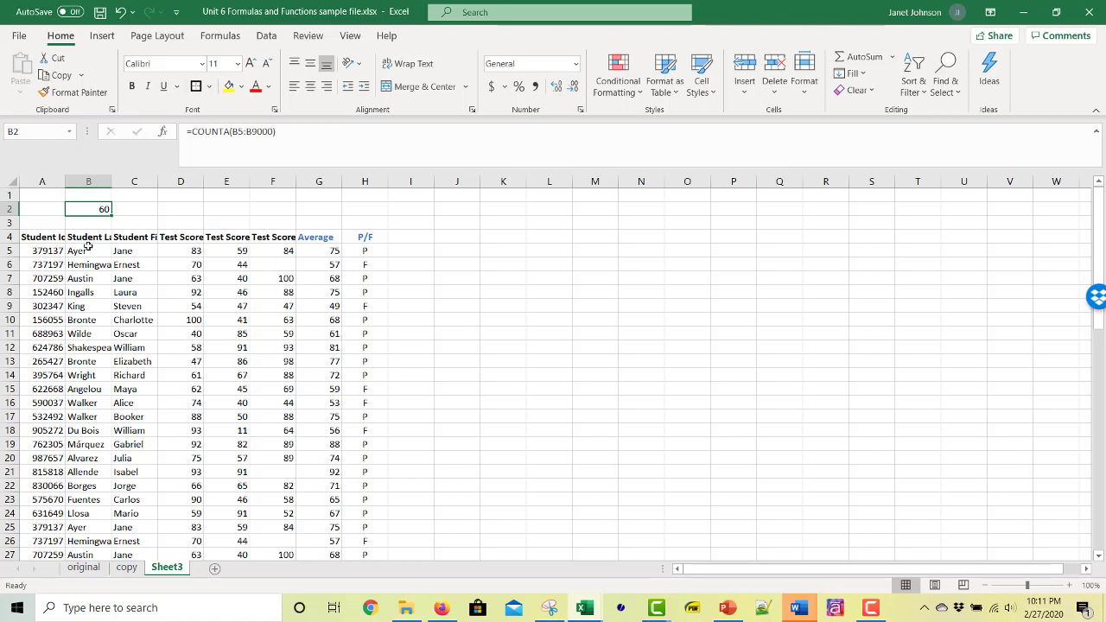
mouse_move(260, 143)
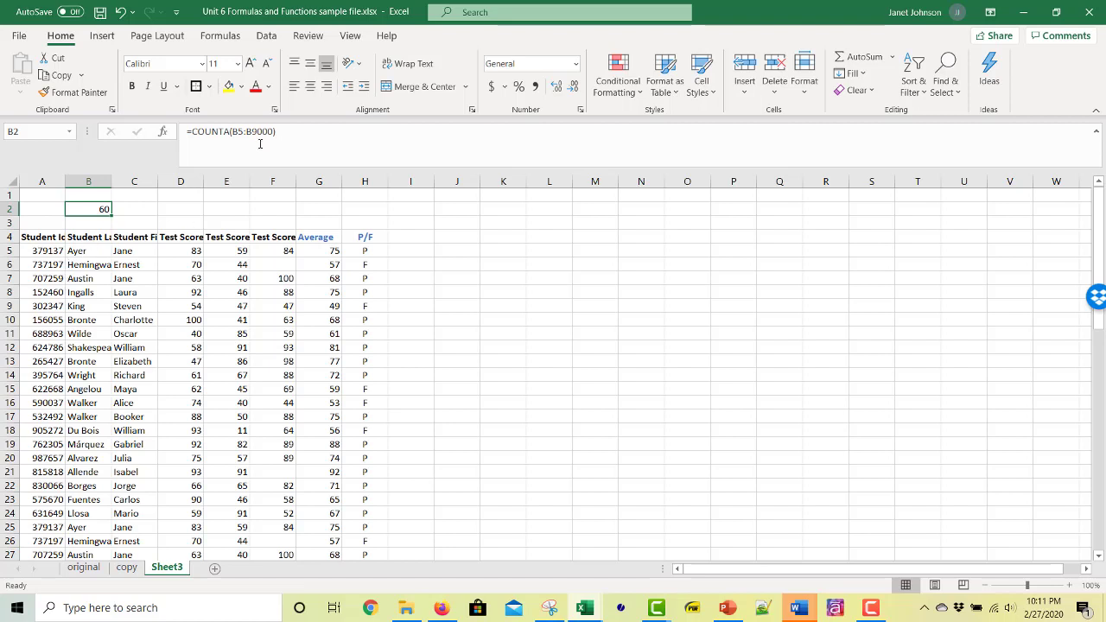
left_click(134, 209)
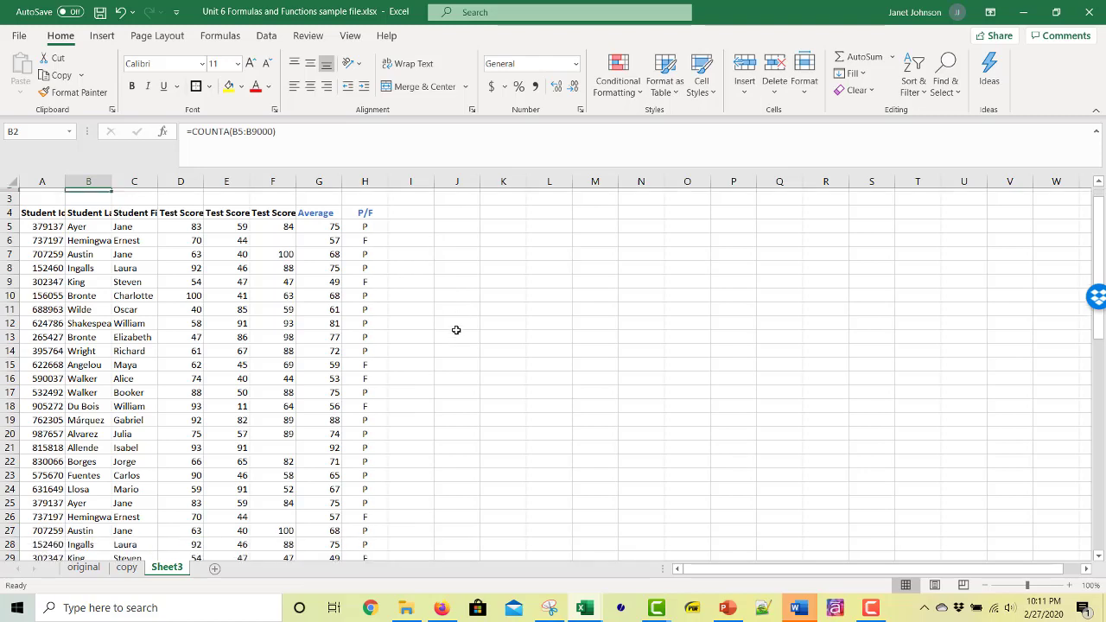
- Add test student Joe Smith below the last surname and confirm B2 reads 61
scroll("down", 3)
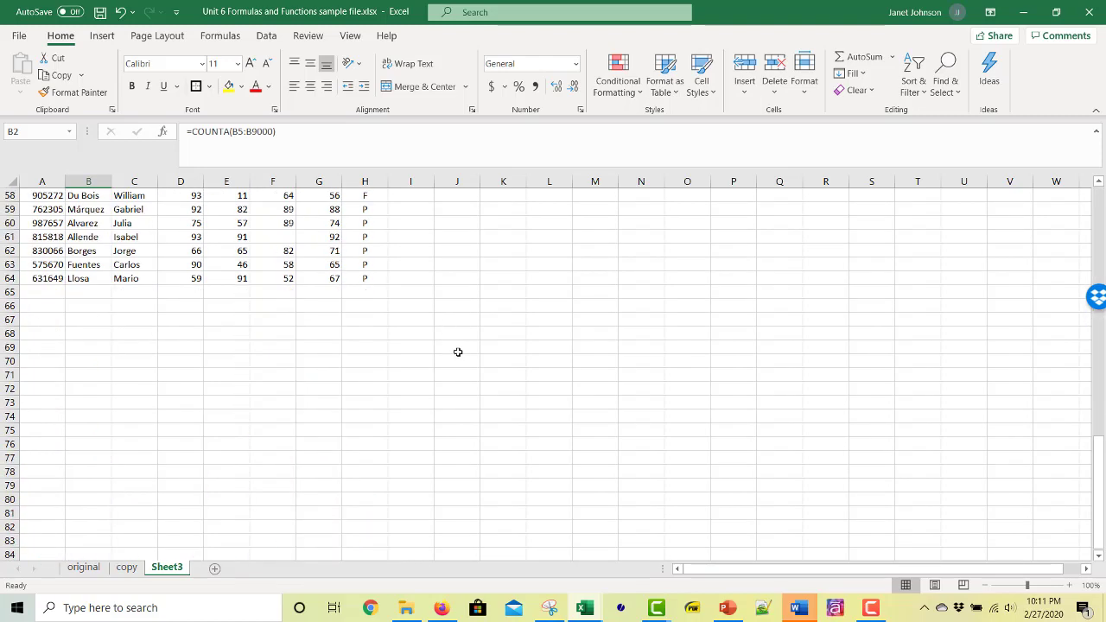
left_click(88, 291)
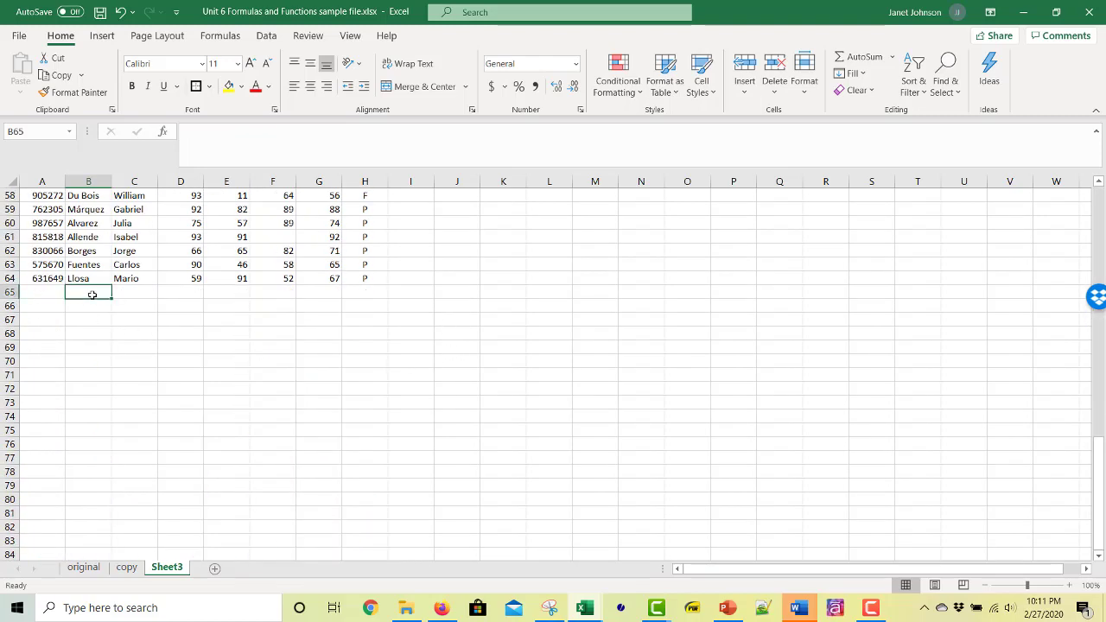
type("jO")
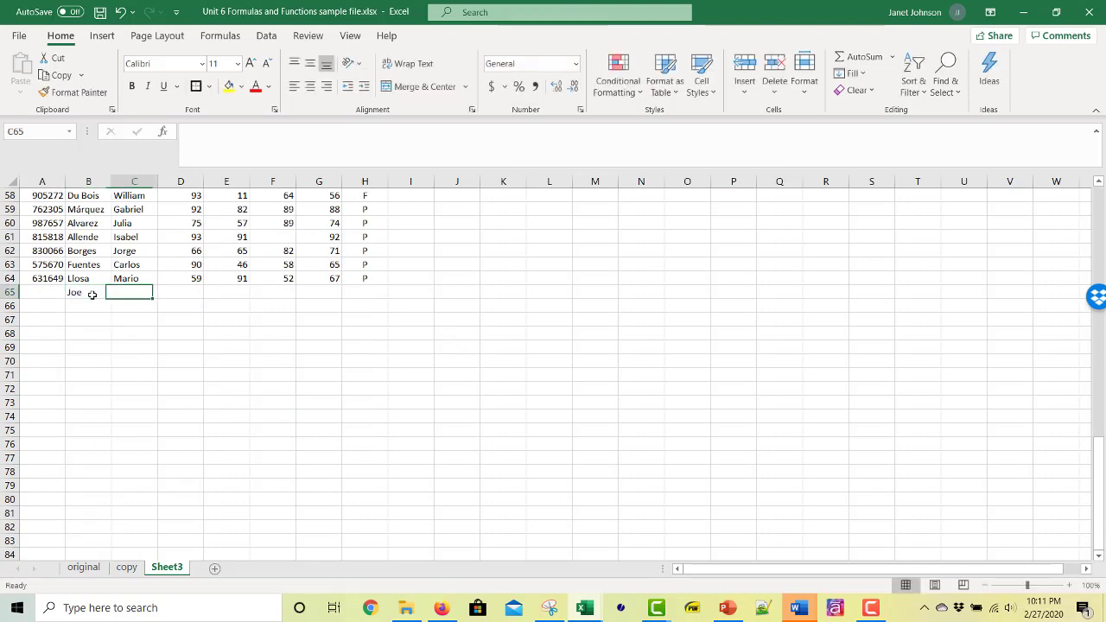
type("Smith")
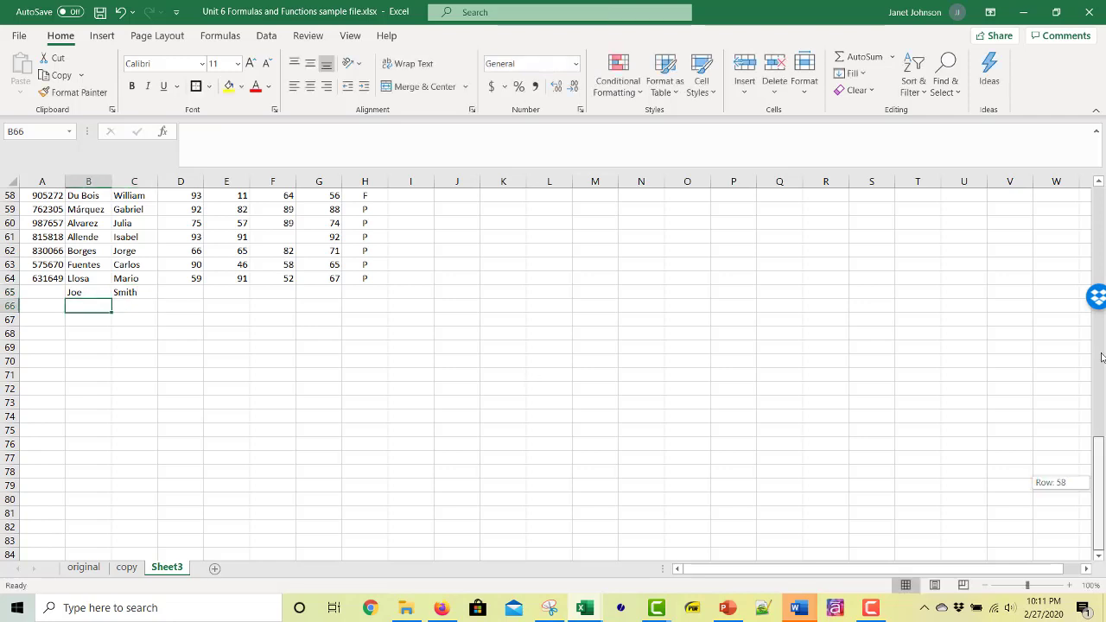
scroll("up", 3)
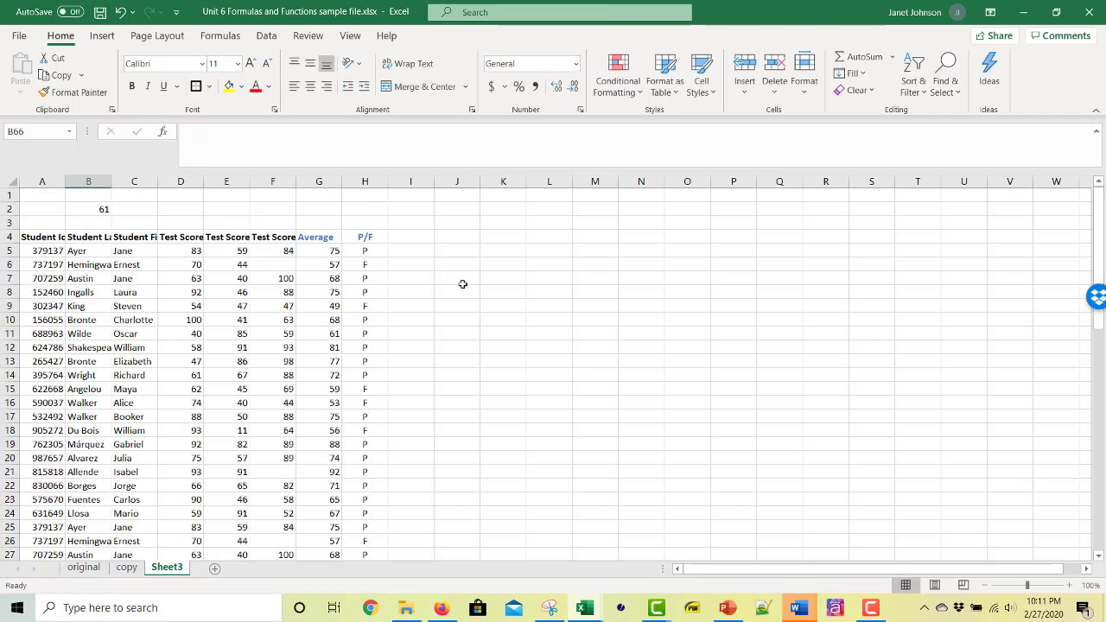
mouse_move(490, 313)
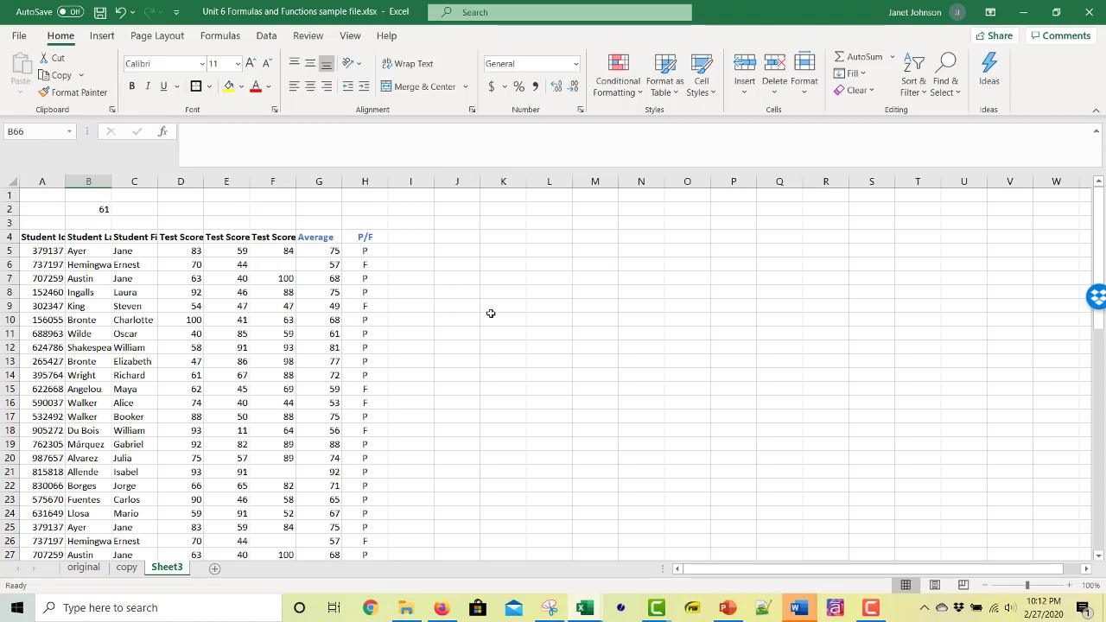
left_click(87, 208)
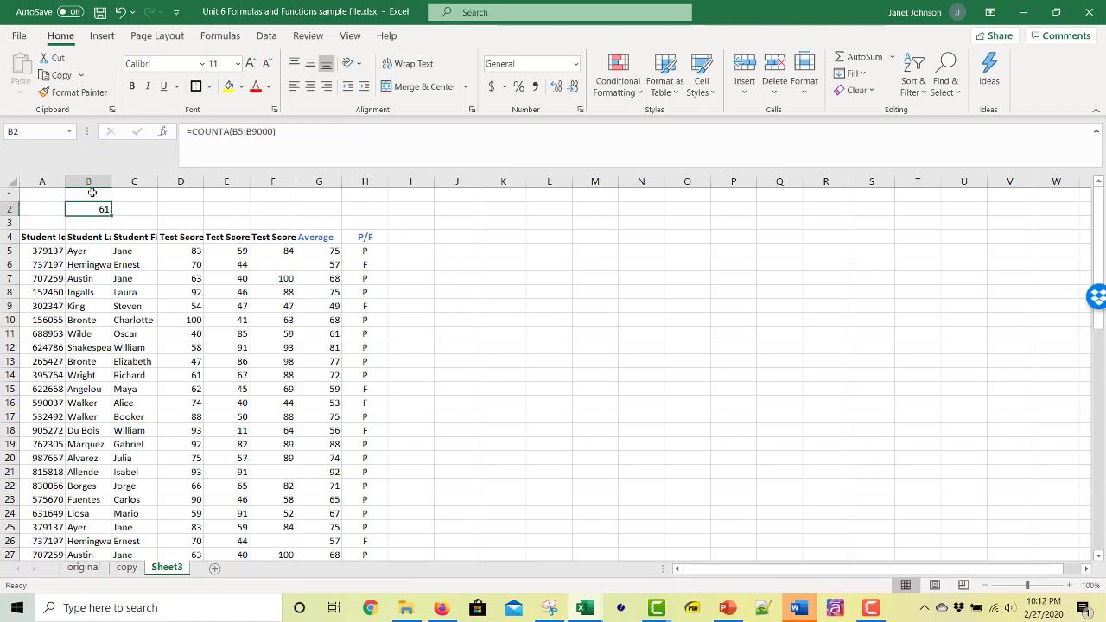
left_click(126, 568)
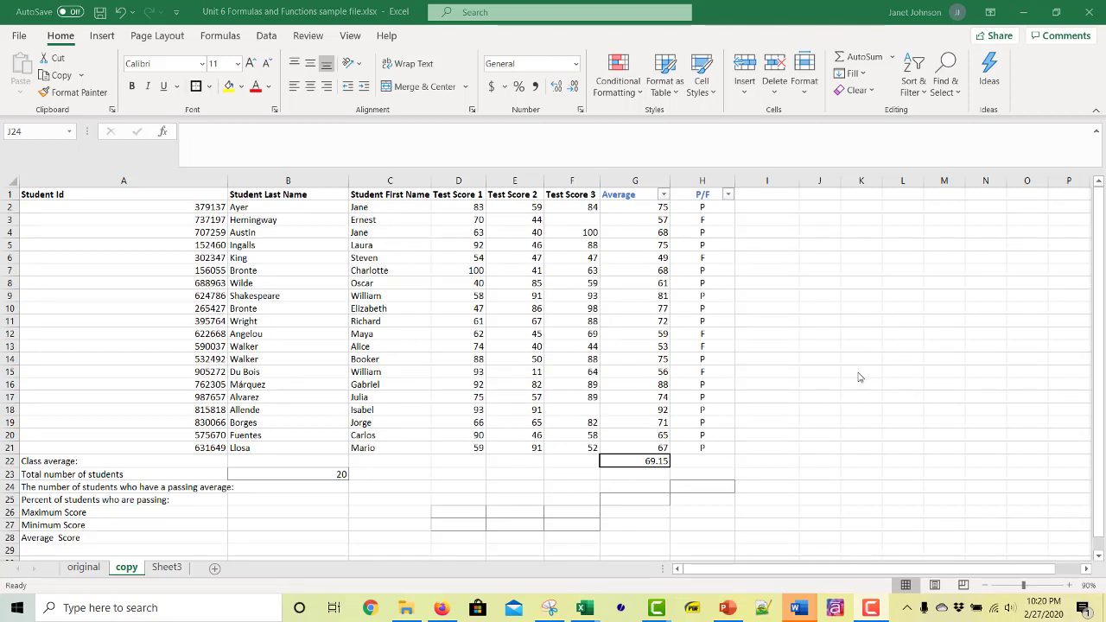
mouse_move(1019, 321)
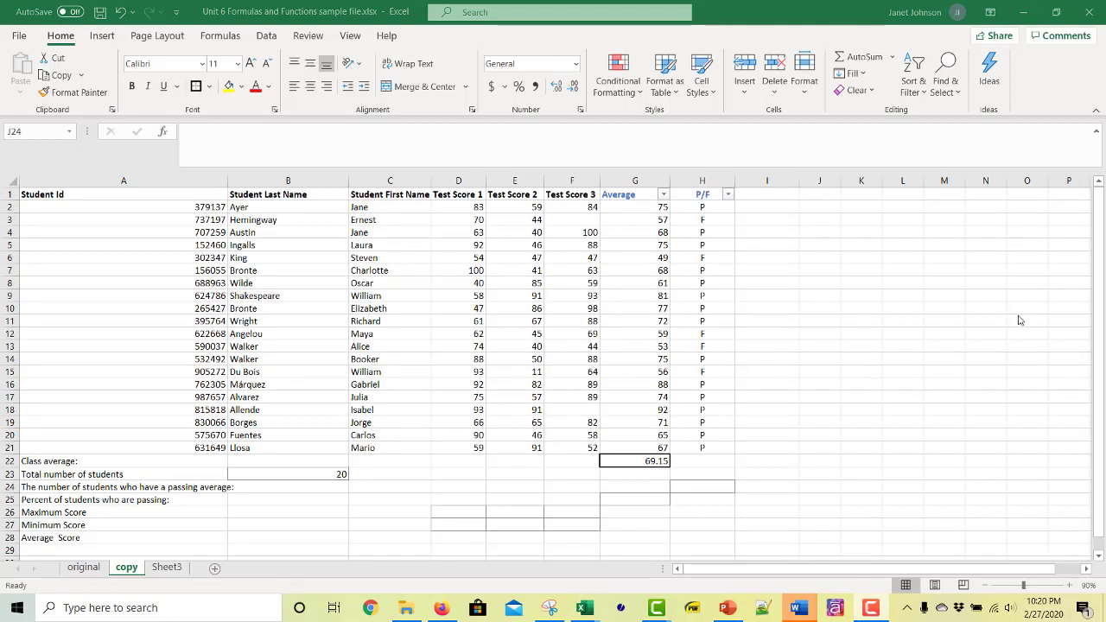
mouse_move(43, 508)
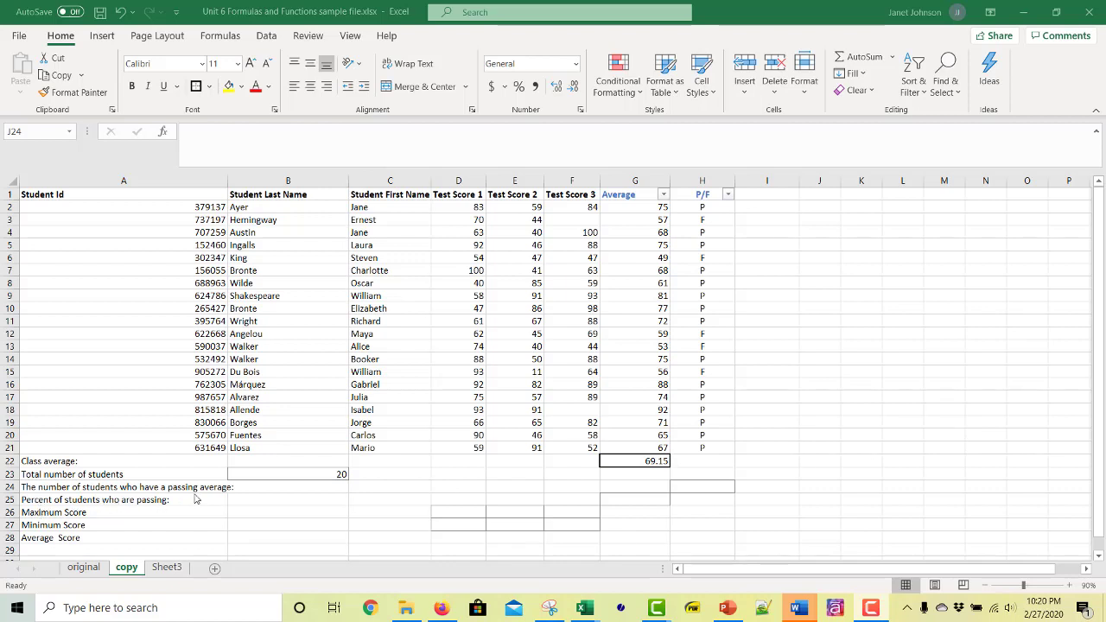
- Enter =COUNTIF(H2:H21,"P") in H24, showing 15 passing students
left_click(819, 487)
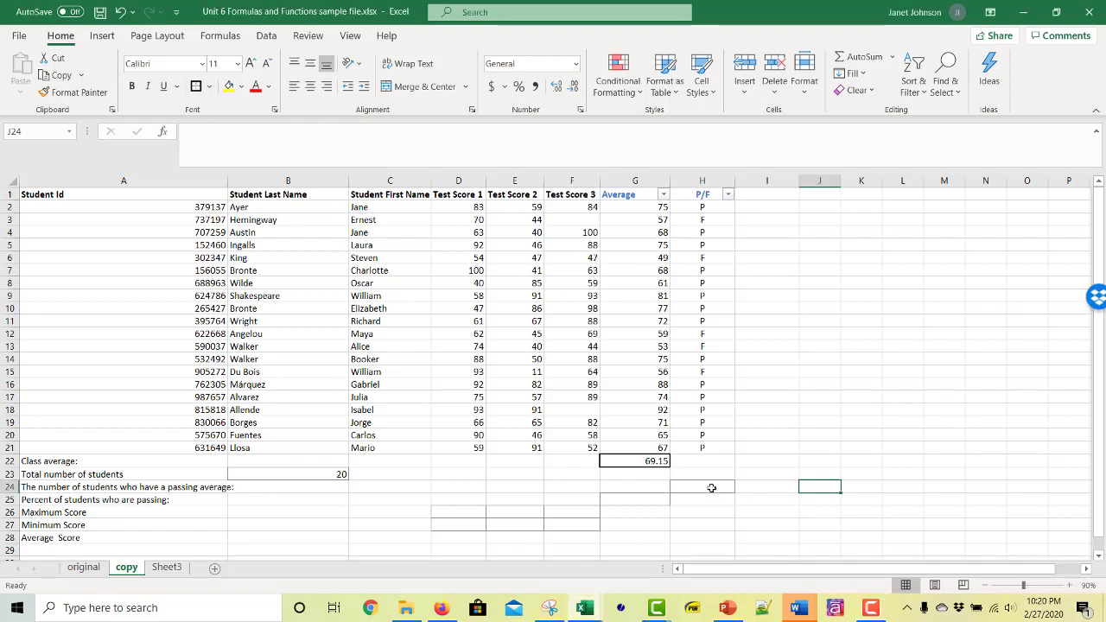
left_click(702, 487)
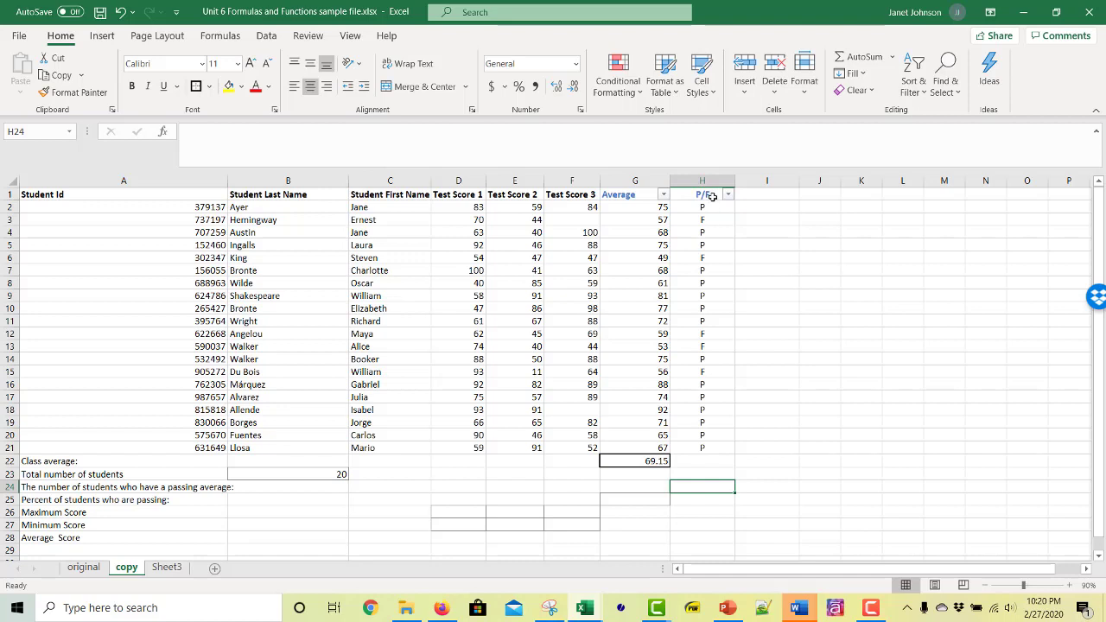
mouse_move(712, 484)
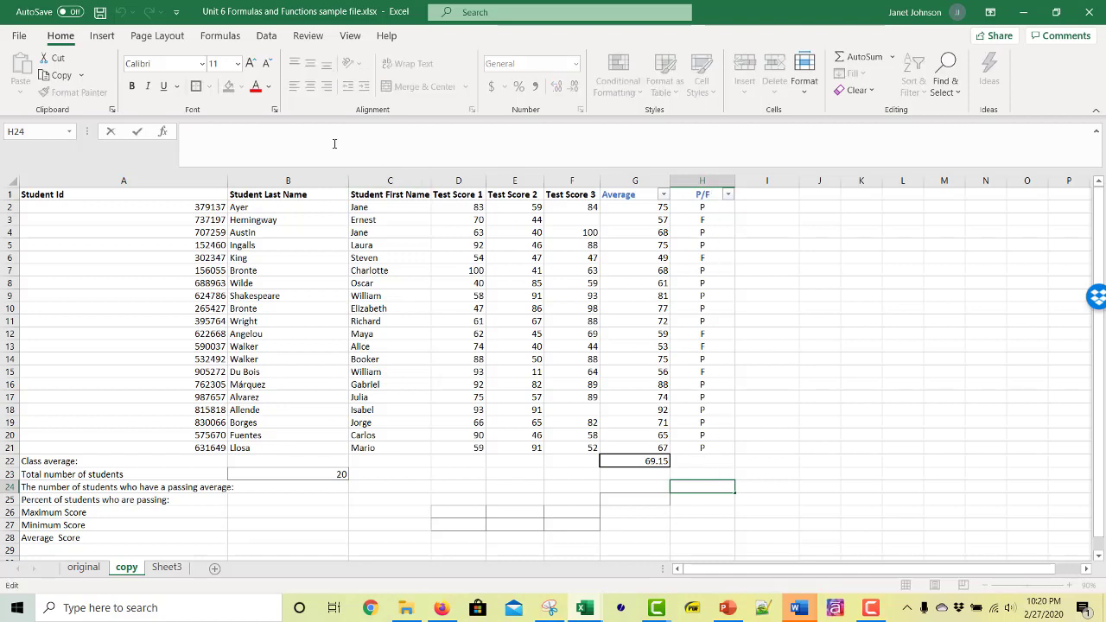
mouse_move(714, 503)
type("=")
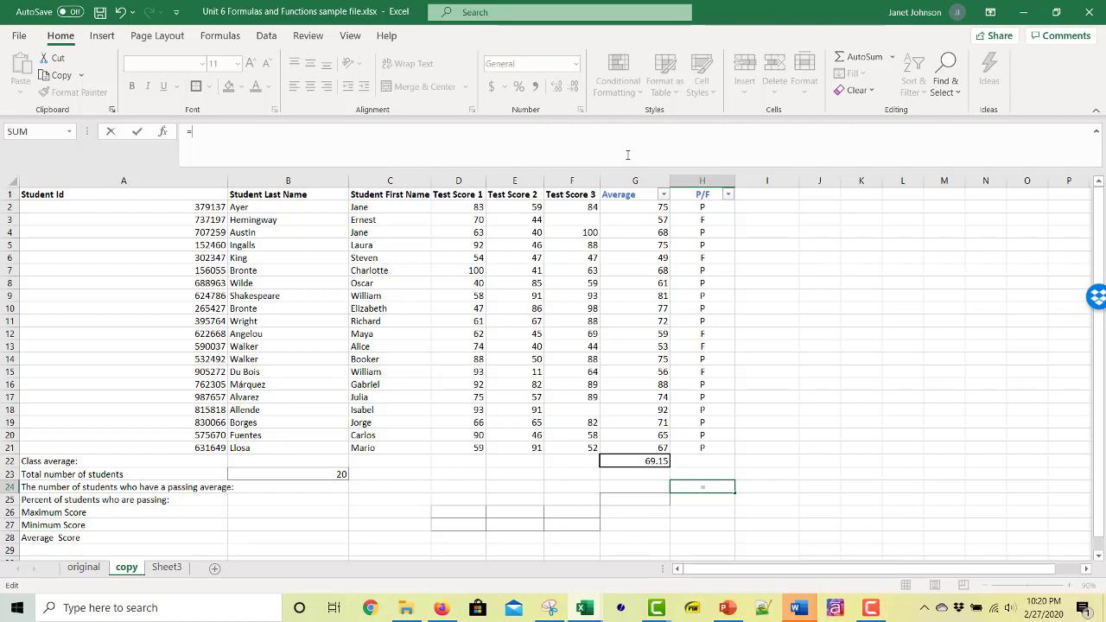
type("countif")
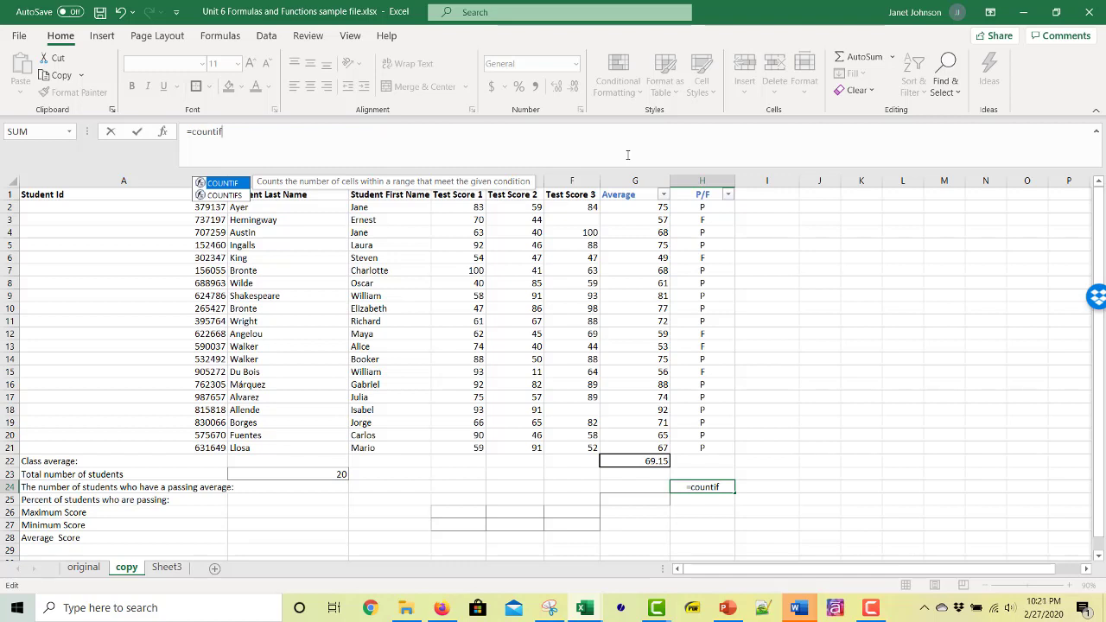
type("(")
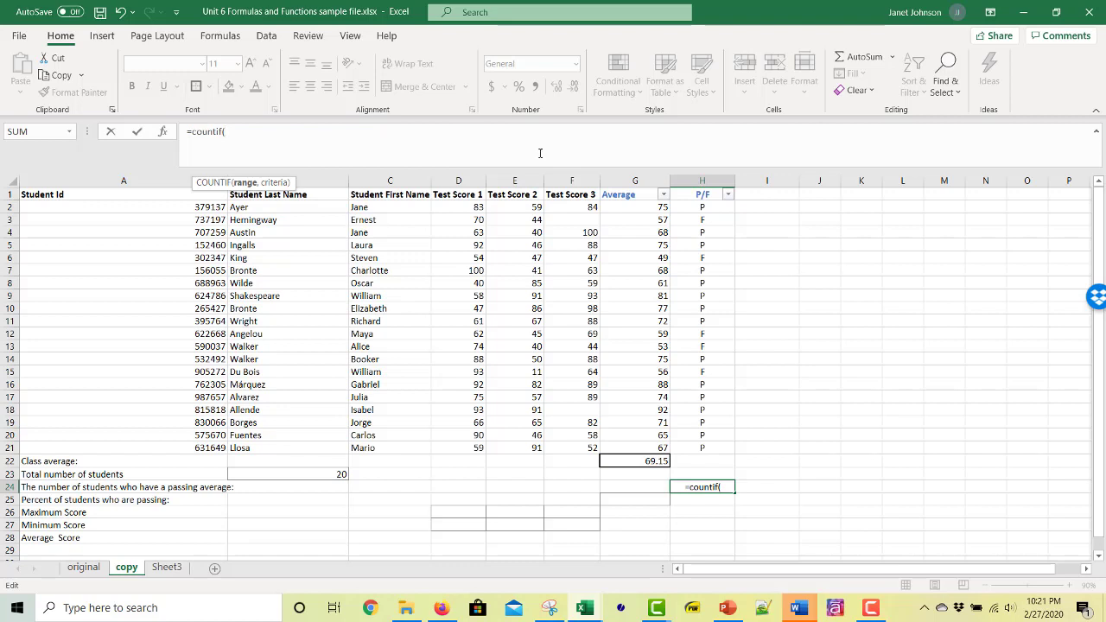
mouse_move(324, 201)
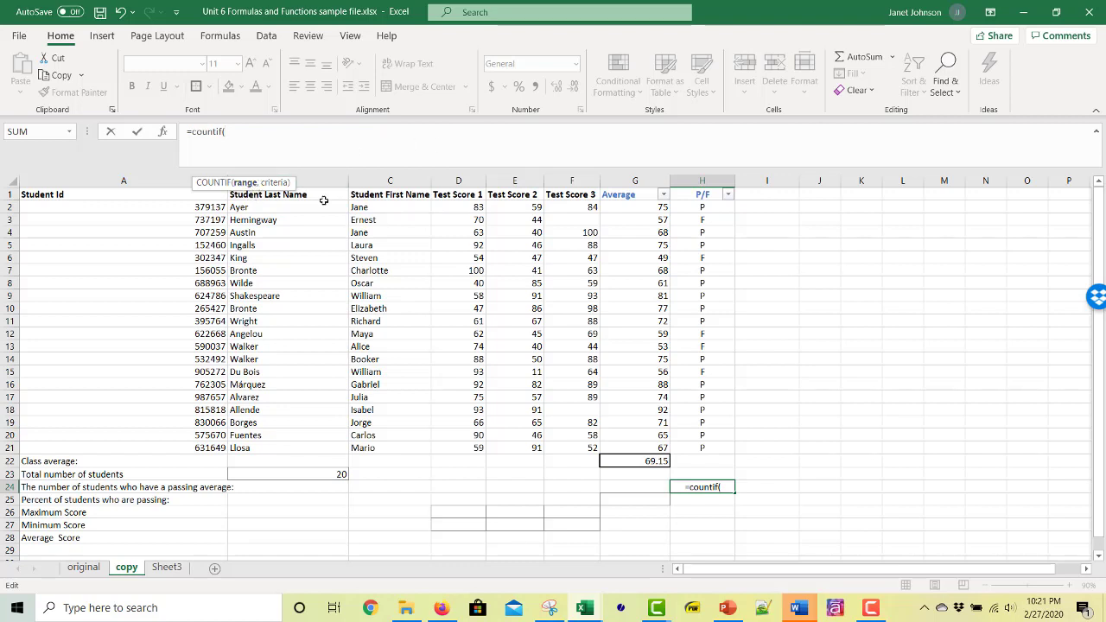
mouse_move(699, 205)
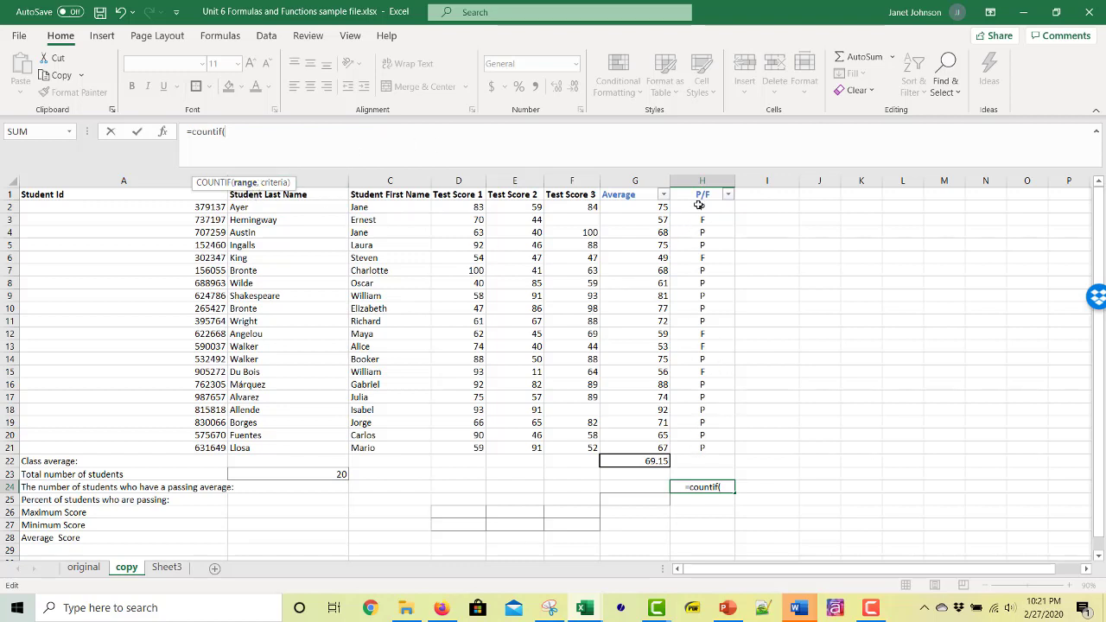
left_click_drag(702, 207, 702, 447)
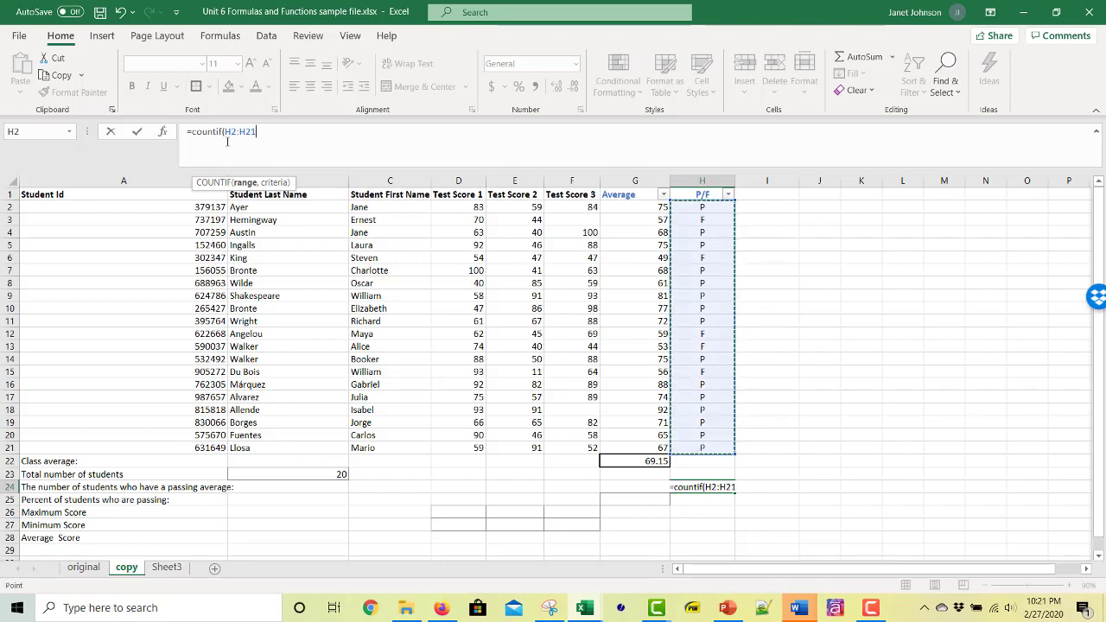
type(",")
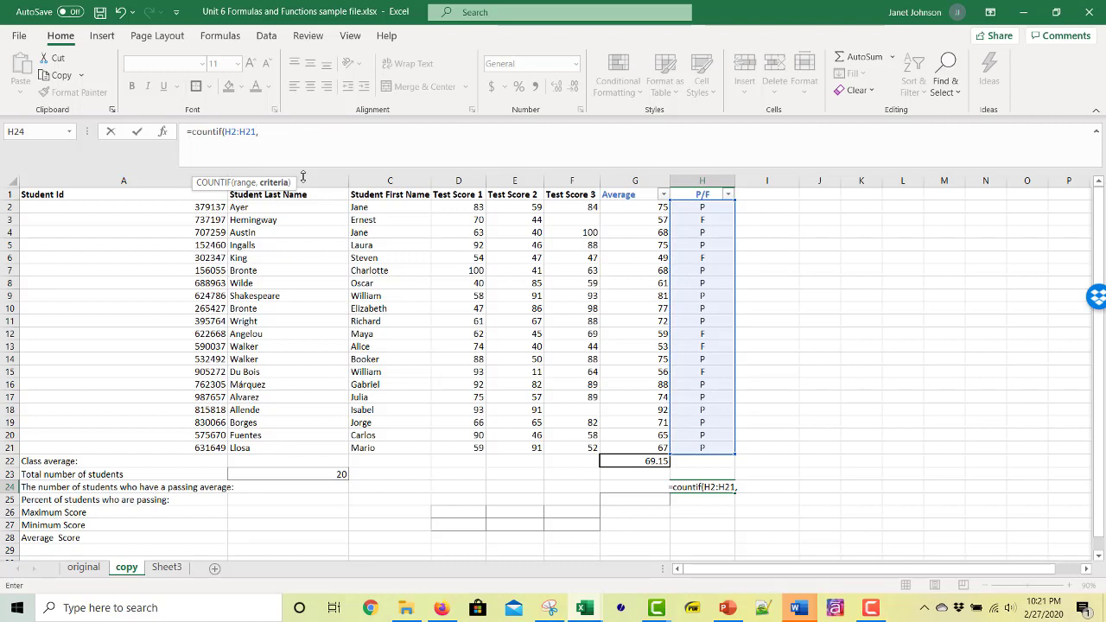
mouse_move(350, 147)
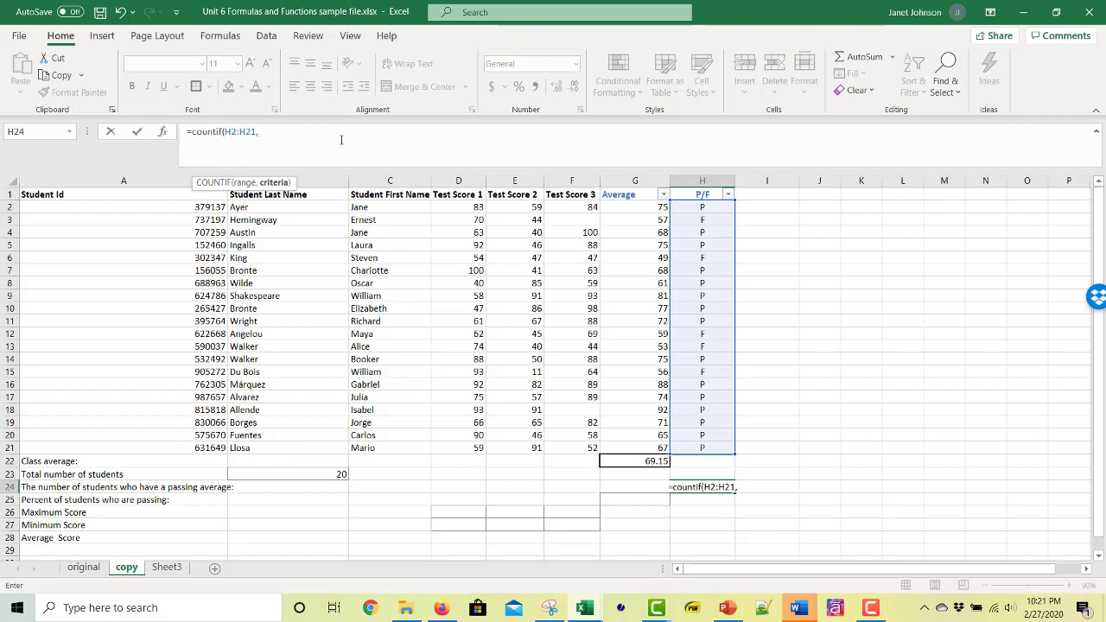
type("\"")
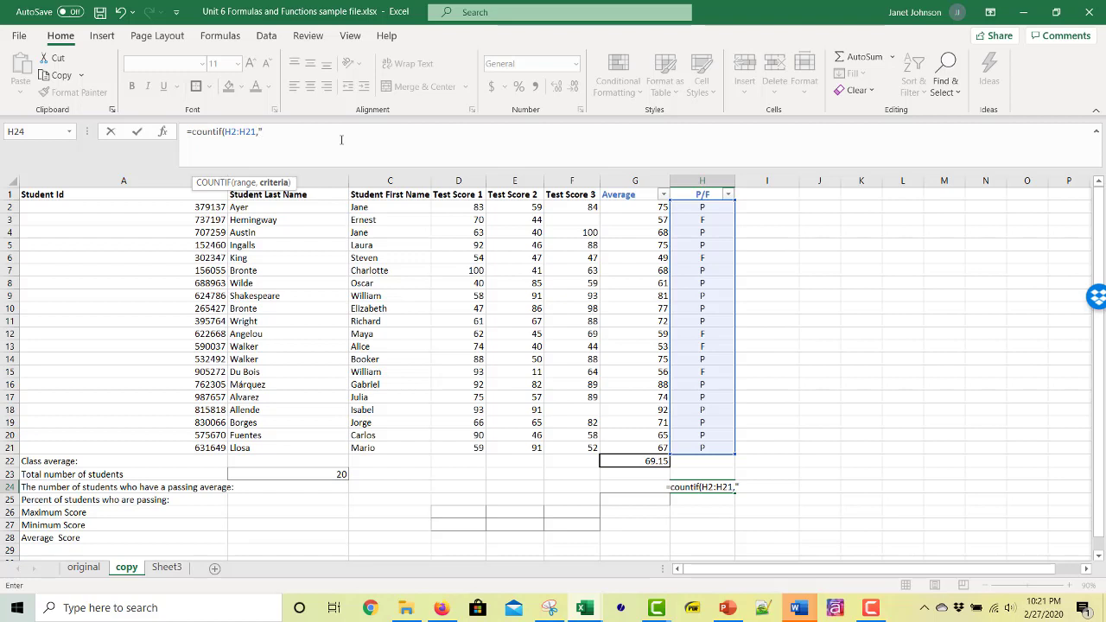
type("P")
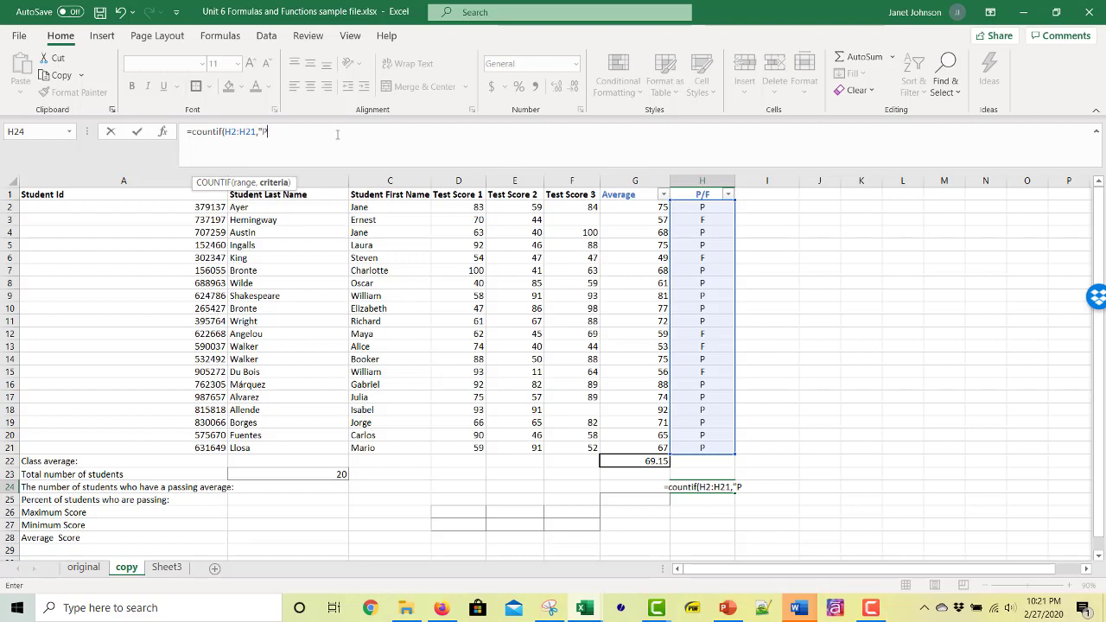
type("\"")
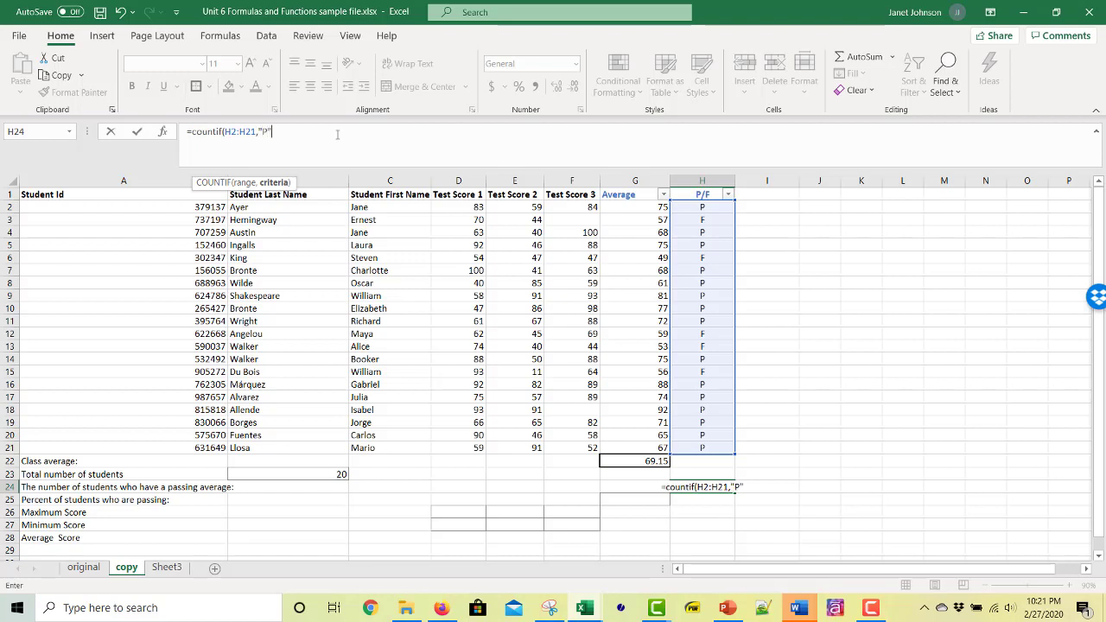
type(")")
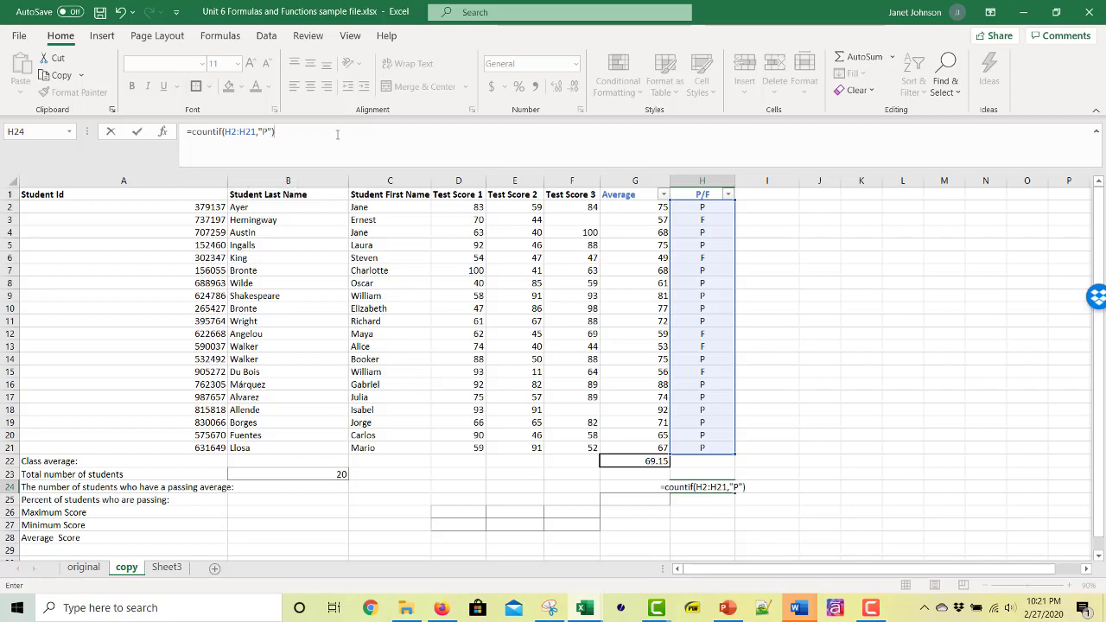
key("Return")
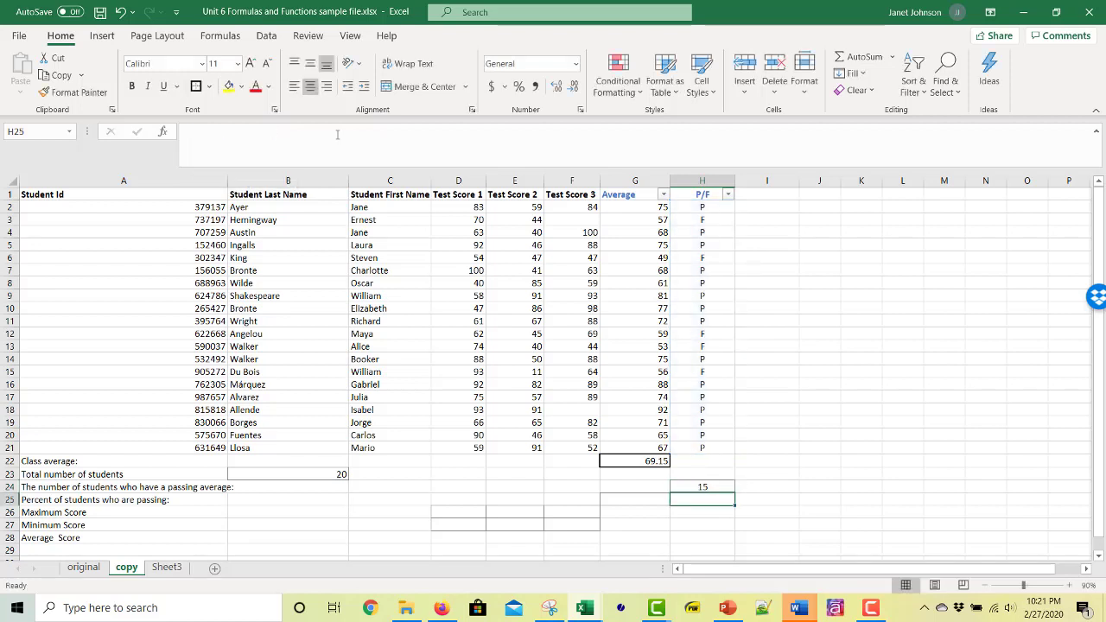
mouse_move(726, 482)
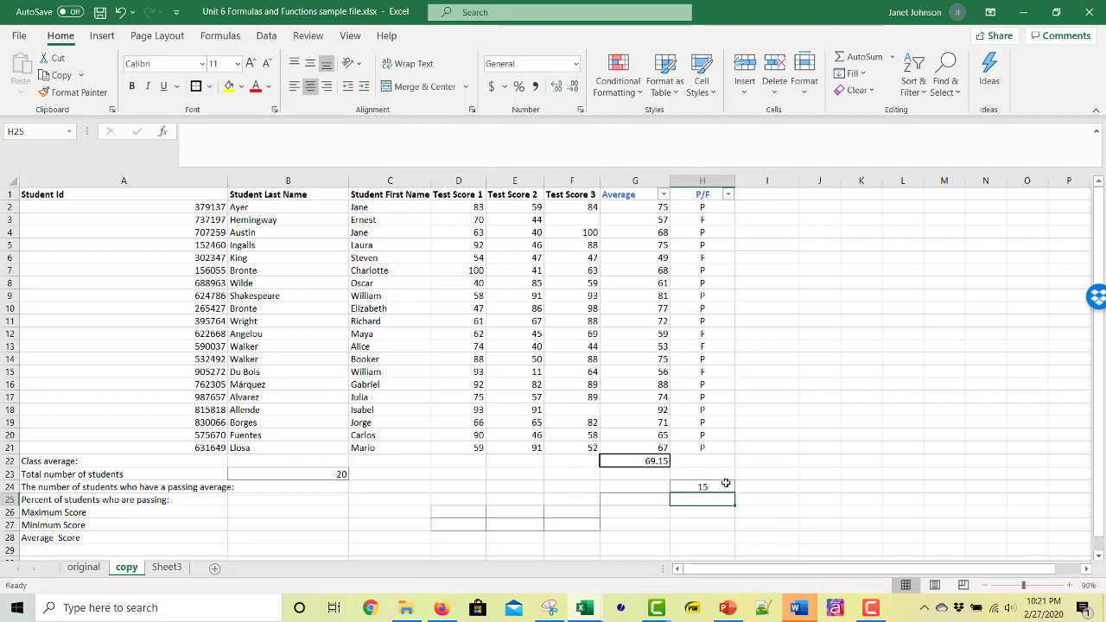
left_click(702, 487)
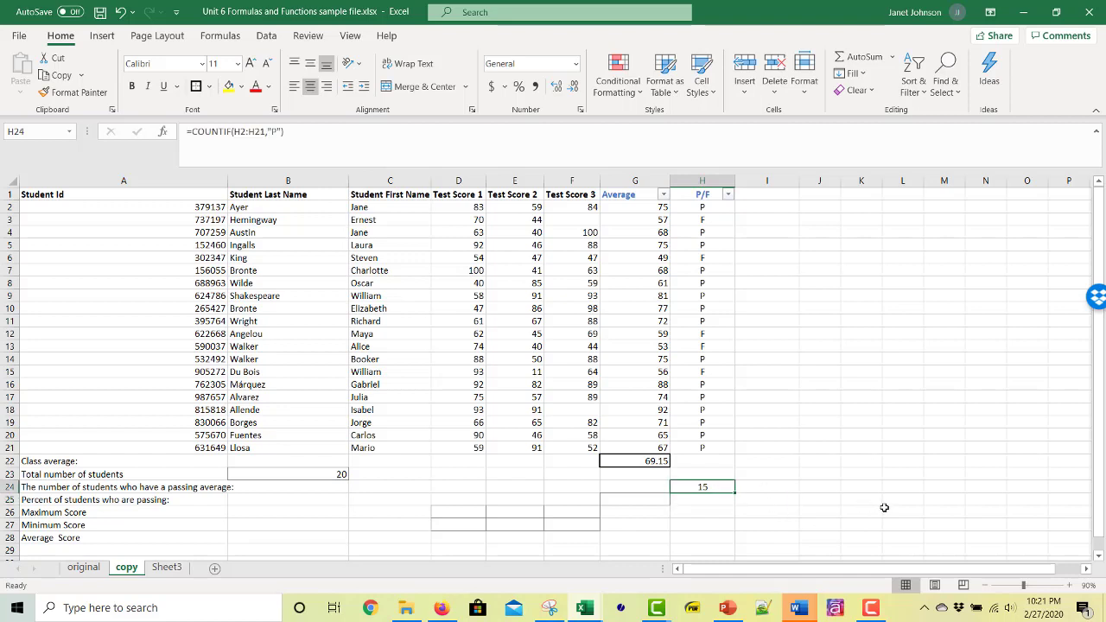
left_click(902, 499)
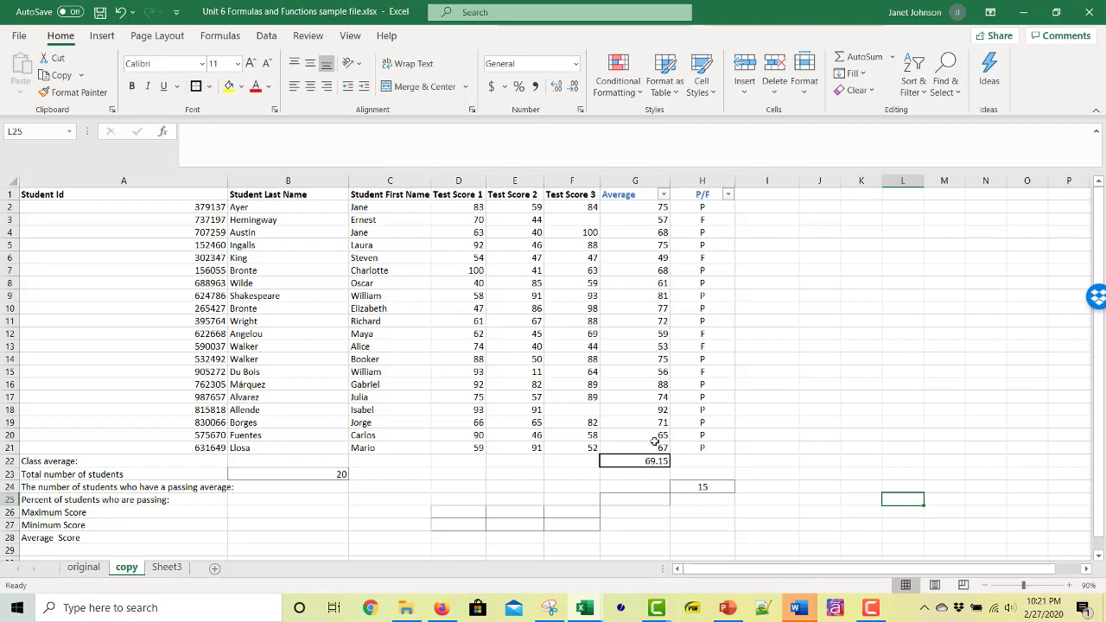
left_click(571, 410)
type("0")
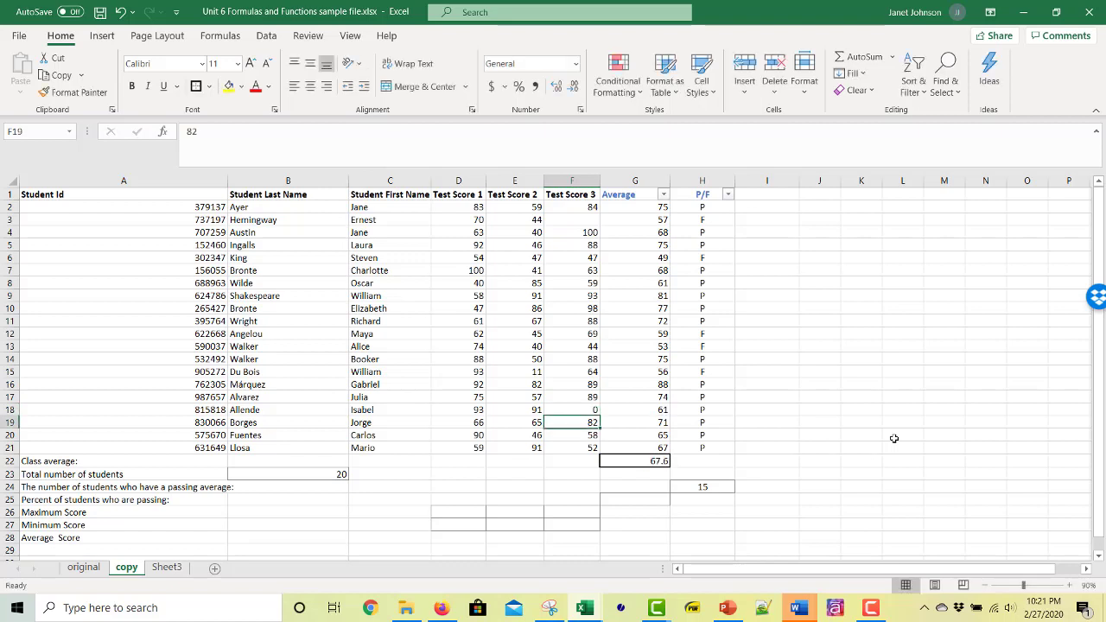
mouse_move(585, 231)
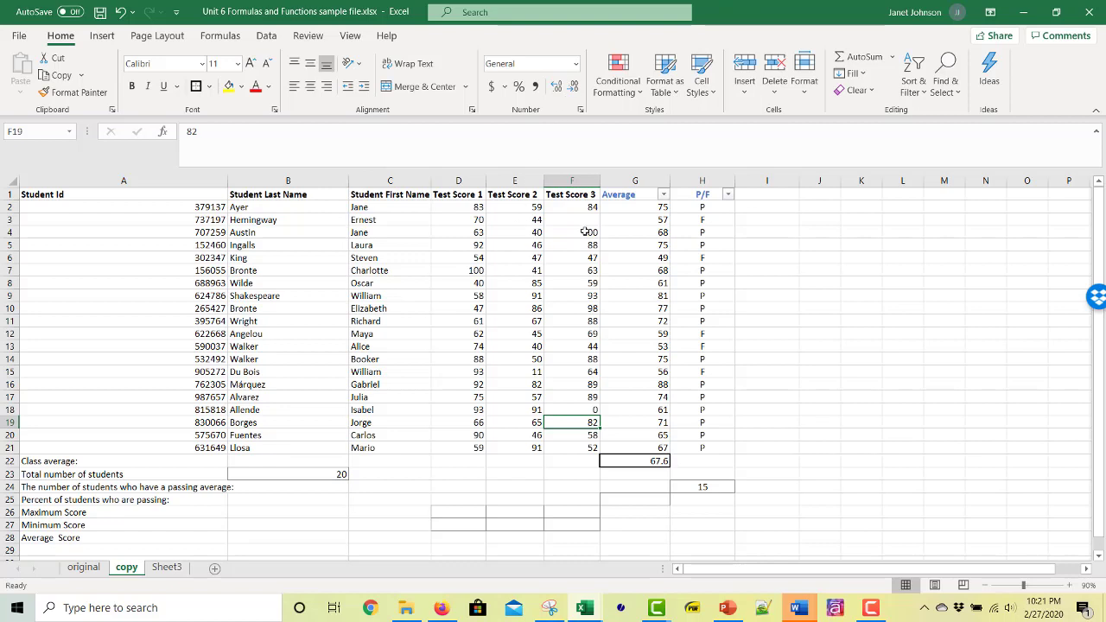
left_click(571, 231)
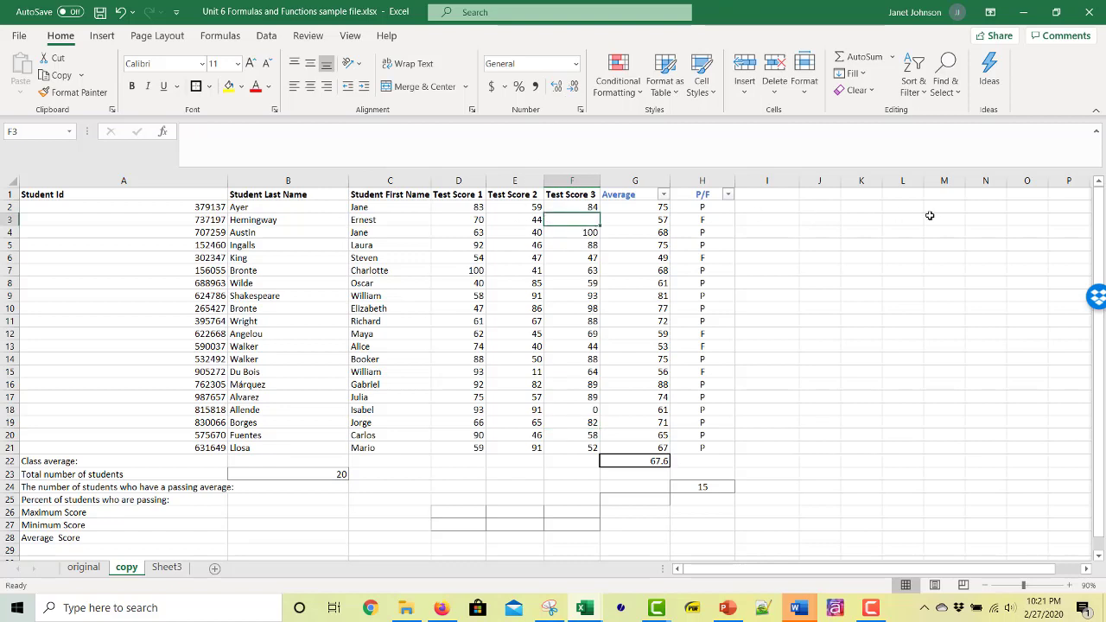
type("100")
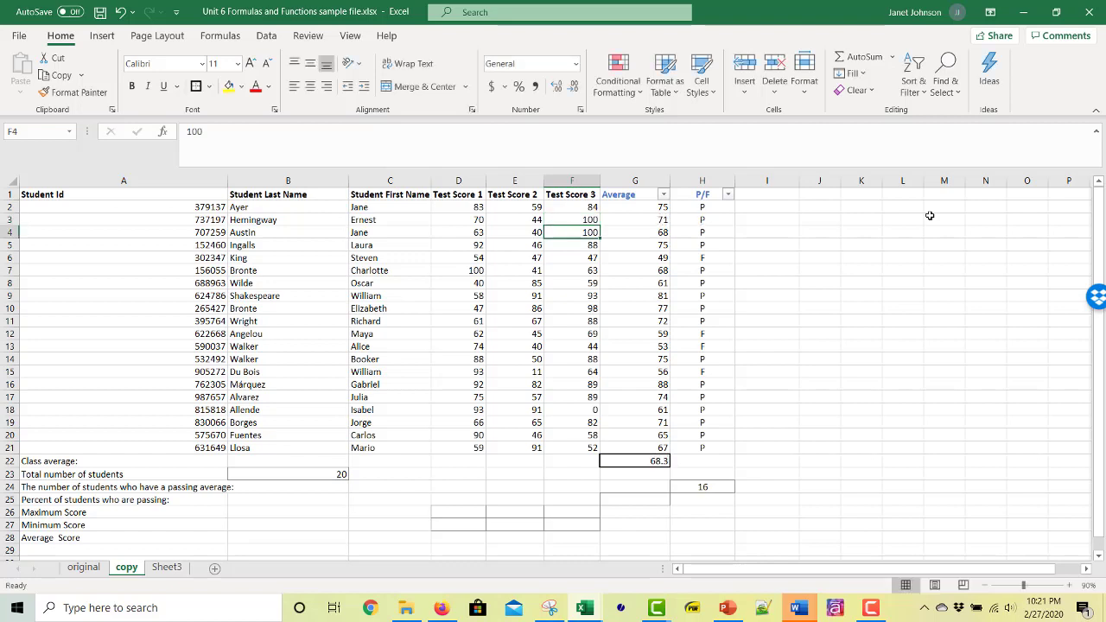
mouse_move(707, 485)
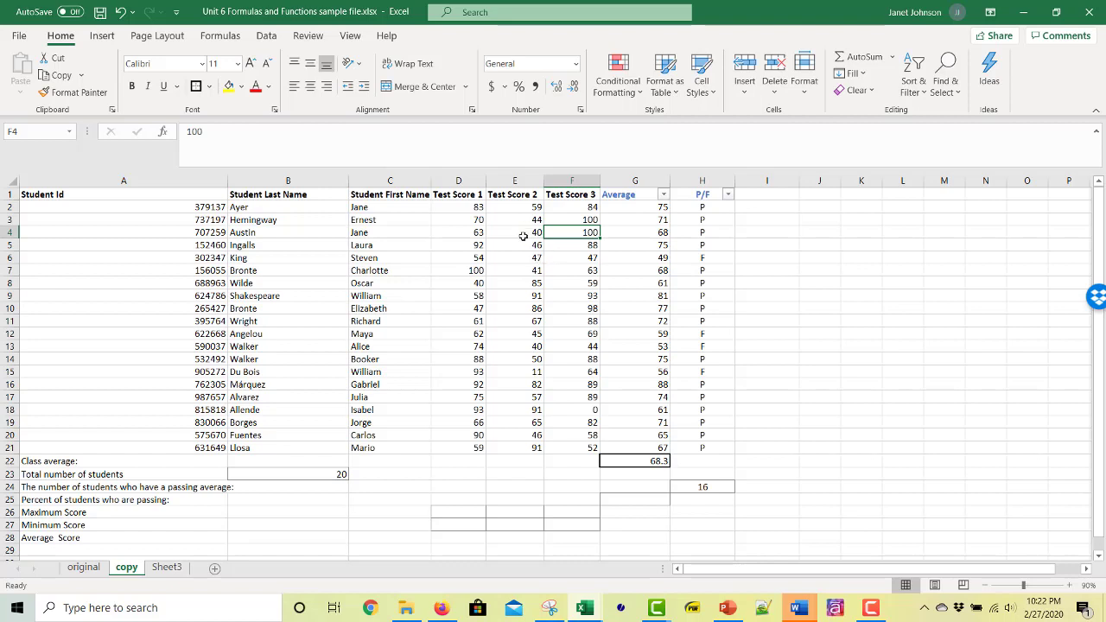
mouse_move(758, 391)
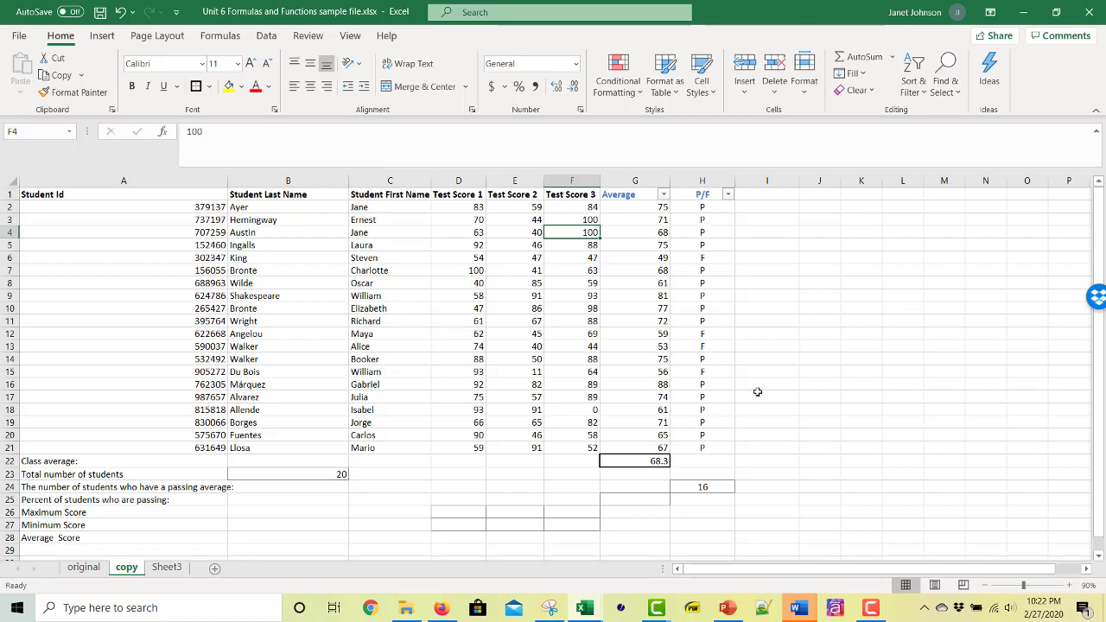
mouse_move(653, 278)
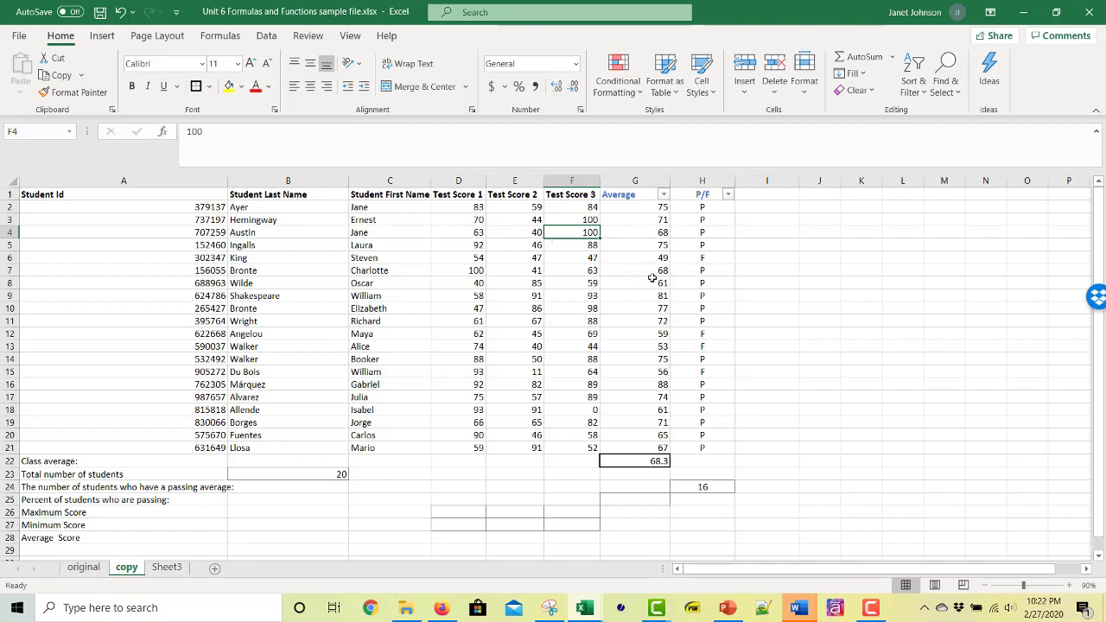
mouse_move(715, 502)
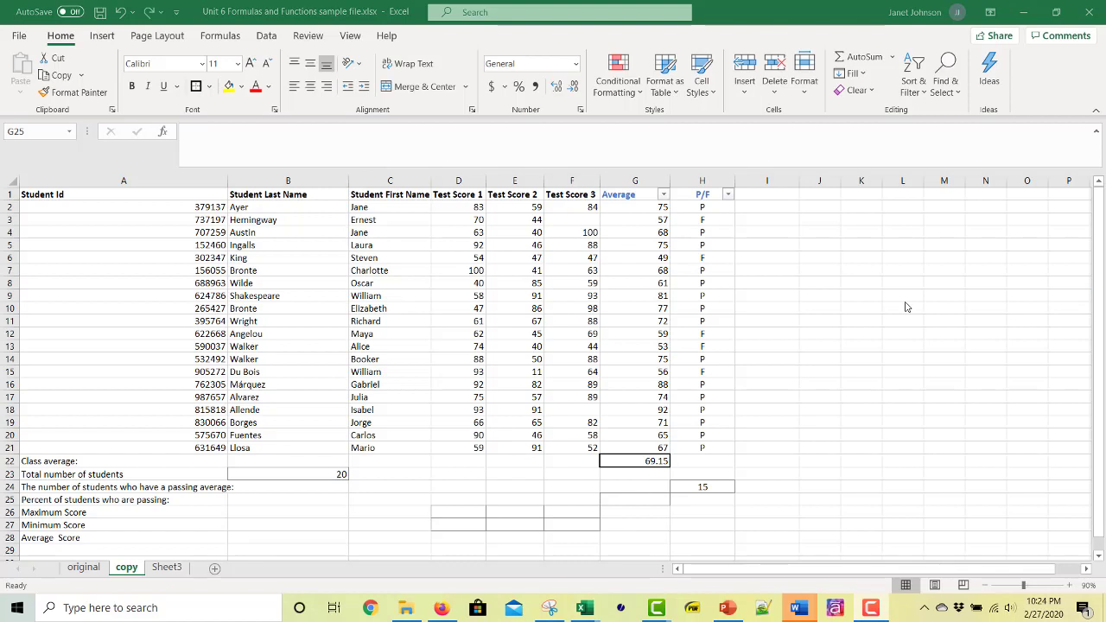
mouse_move(648, 503)
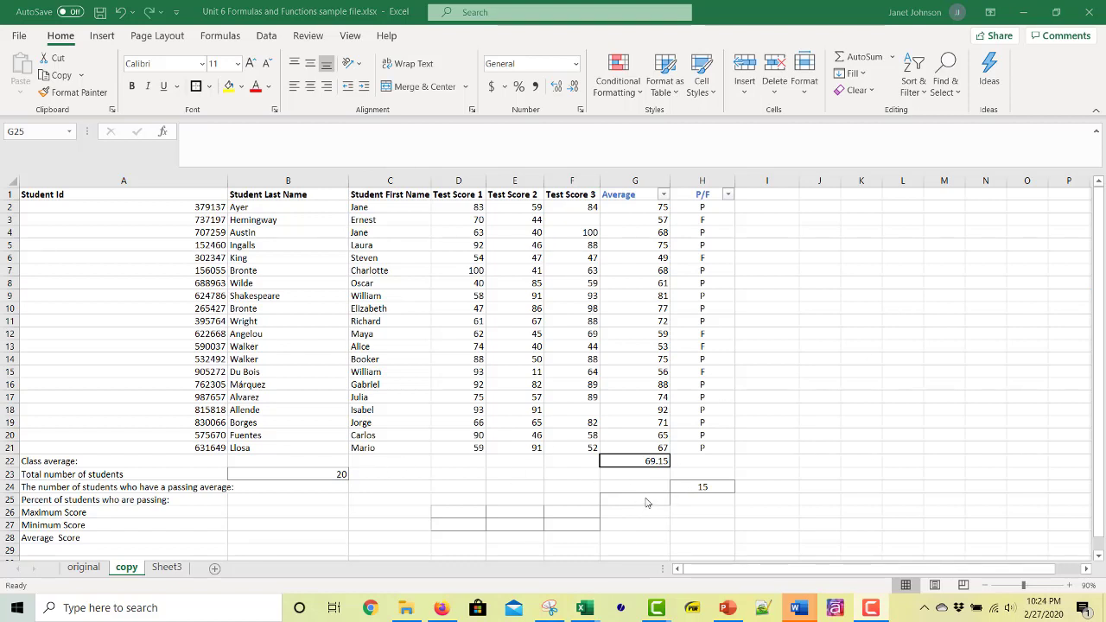
- In G25, divide the passing count H24 by total students B23, giving 0.75
left_click(635, 499)
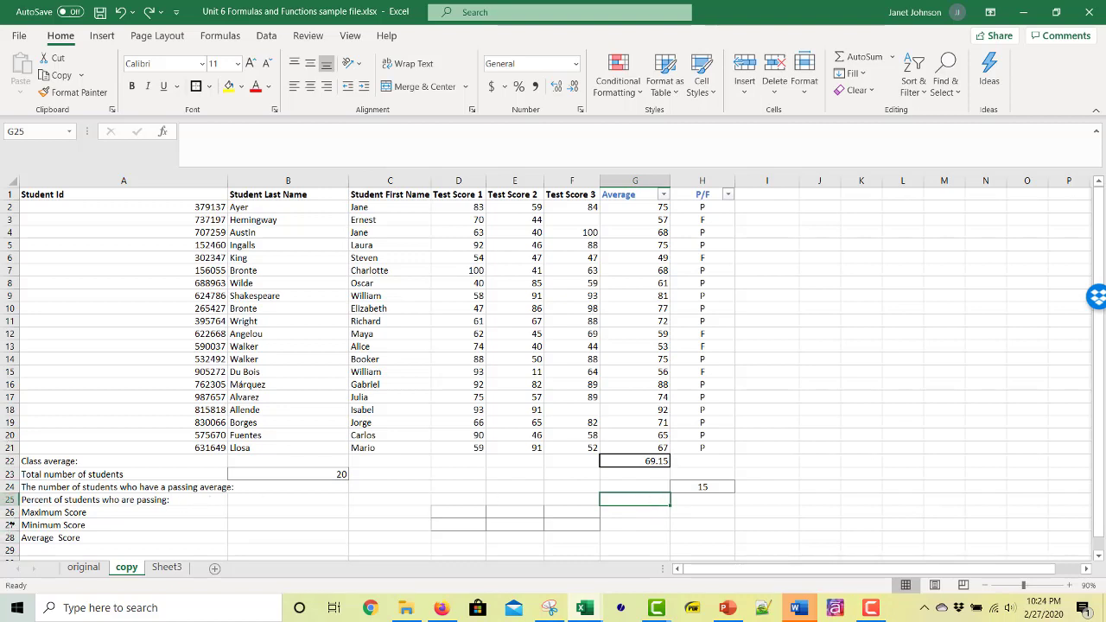
left_click(819, 499)
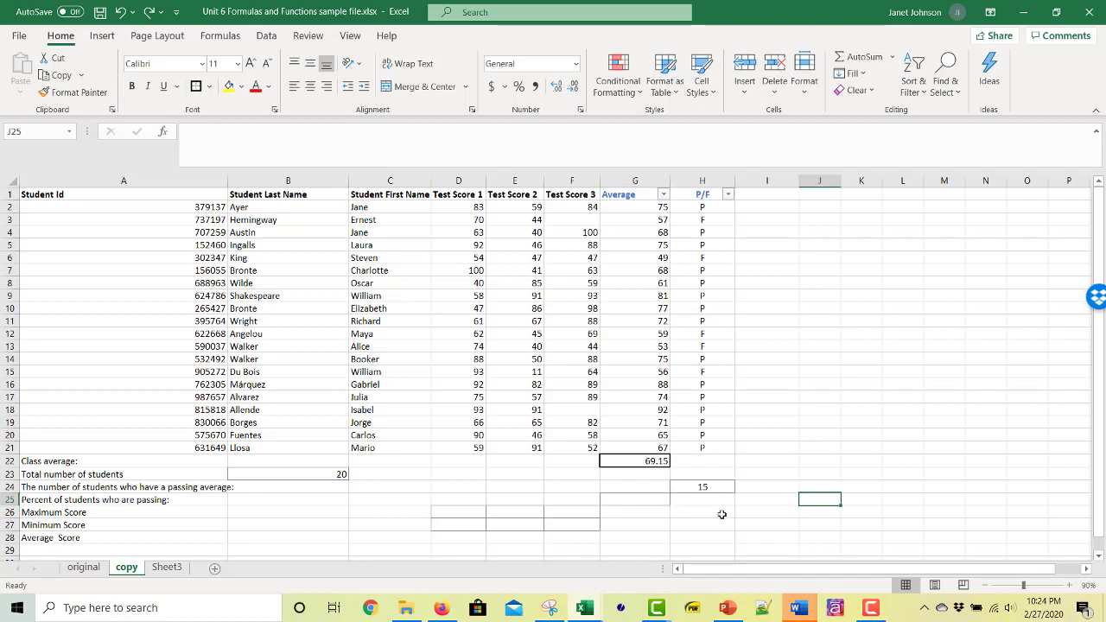
left_click(636, 500)
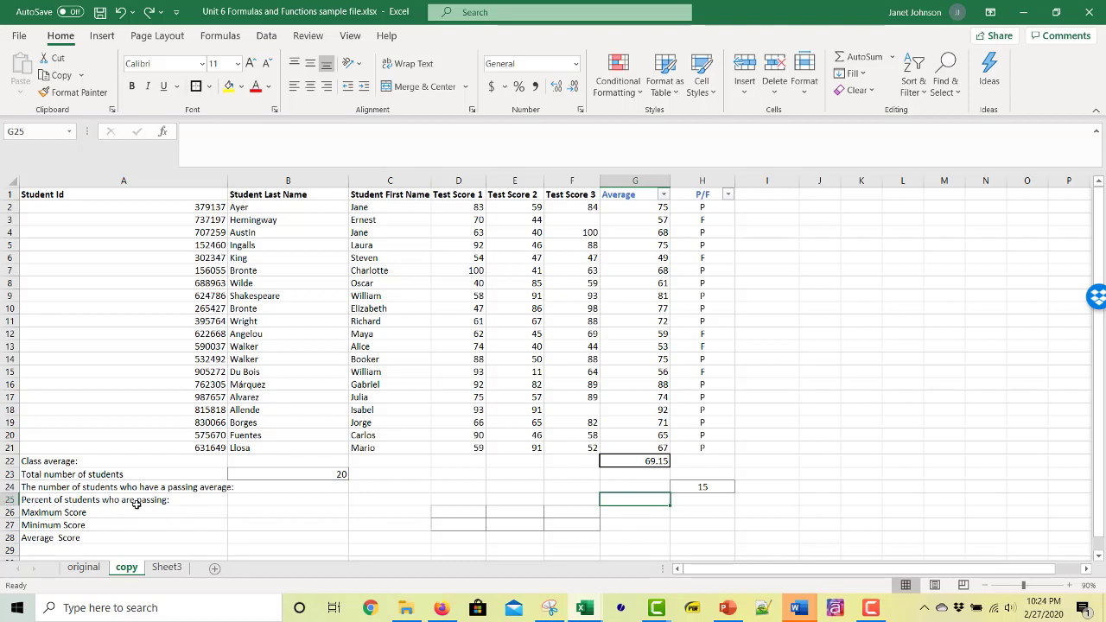
mouse_move(717, 527)
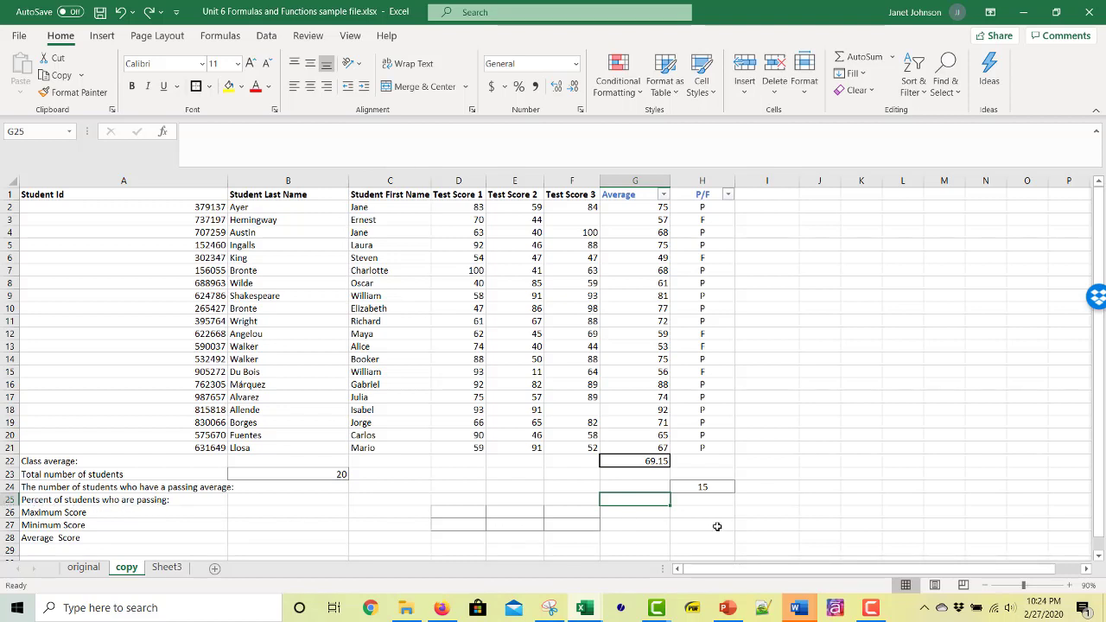
mouse_move(1079, 476)
type("=")
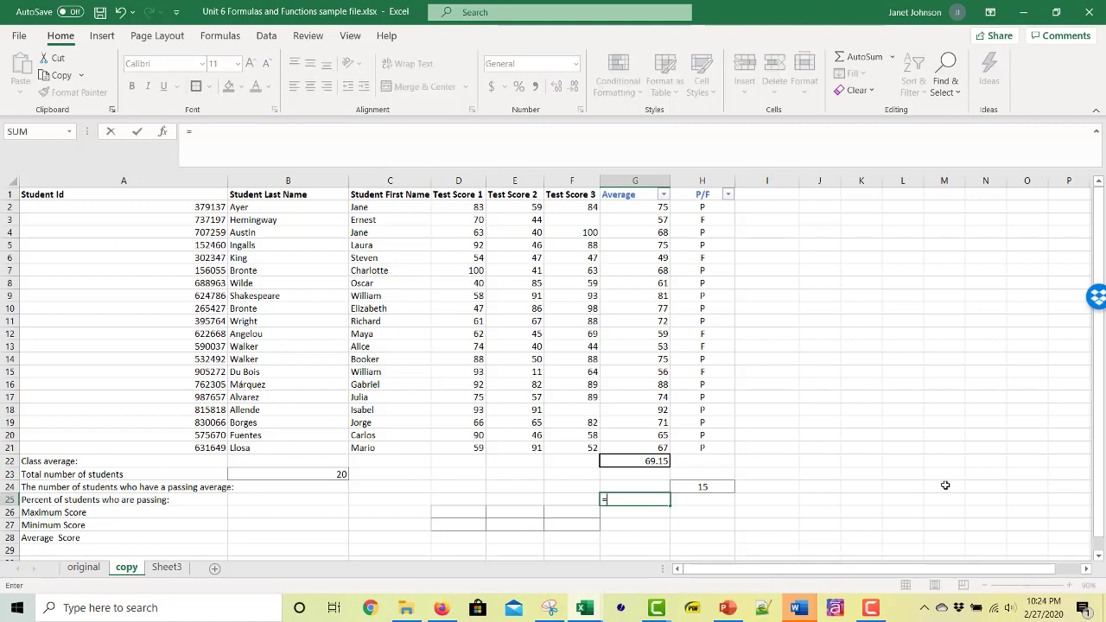
left_click(701, 486)
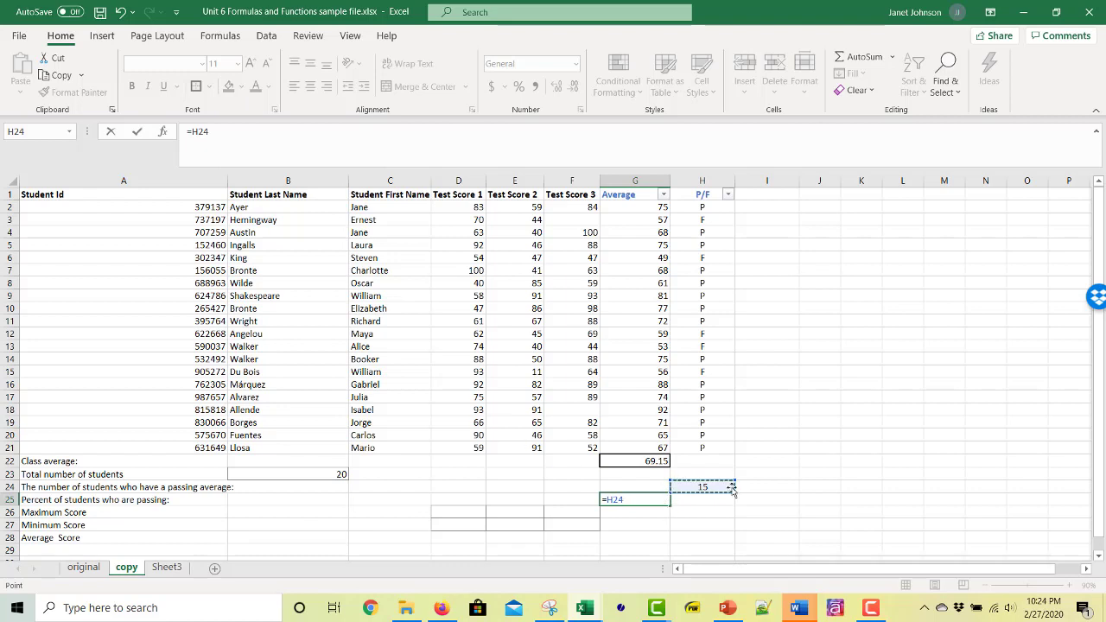
mouse_move(877, 491)
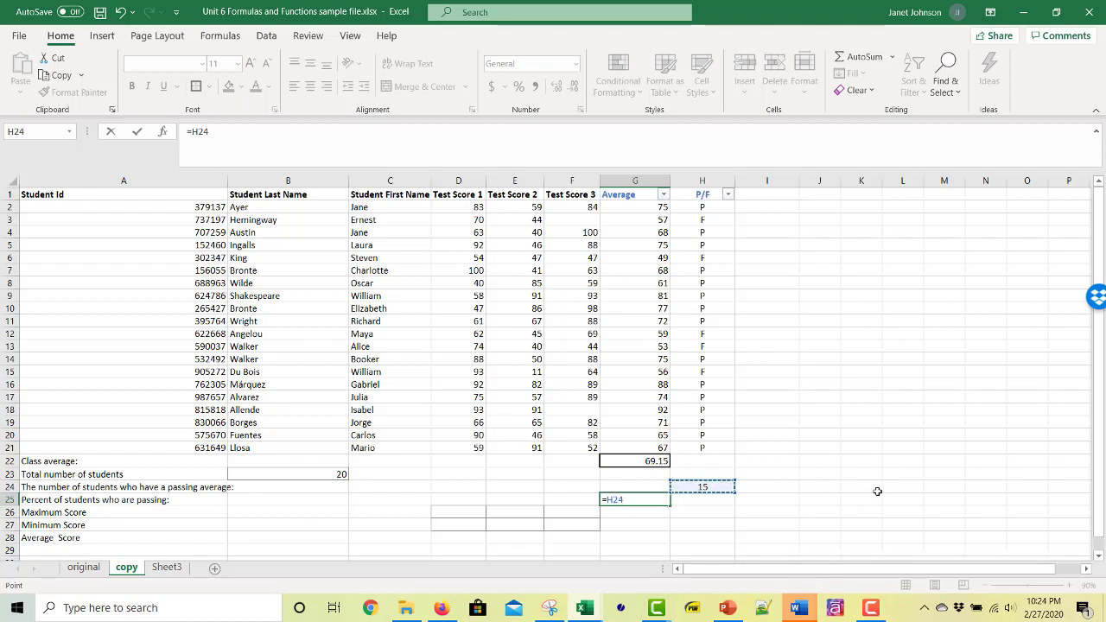
type("/")
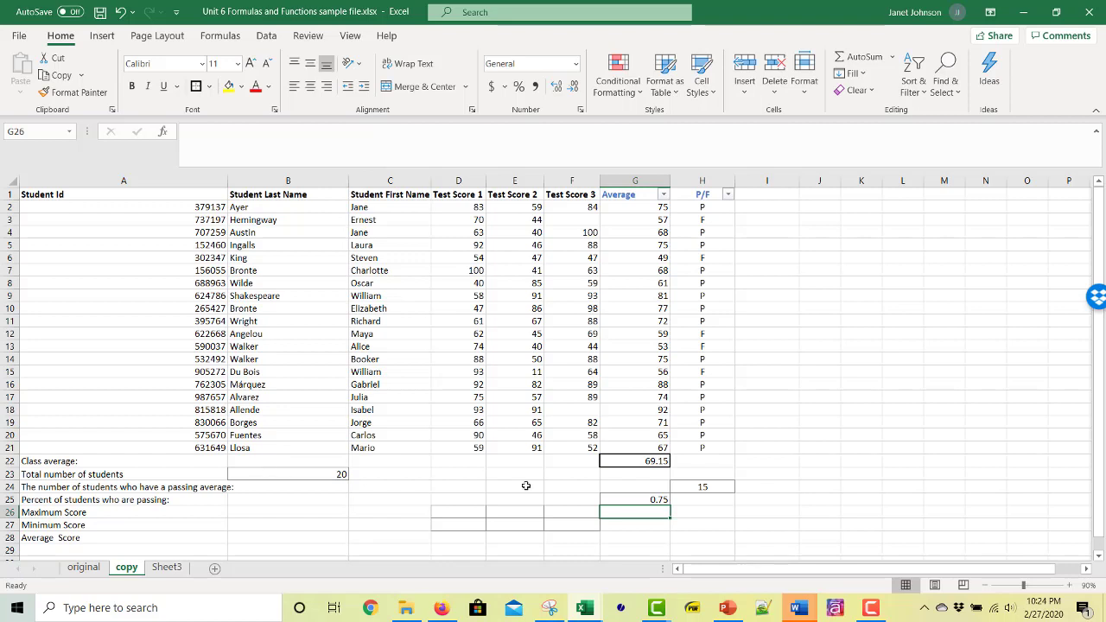
mouse_move(318, 453)
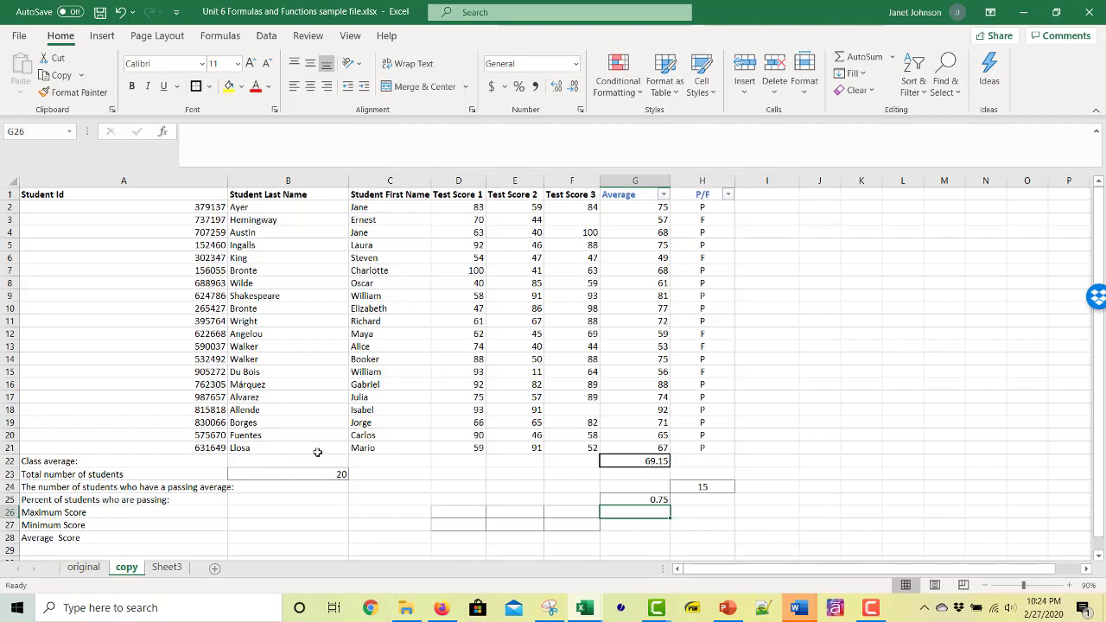
mouse_move(304, 472)
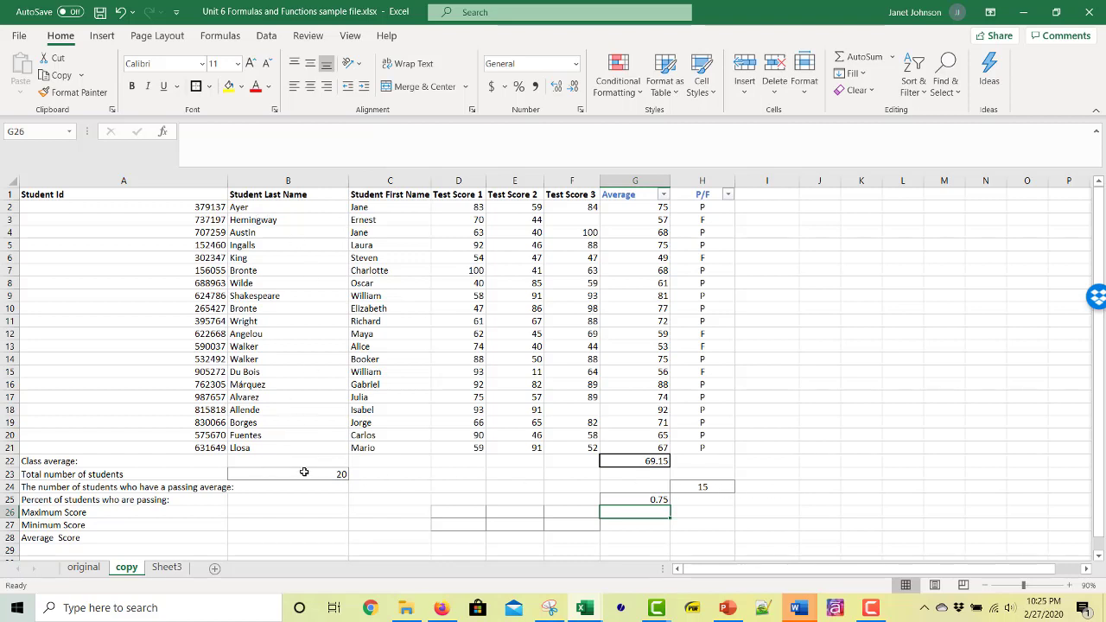
mouse_move(629, 457)
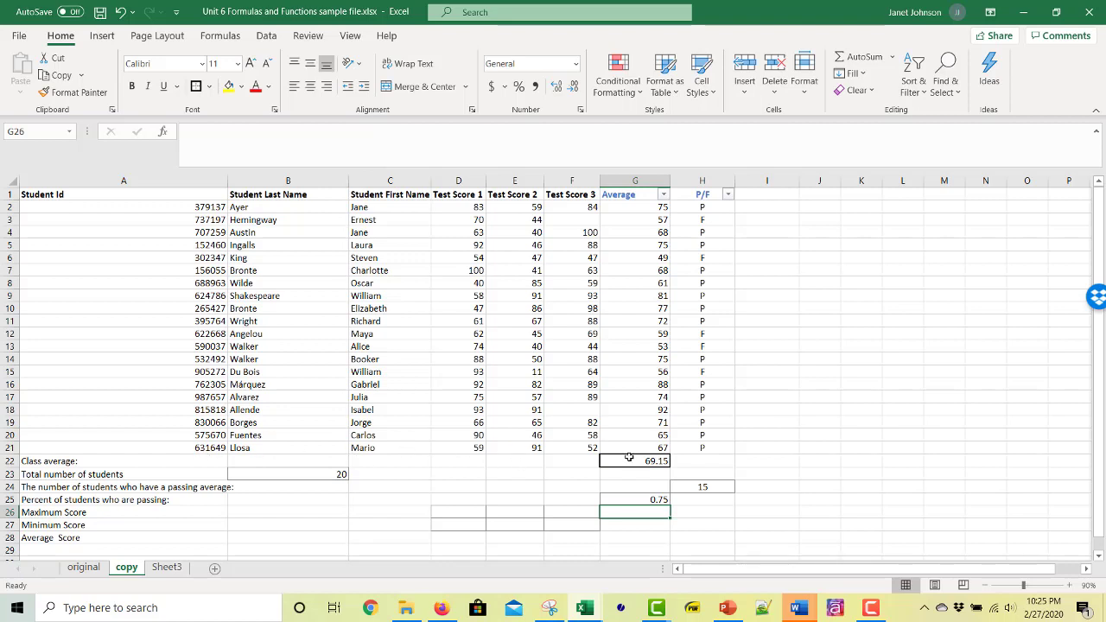
mouse_move(711, 490)
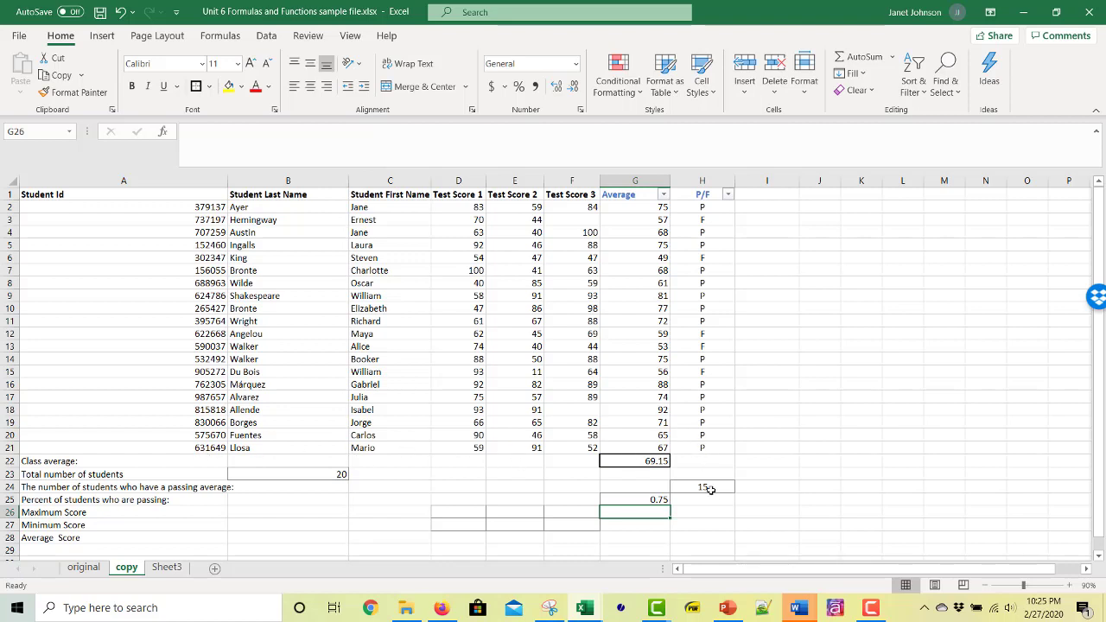
- Check the G25 formula, then enter 100 as Hemingway's Test Score 3 in F3
left_click(635, 500)
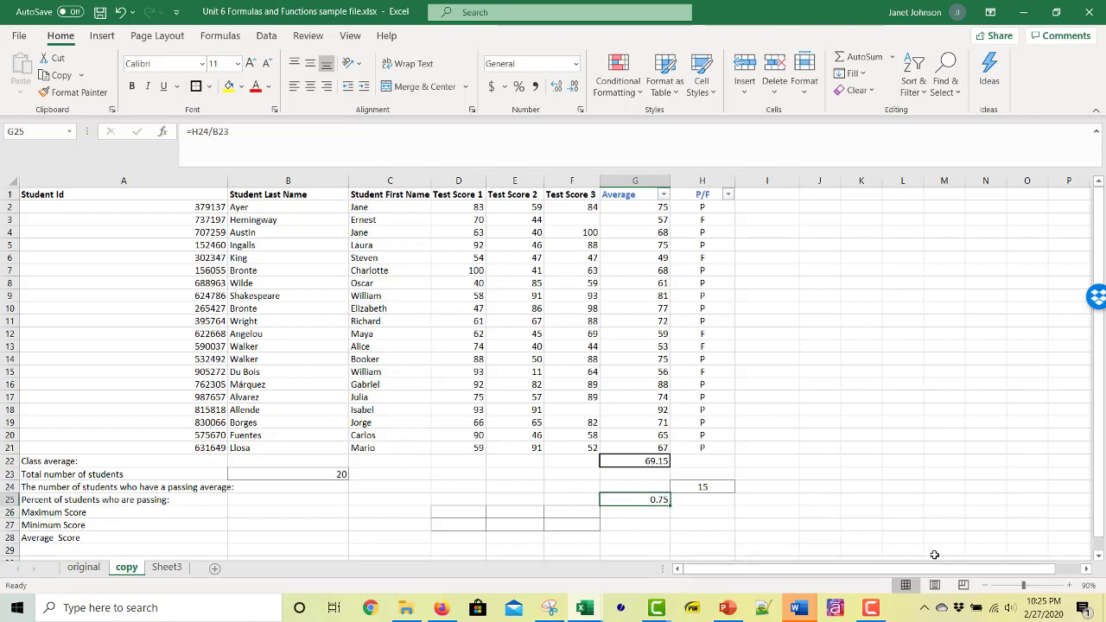
mouse_move(503, 493)
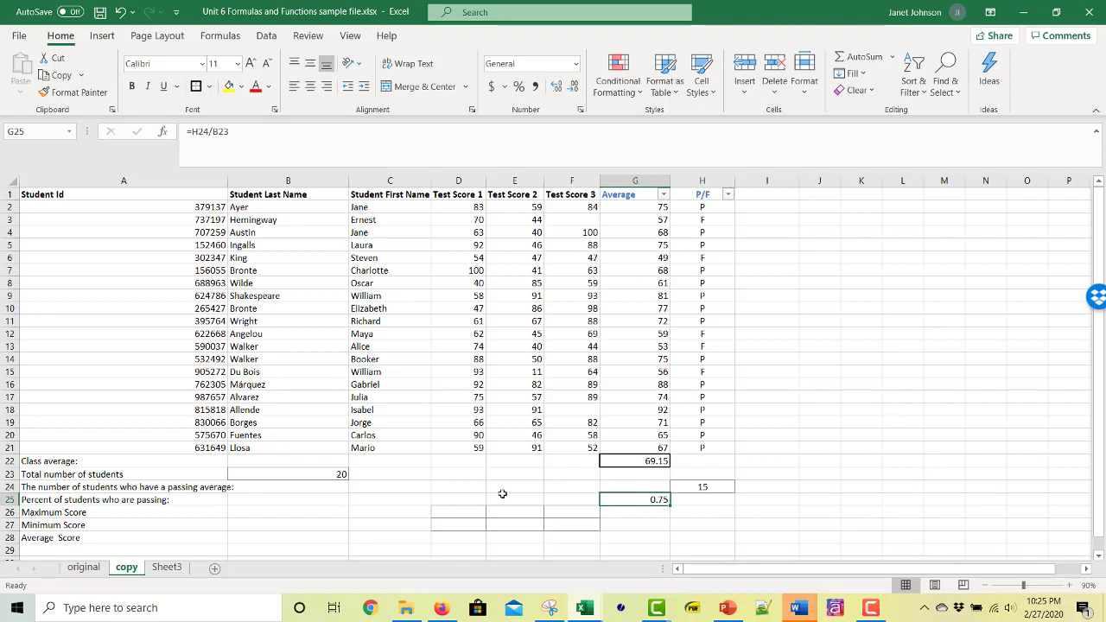
mouse_move(793, 378)
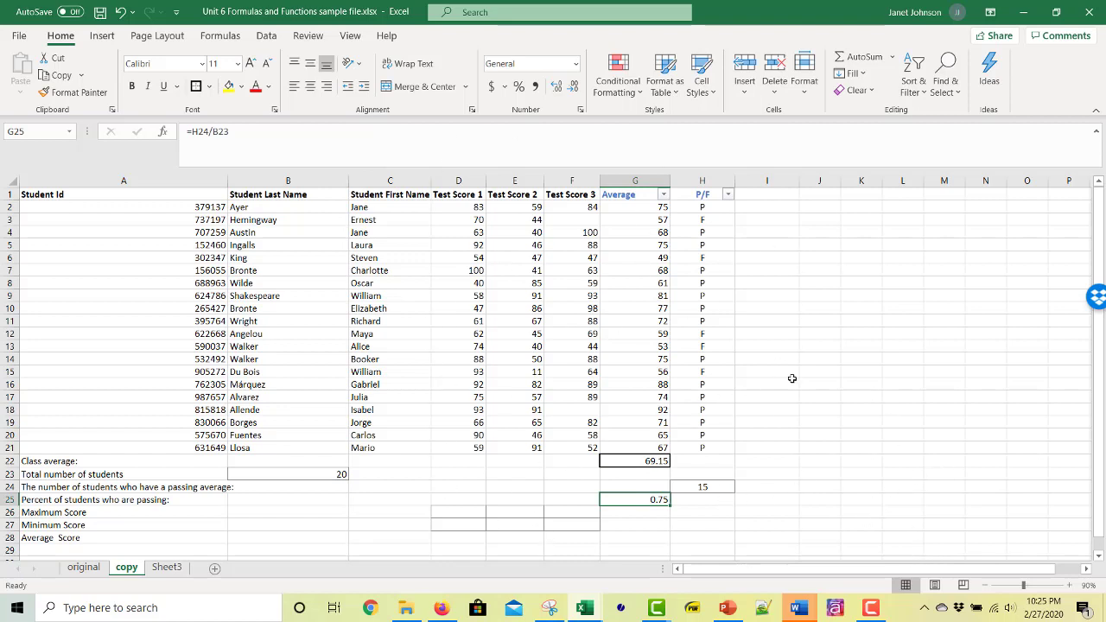
left_click(571, 219)
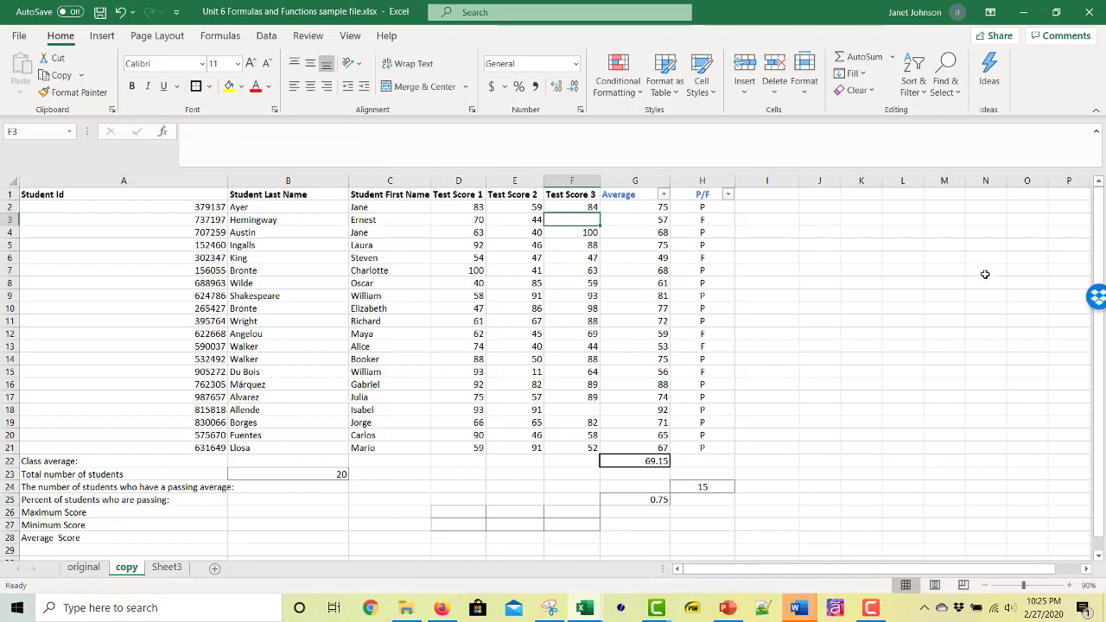
type("10")
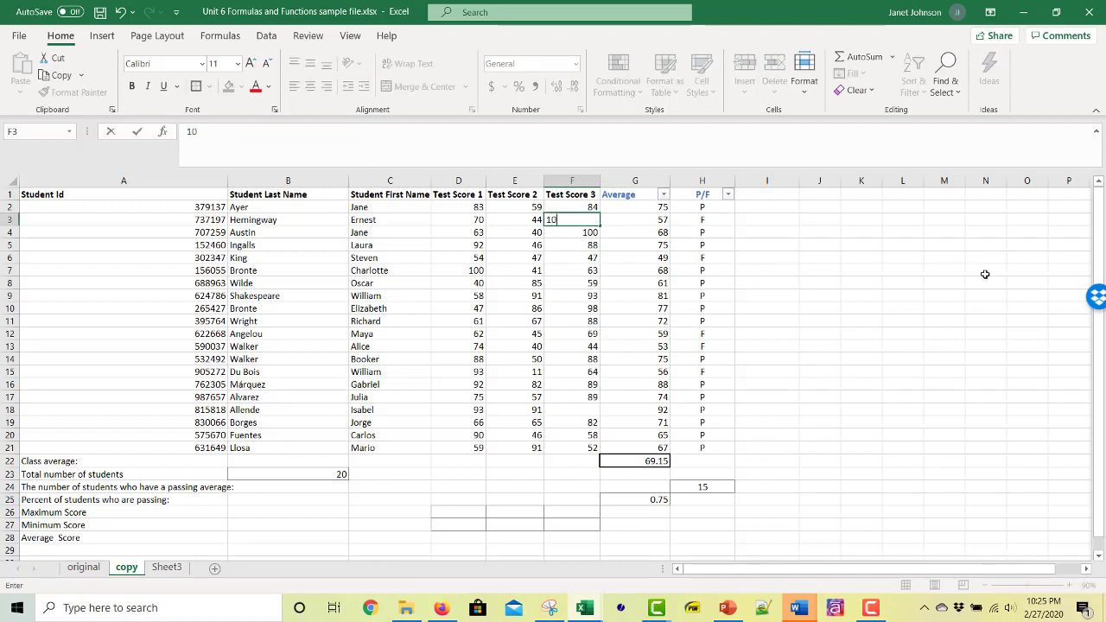
key("Return")
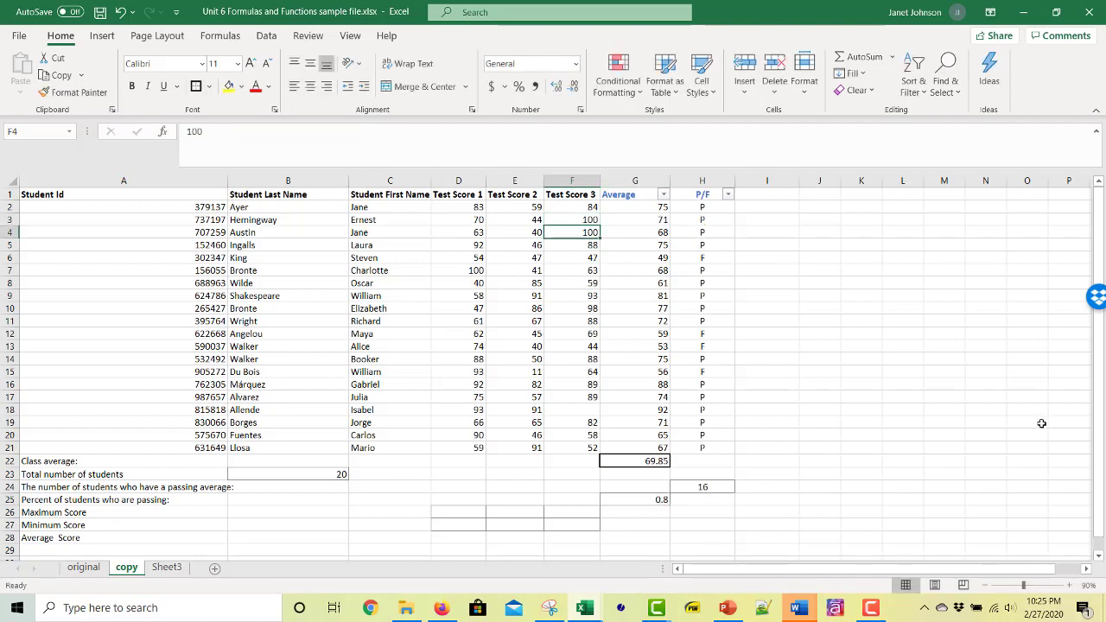
mouse_move(635, 460)
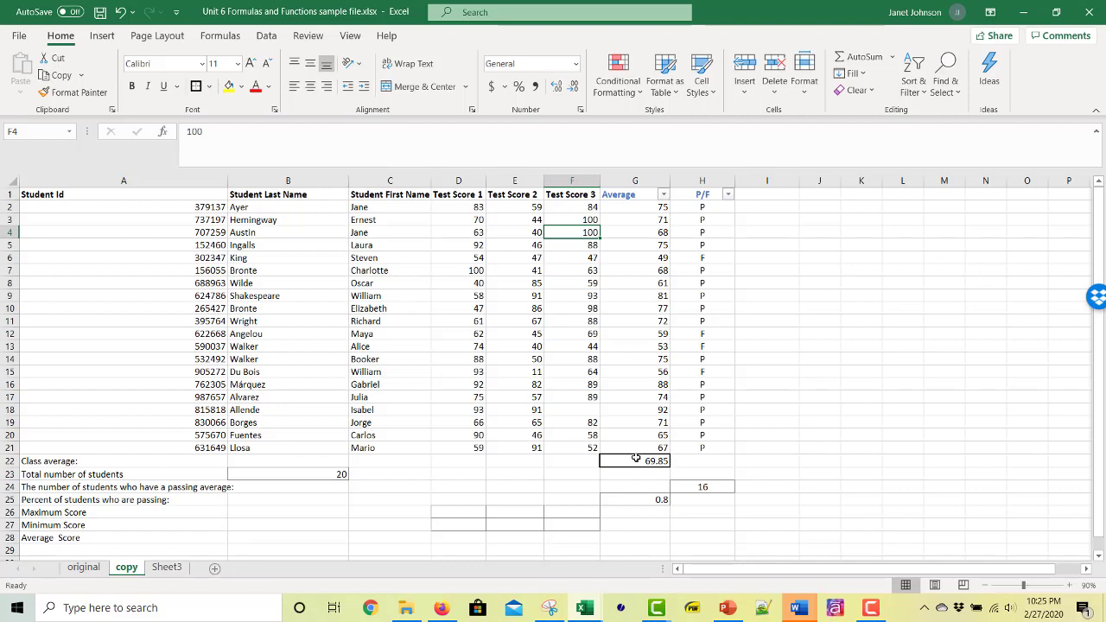
mouse_move(725, 487)
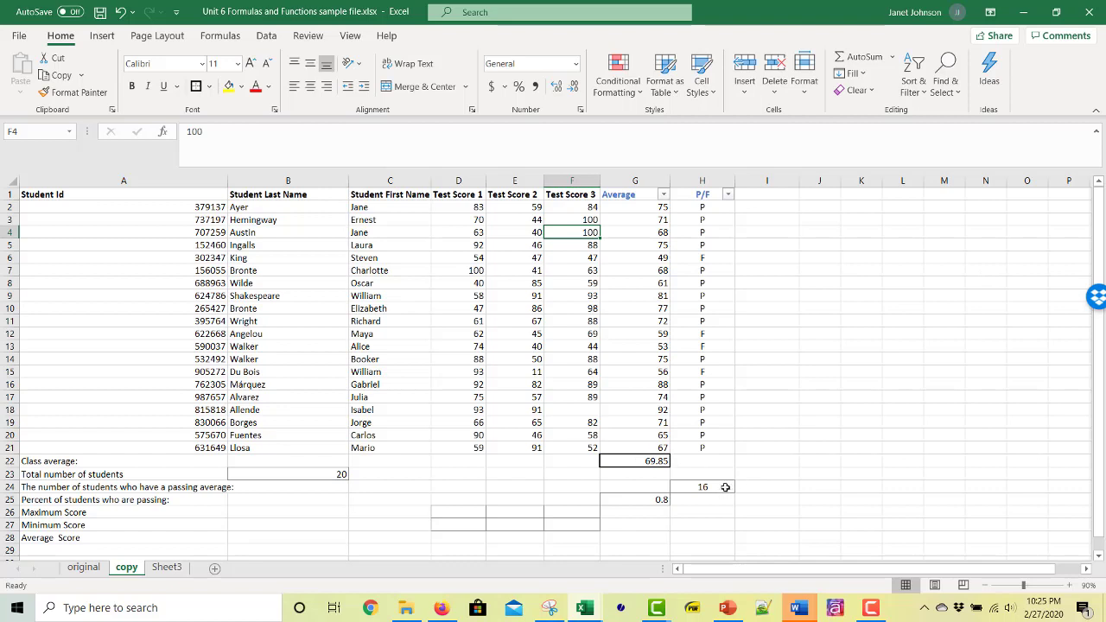
mouse_move(727, 506)
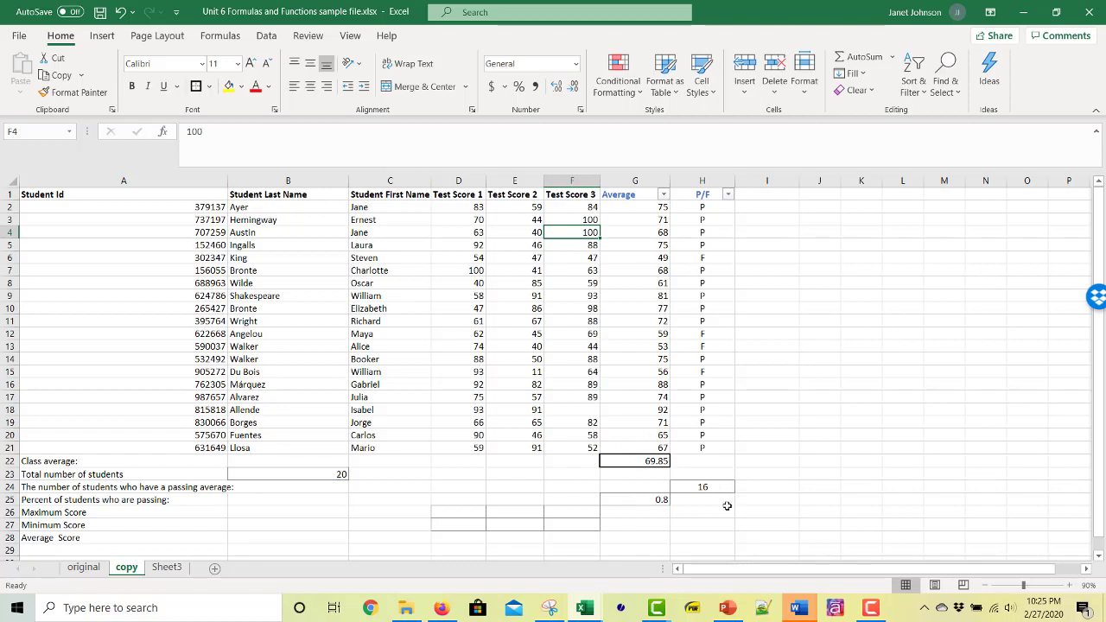
- Format the percent-of-students-passing result as a percentage so it shows 80% instead of 0.8
left_click(635, 500)
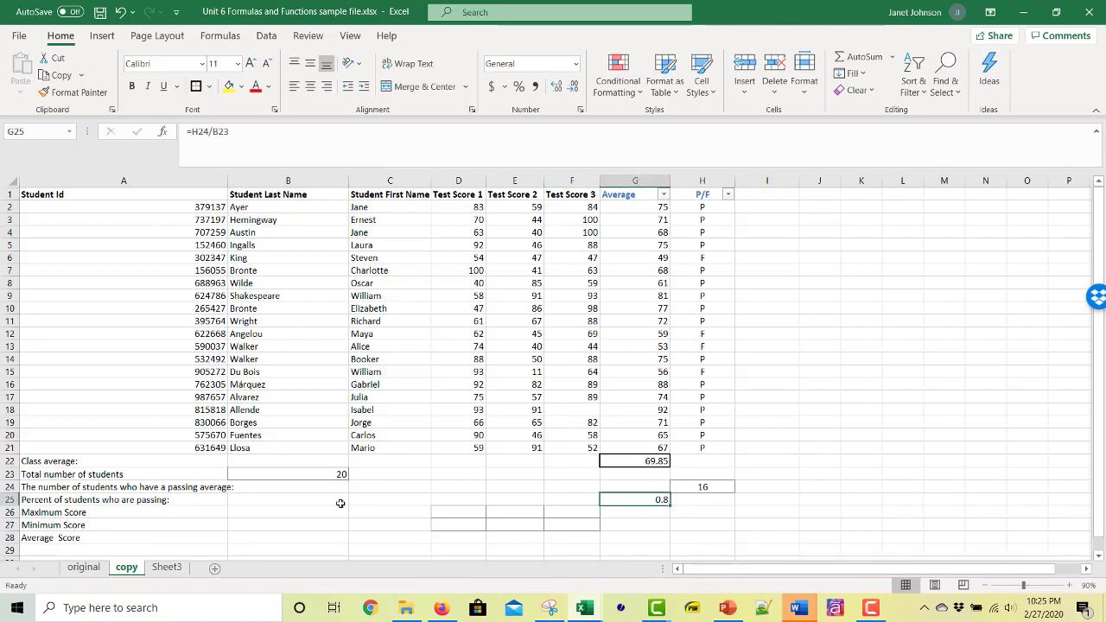
mouse_move(704, 513)
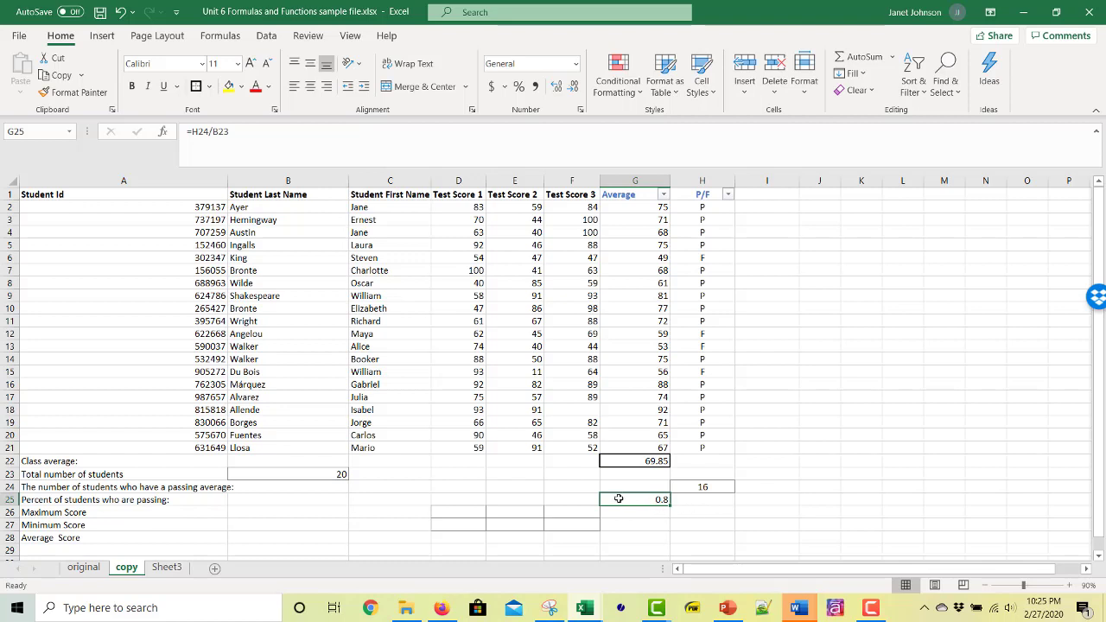
mouse_move(893, 432)
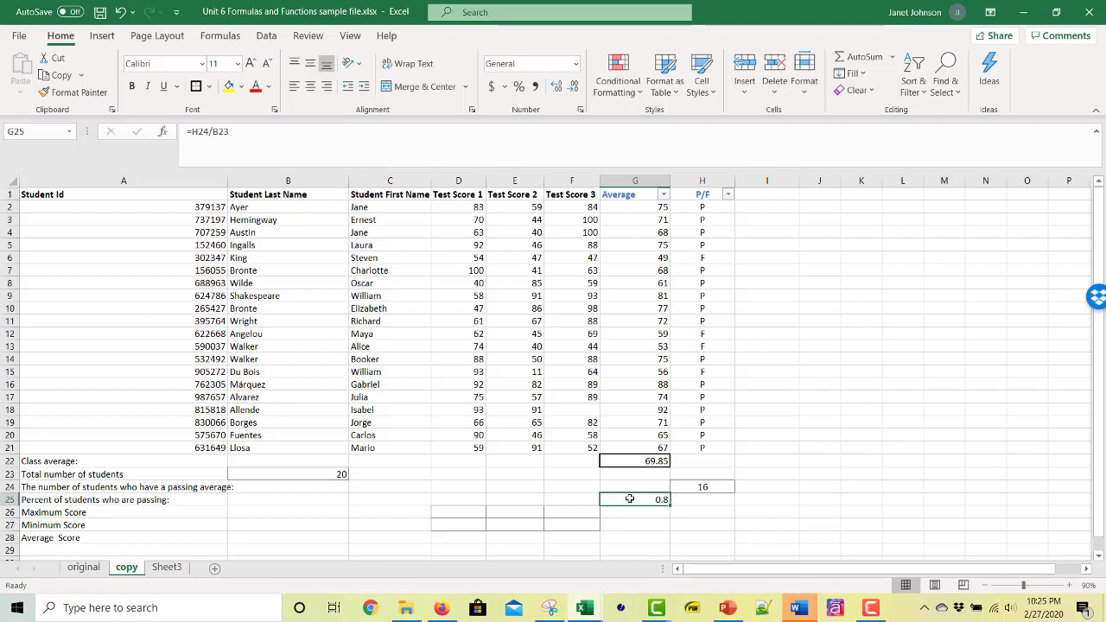
mouse_move(519, 86)
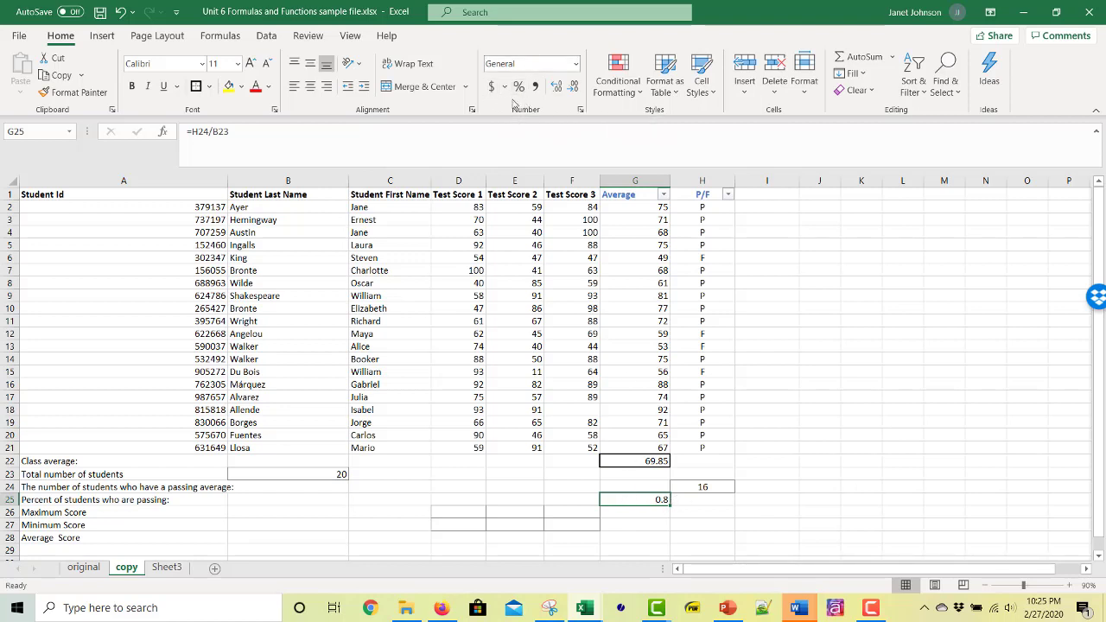
mouse_move(518, 86)
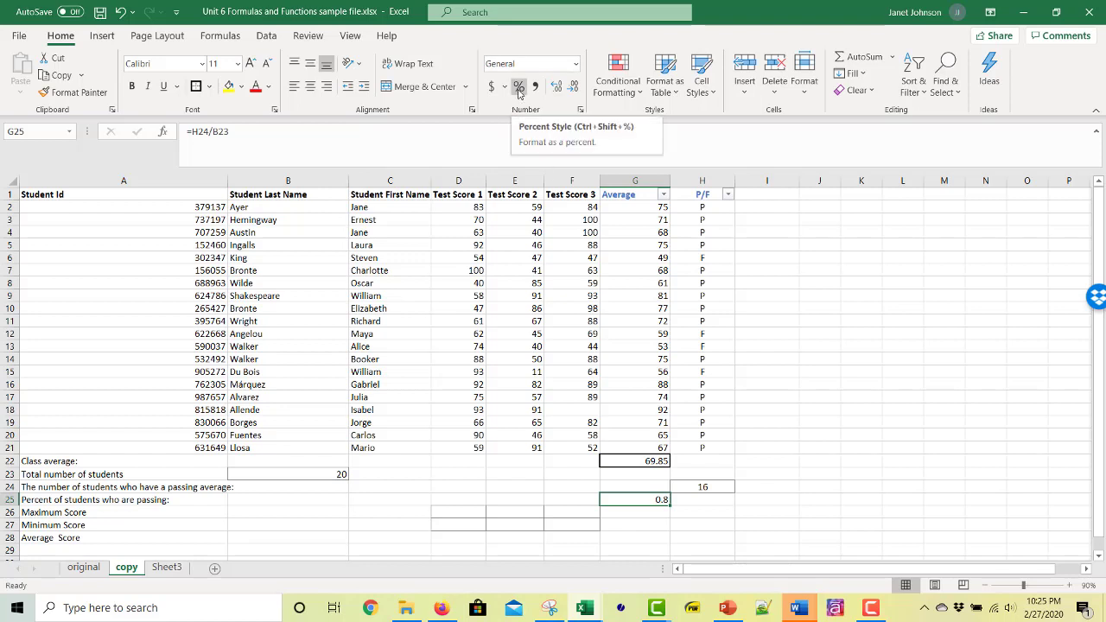
left_click(518, 86)
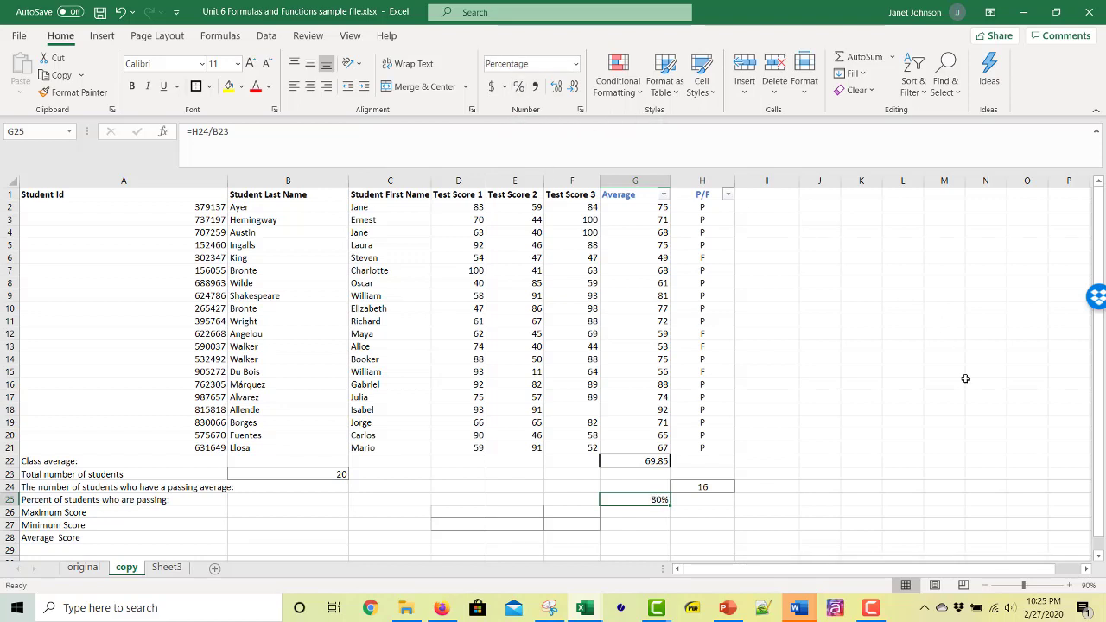
mouse_move(832, 508)
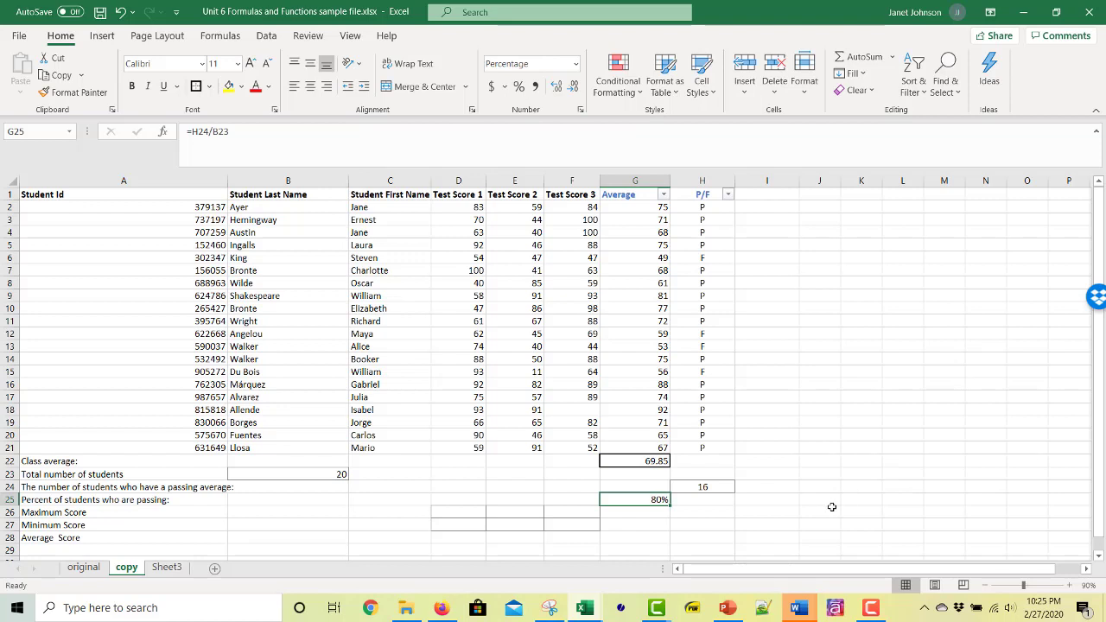
left_click(870, 607)
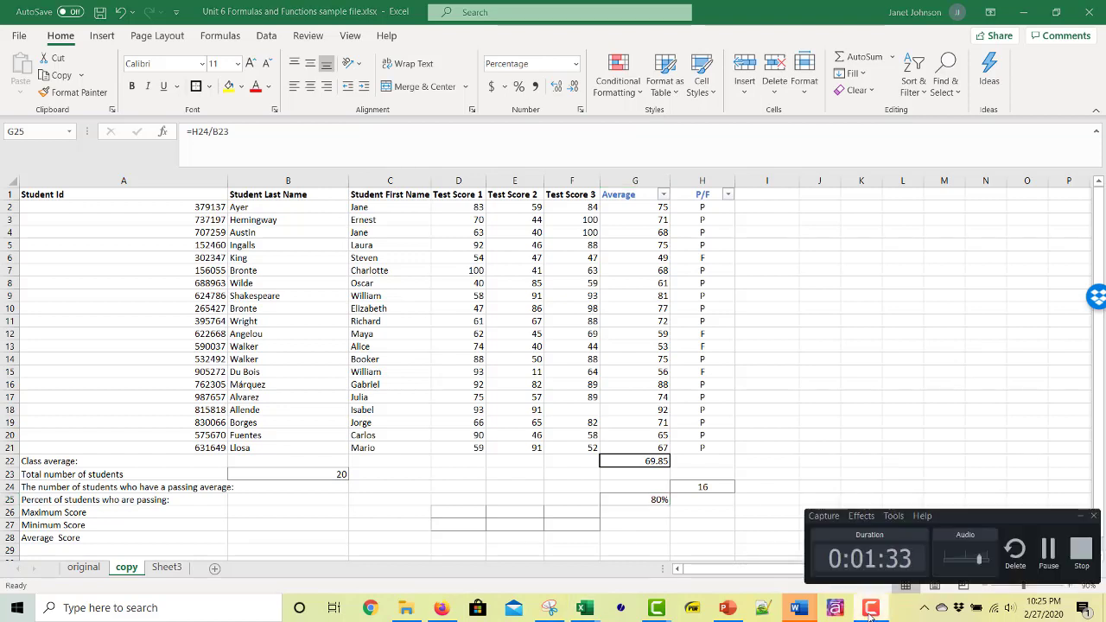
left_click(458, 526)
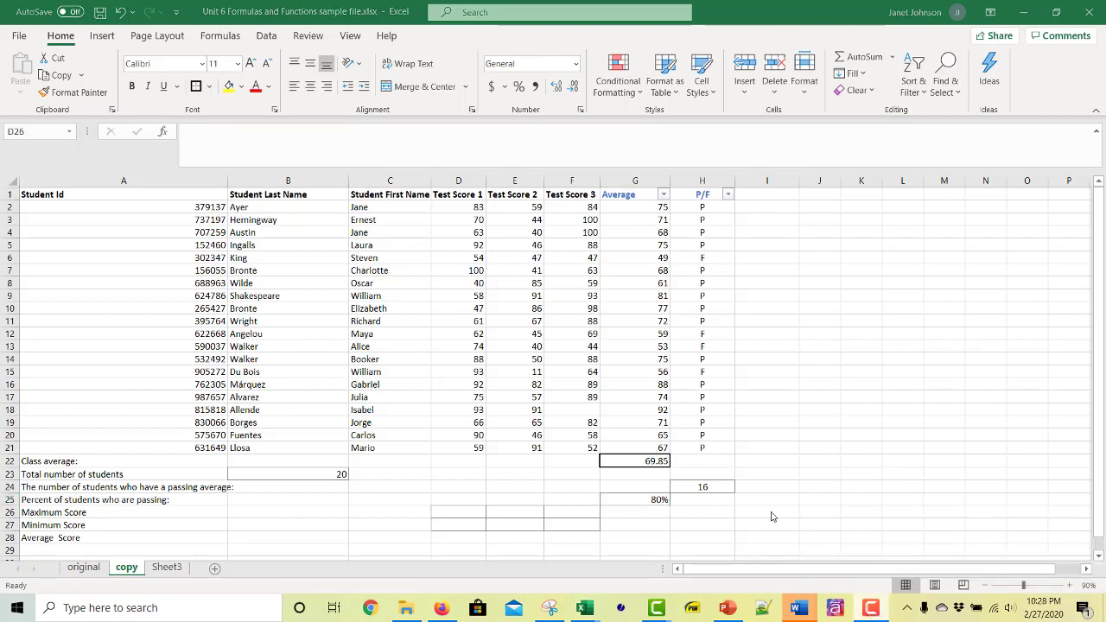
mouse_move(388, 522)
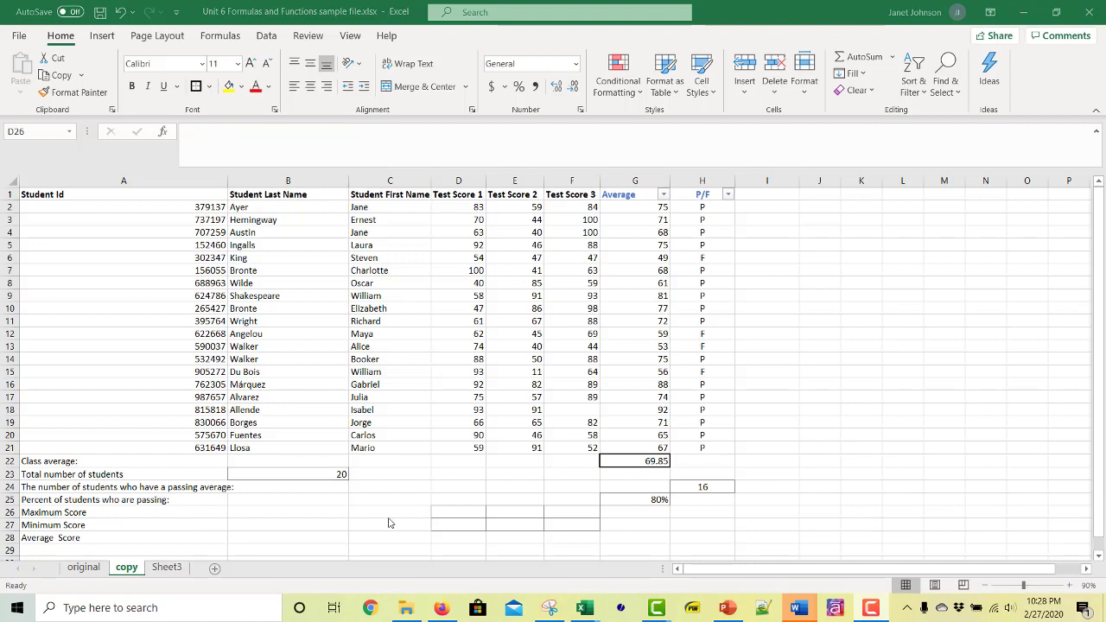
- Enter =MAX(D2:D21) in D26 and fill it across to F26, giving 100, 91 and 100
left_click(458, 512)
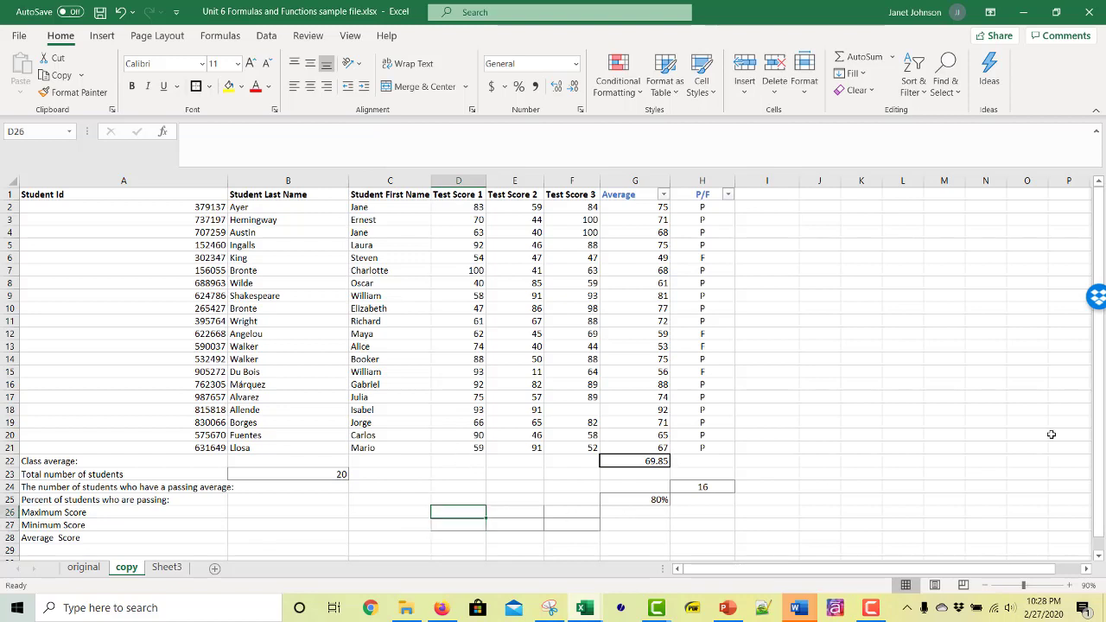
type("=")
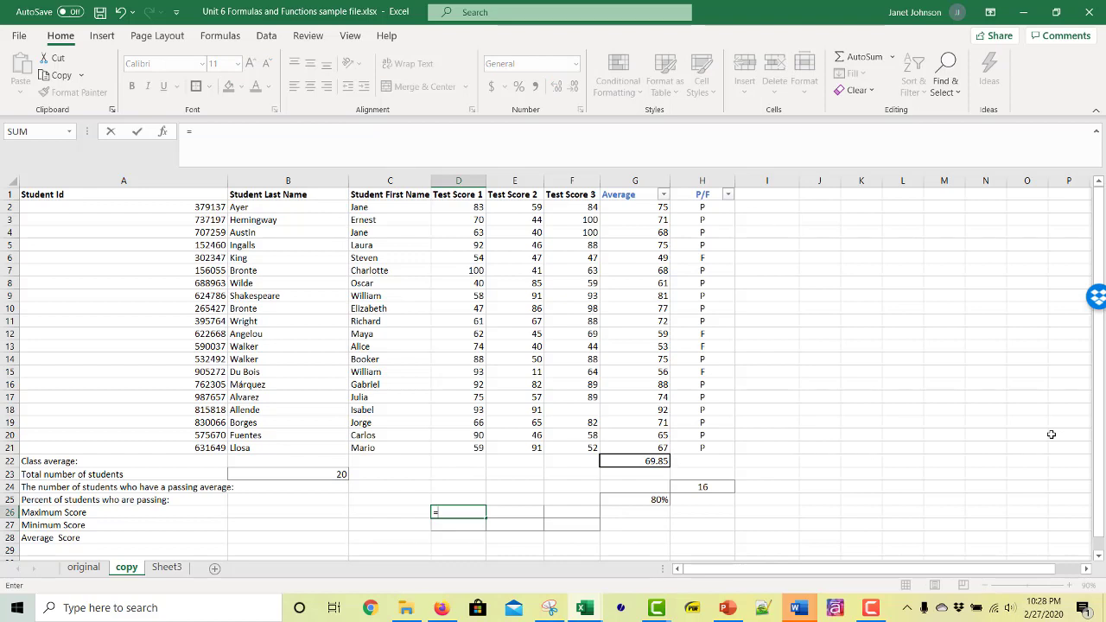
type("max(")
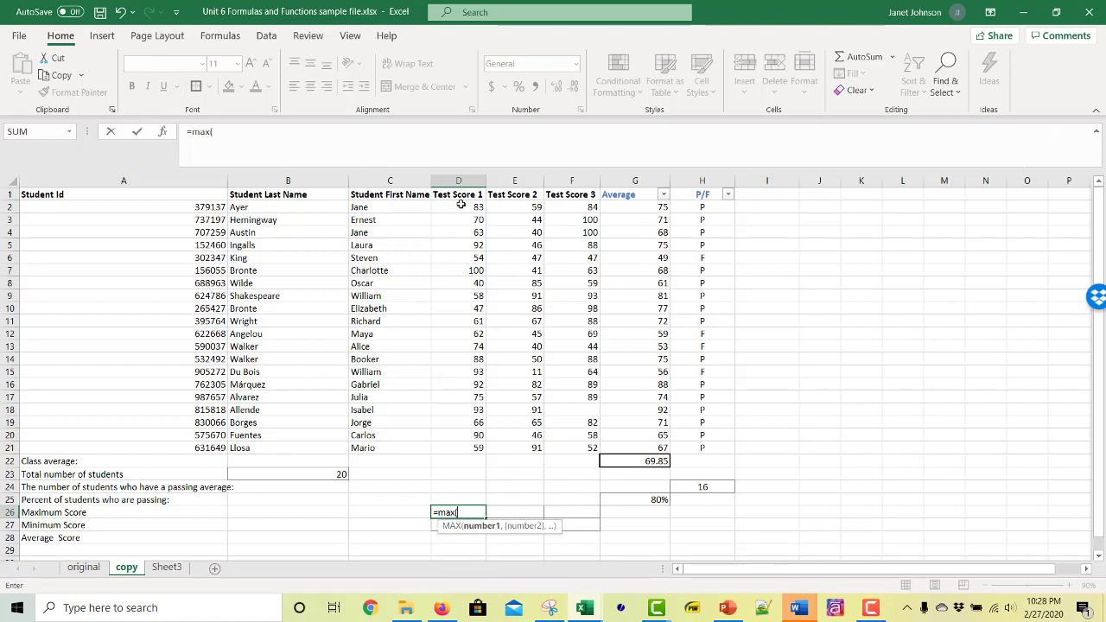
left_click_drag(458, 206, 458, 448)
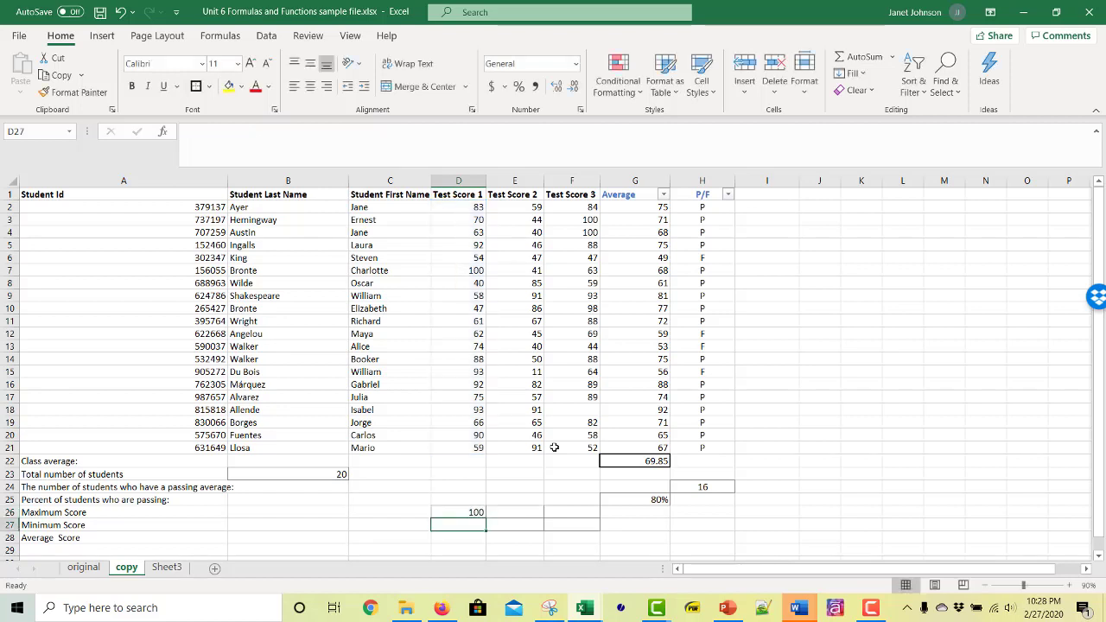
left_click(458, 511)
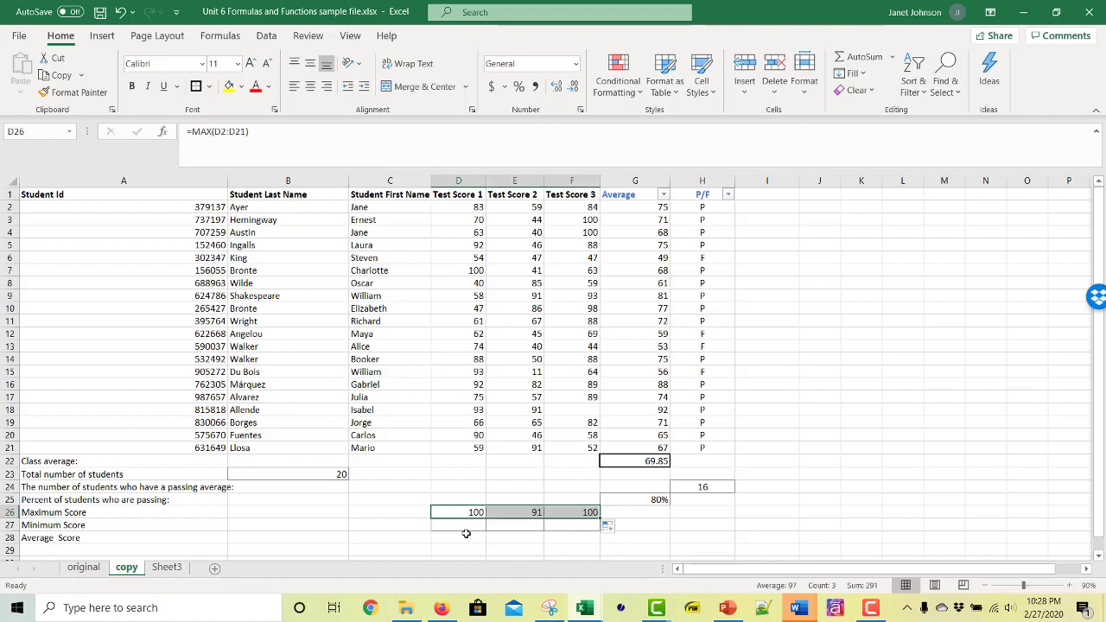
left_click(458, 525)
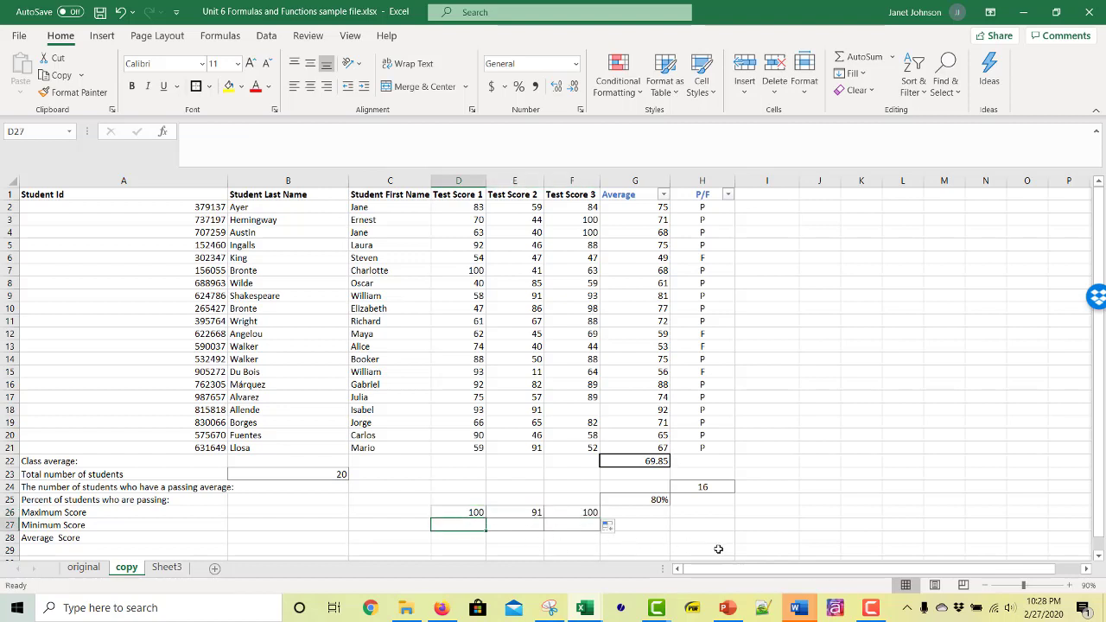
- Enter =MIN(D2:D21) in D27 and fill it across to F27, giving 40, 11 and 44
type("=m")
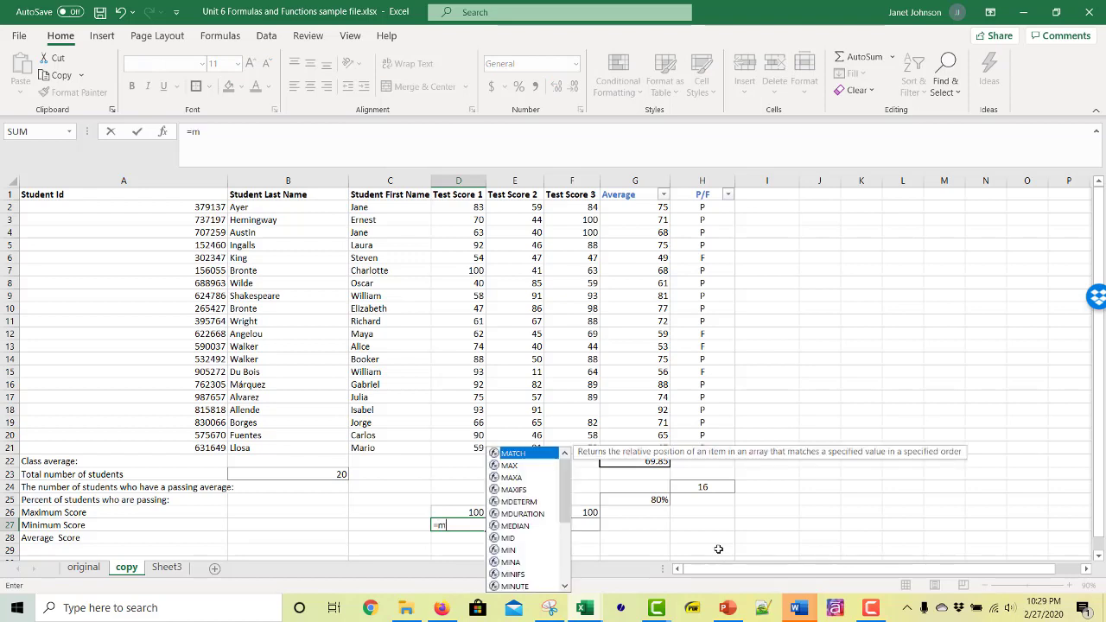
type("in(")
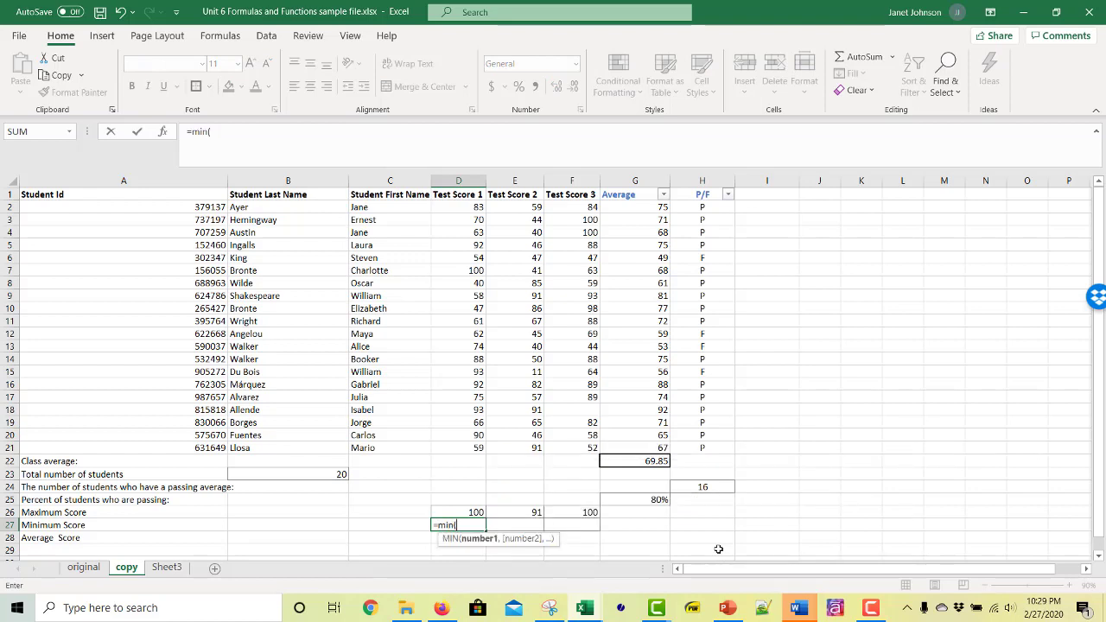
left_click(458, 206)
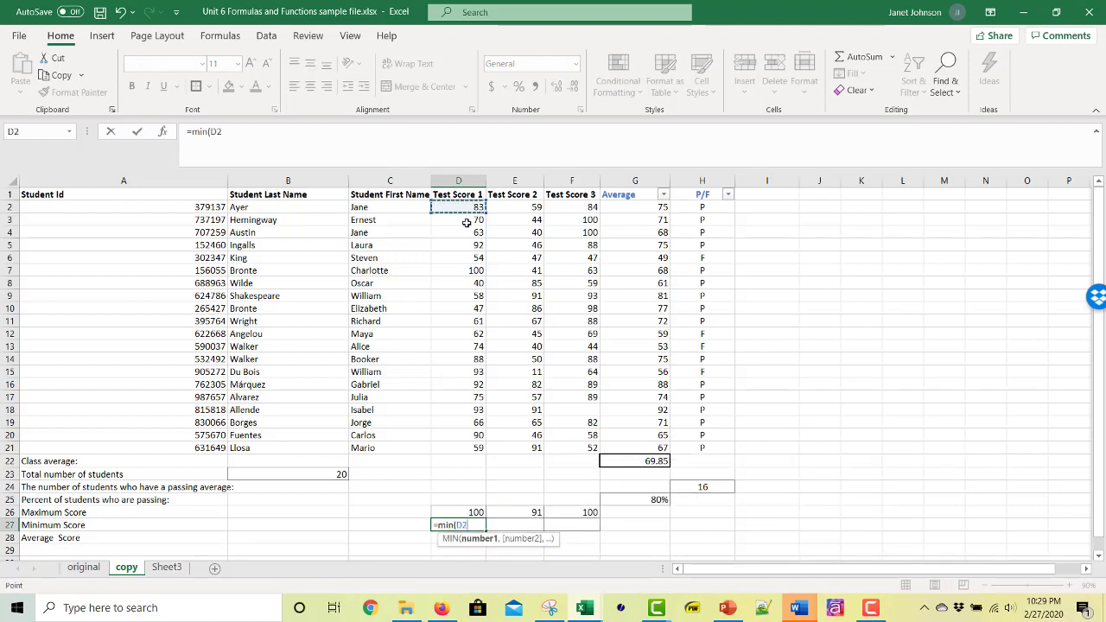
left_click_drag(459, 206, 459, 448)
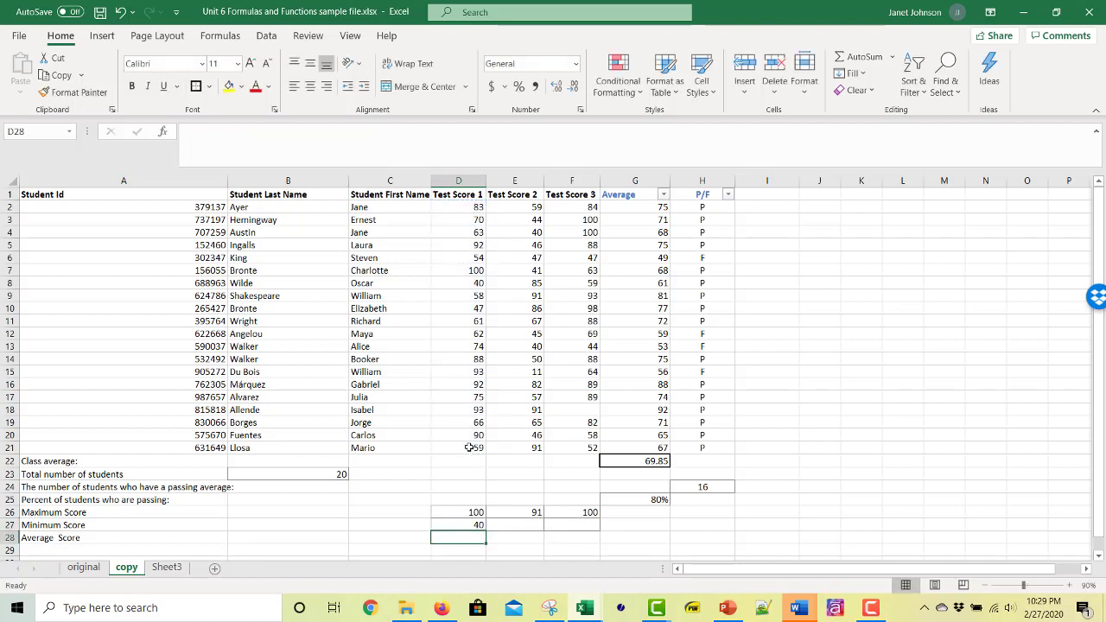
left_click(458, 525)
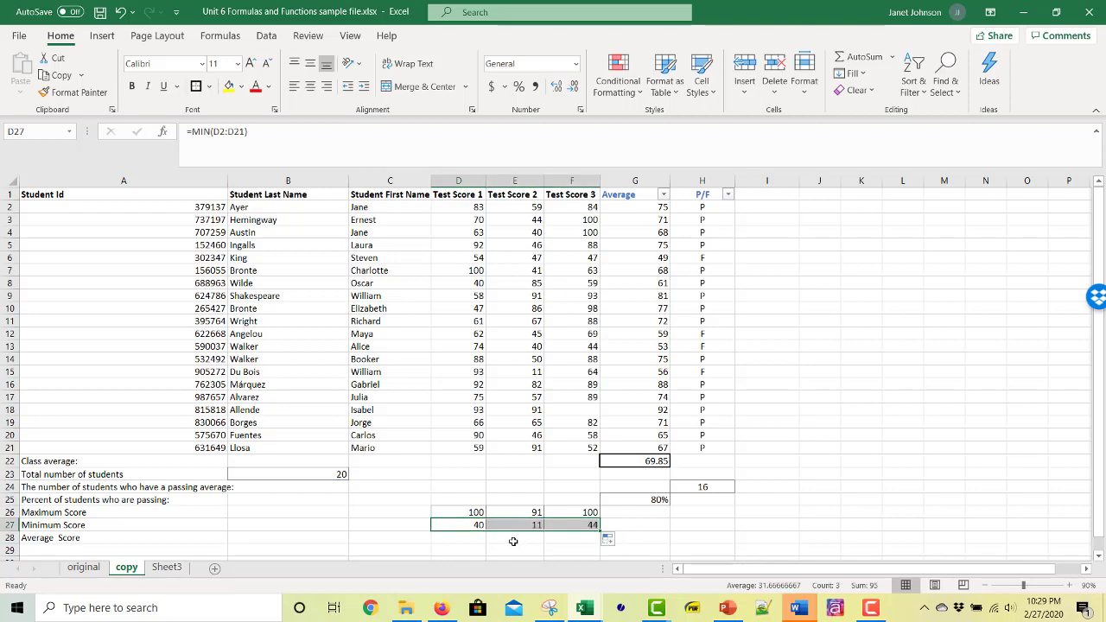
left_click(459, 538)
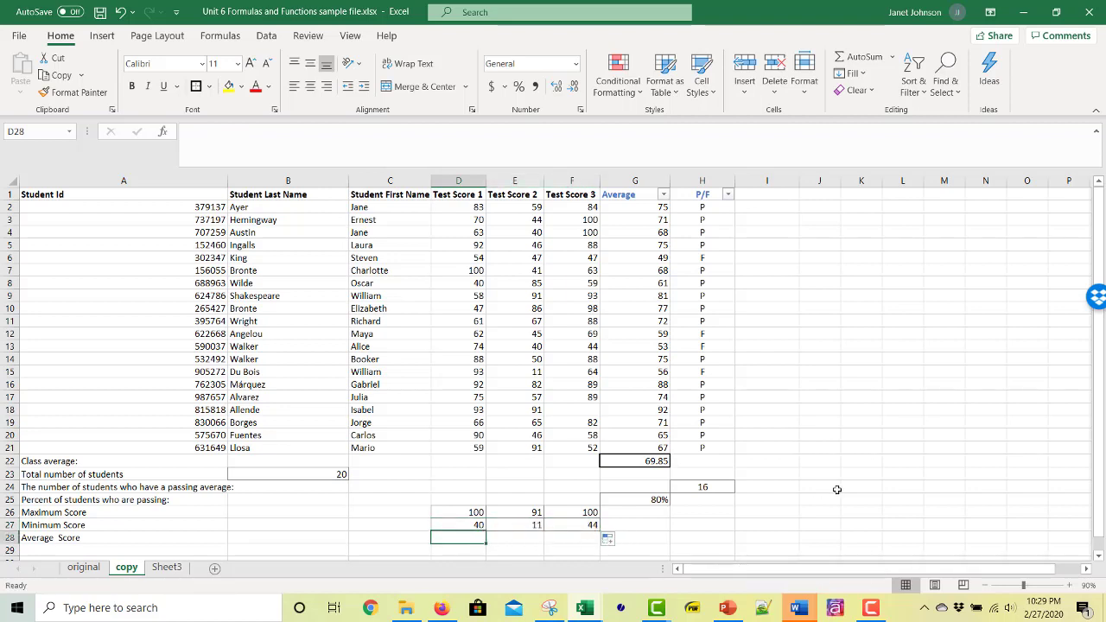
- Enter an AVERAGE formula over the Test Score 1 scores in D28 and fill it across to F28
type("=")
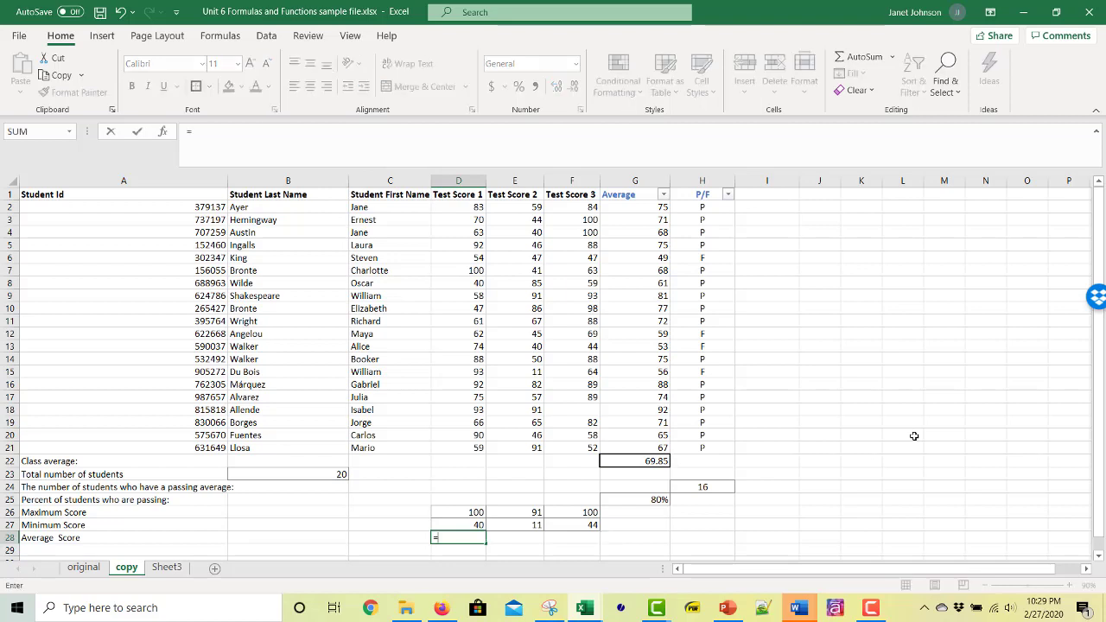
type("average(")
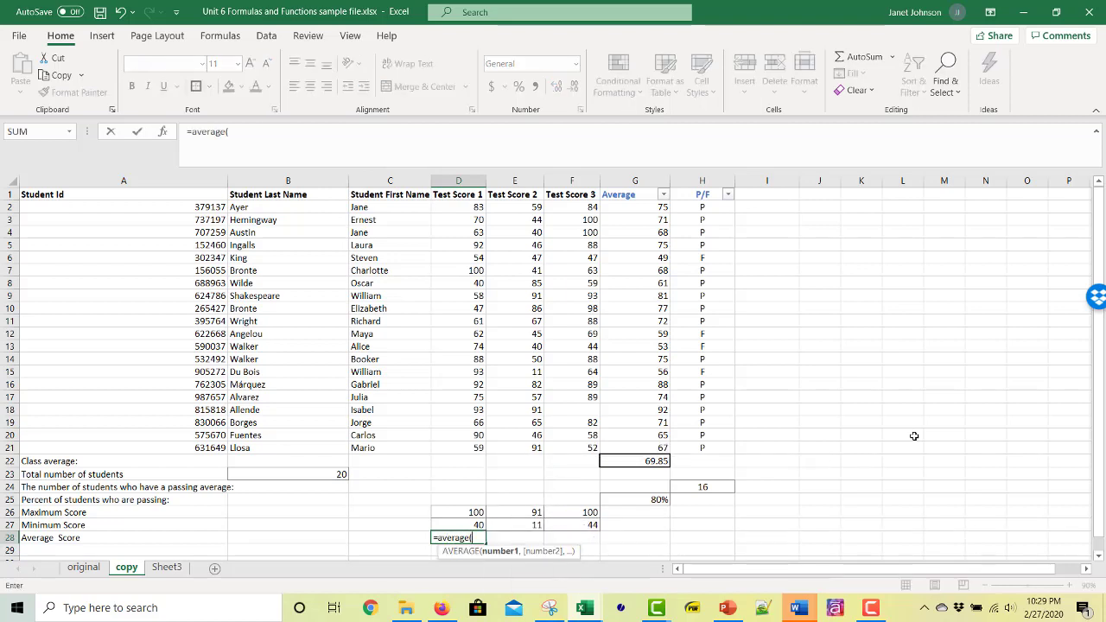
left_click_drag(458, 206, 458, 283)
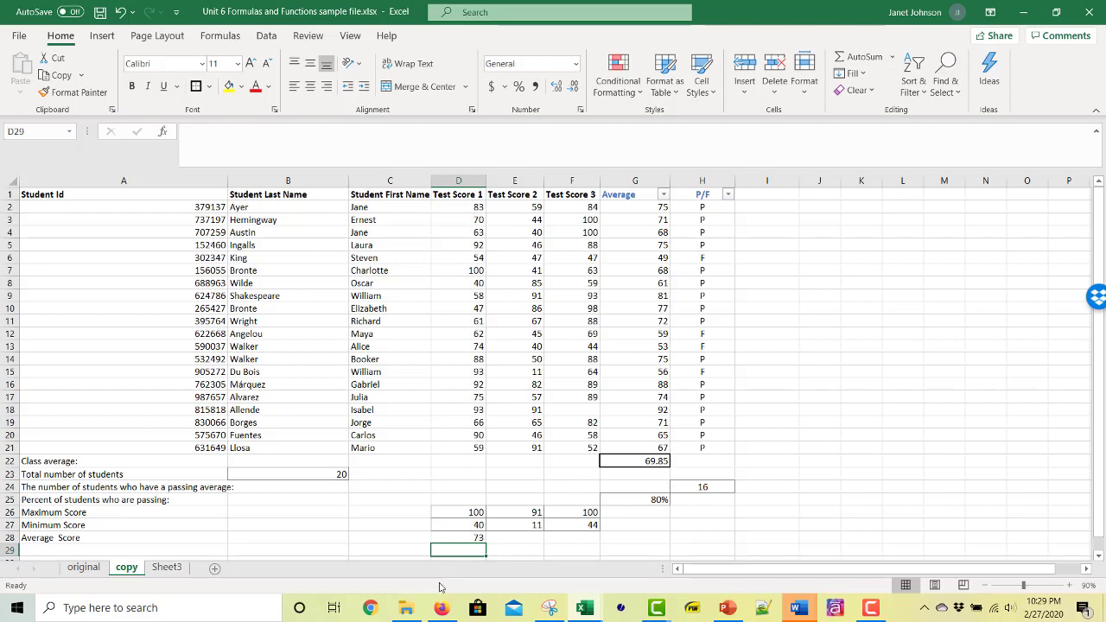
left_click(459, 537)
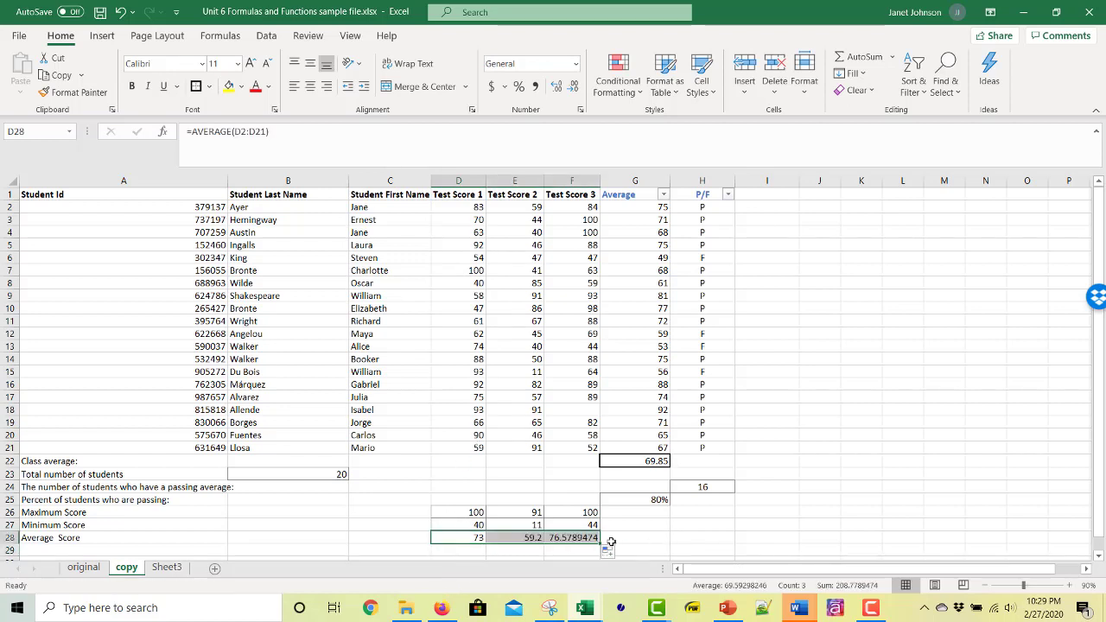
- Check the Test Score 2 and 3 average formulas, then return to the Test Score 1 average
left_click(571, 537)
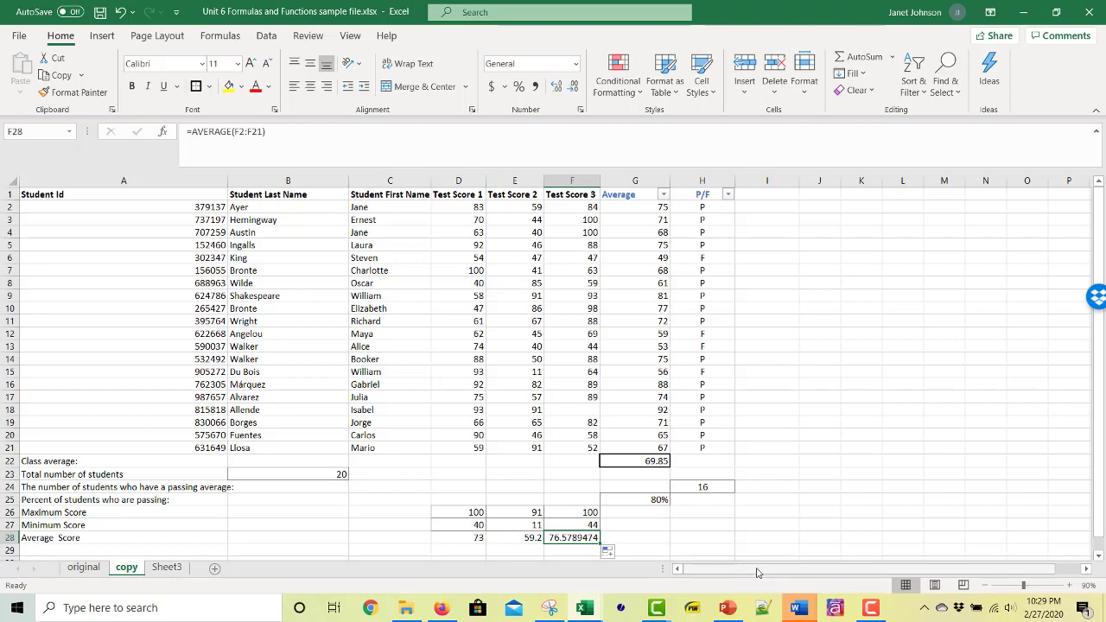
left_click(514, 536)
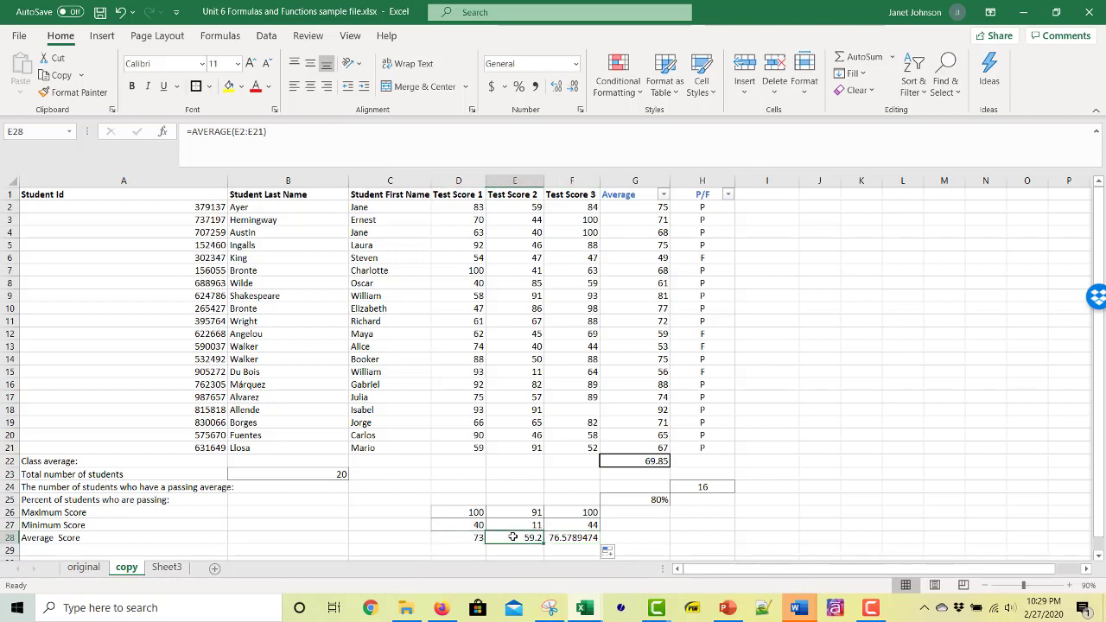
left_click(571, 537)
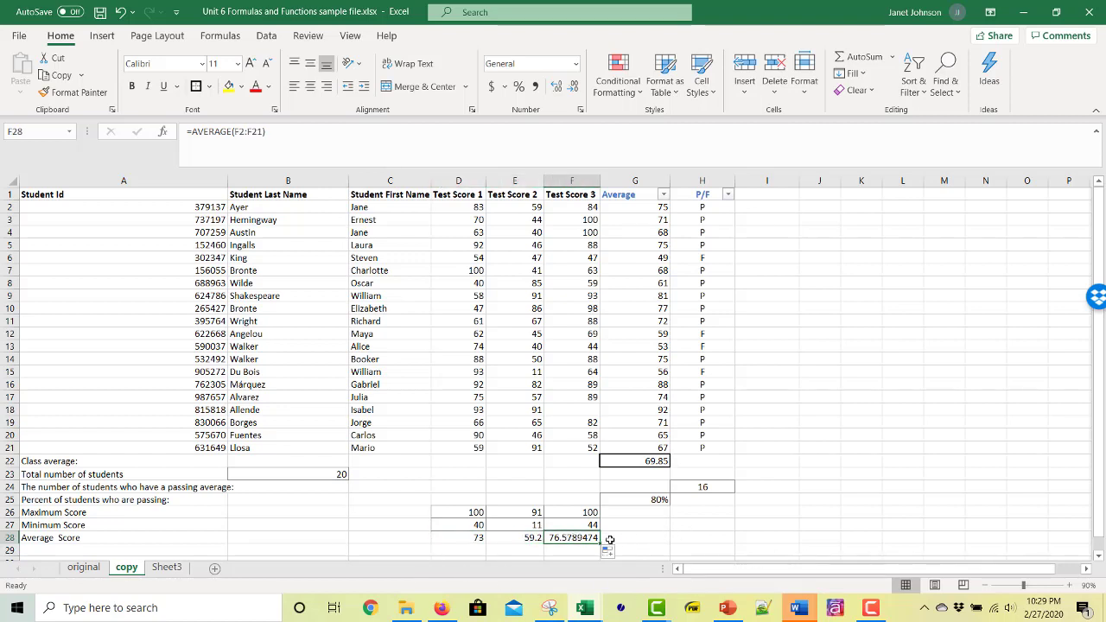
left_click(515, 538)
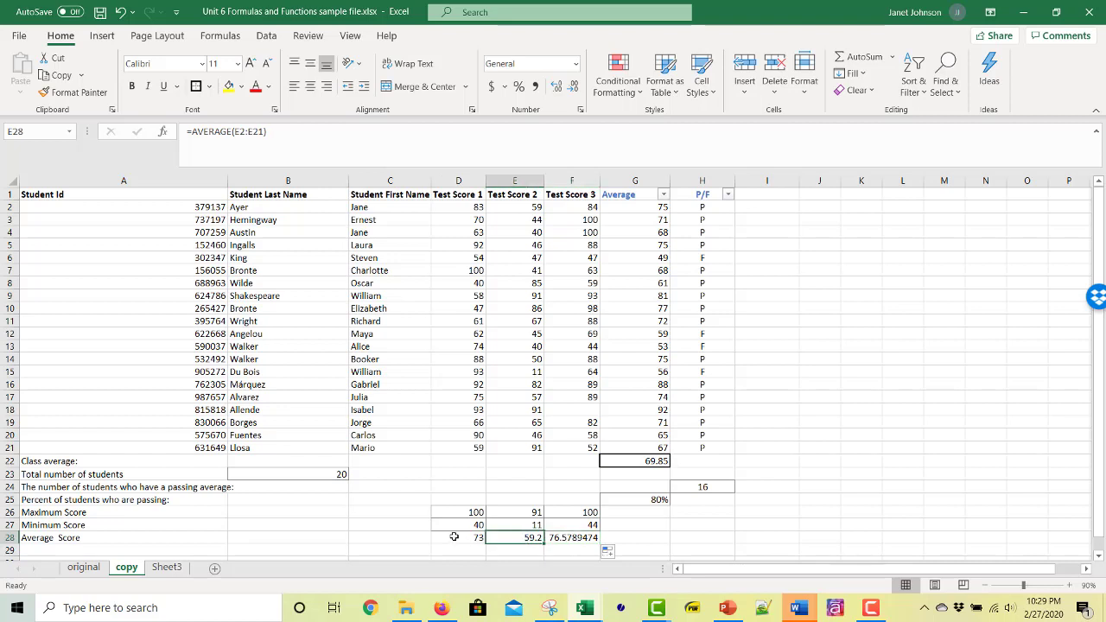
left_click(458, 537)
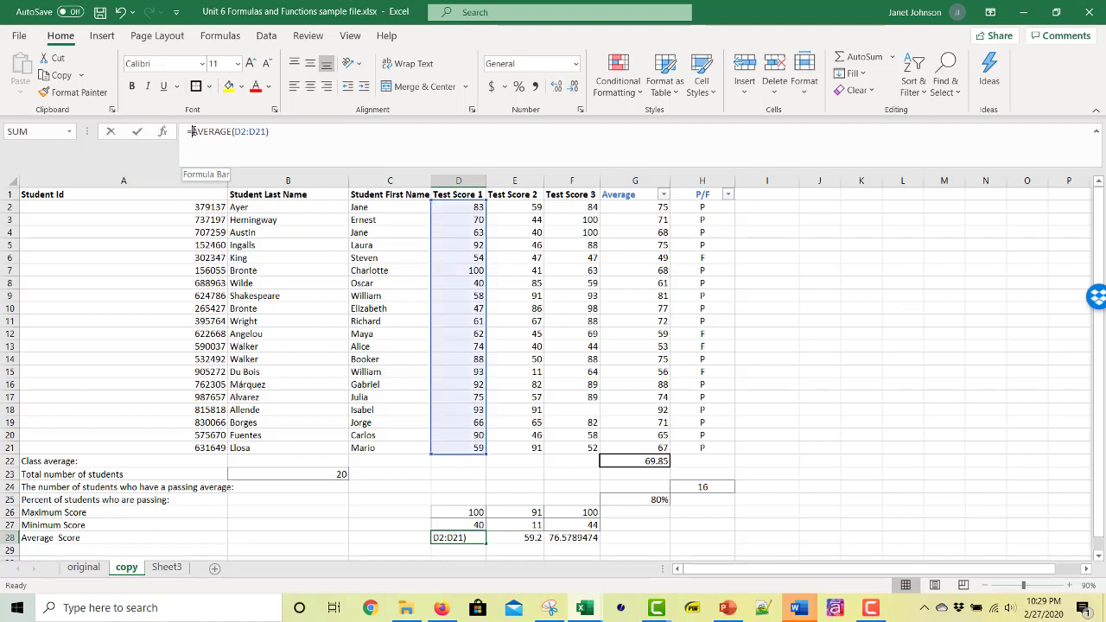
- Wrap D28's average in ROUND(...,0) and fill across, showing 73, 59 and 77
type("roujnd(")
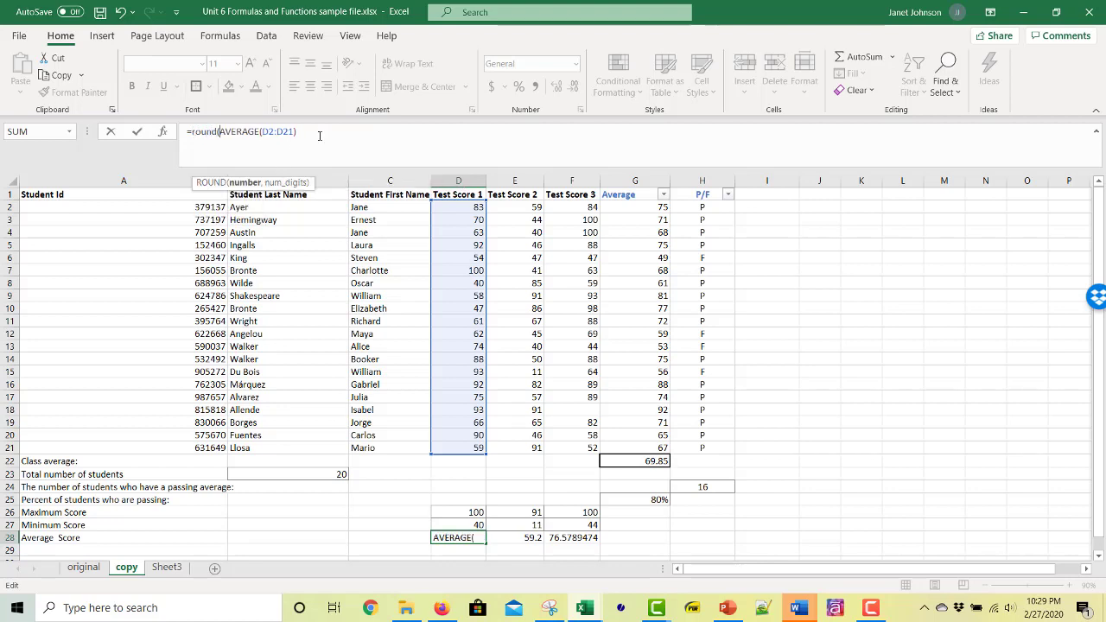
type(",0")
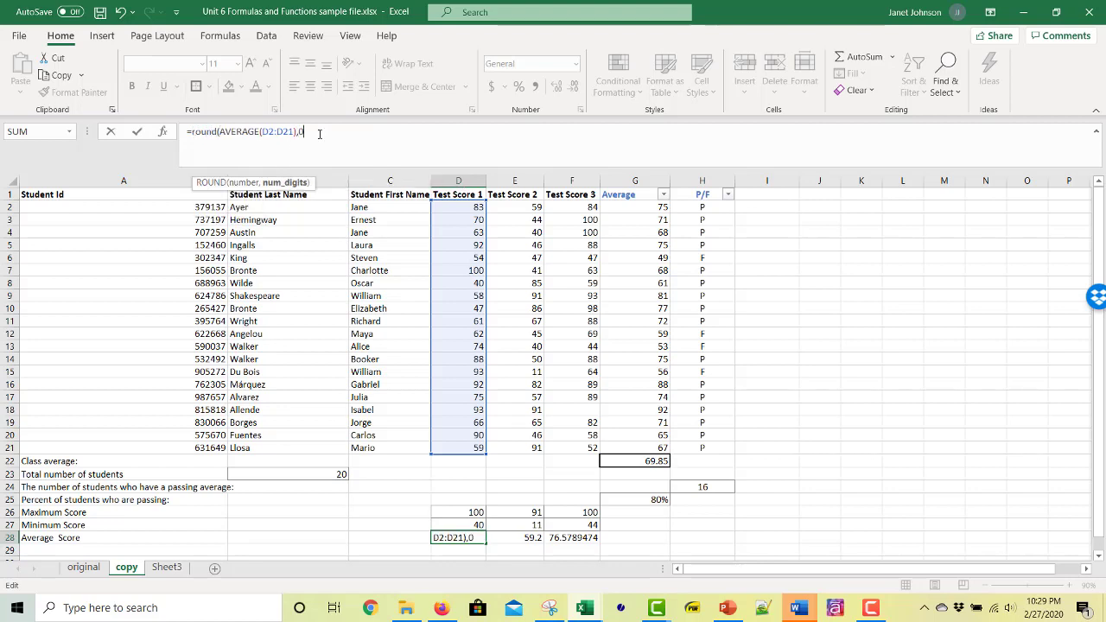
key("Return")
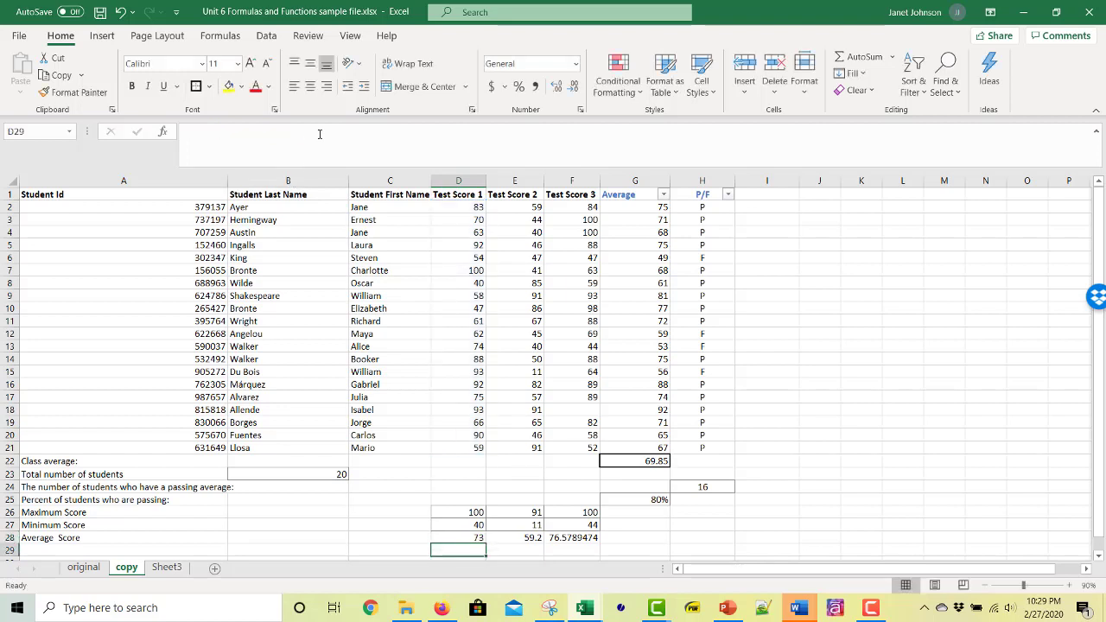
left_click(459, 537)
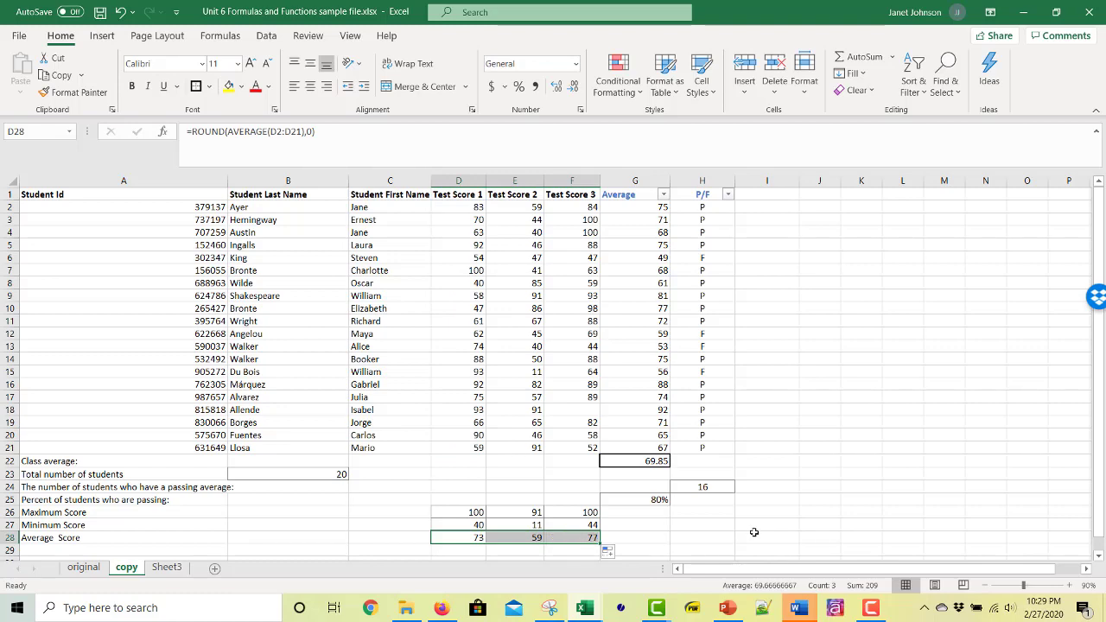
left_click(766, 536)
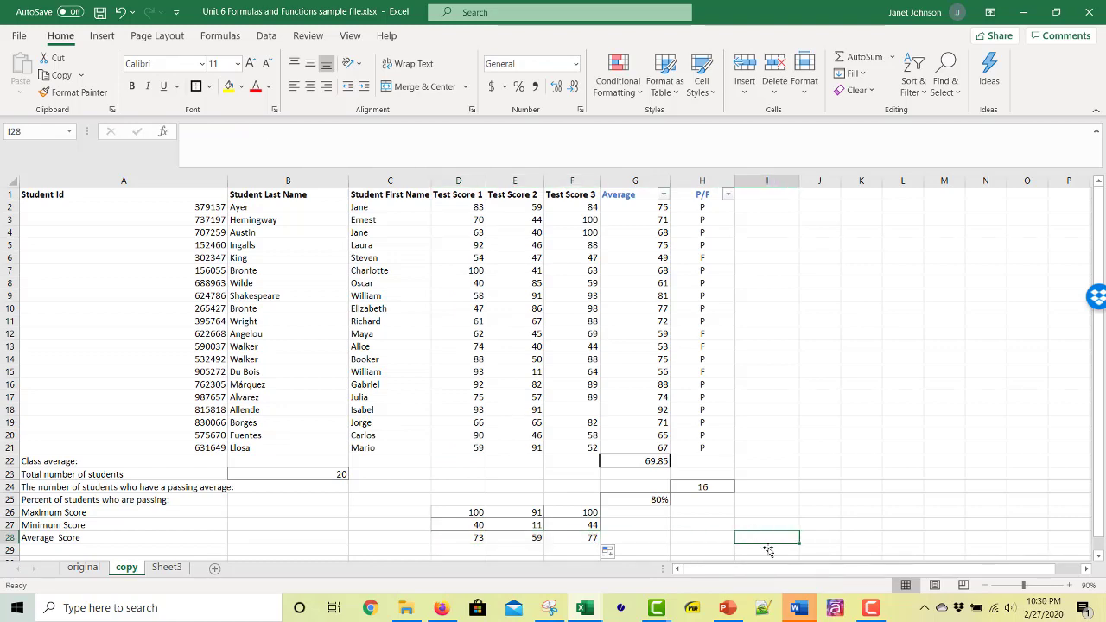